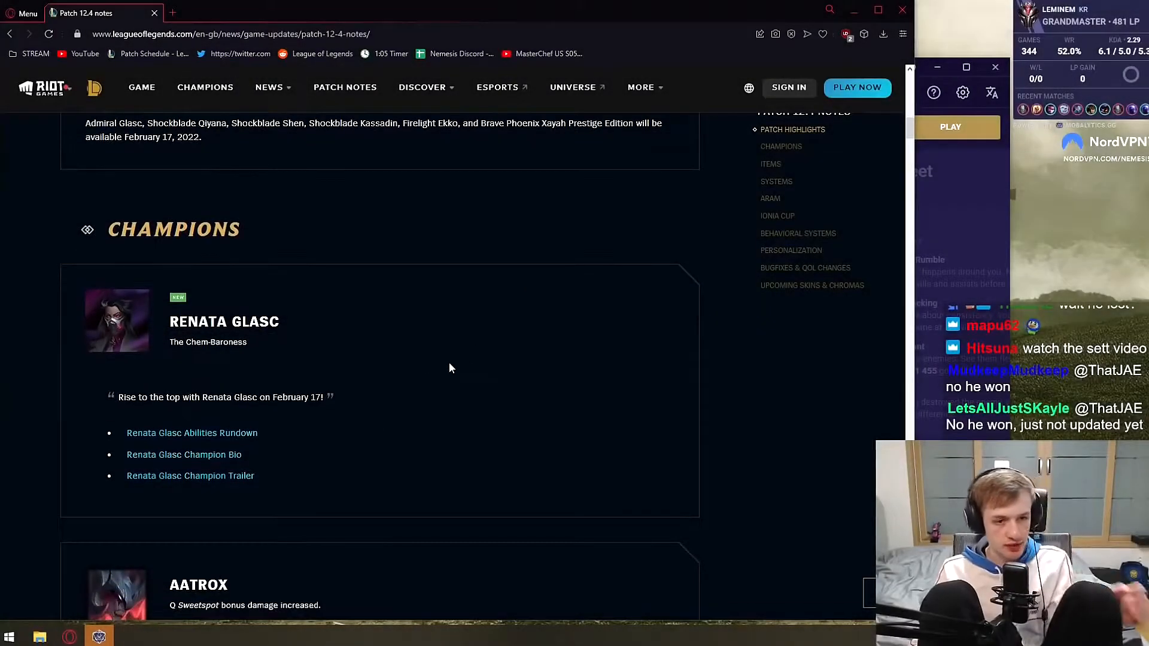
- Read the Renata Glasc, Aatrox, Amumu and Ashe changes, reaching Blitzcrank's health regeneration nerf
scroll(down, 3)
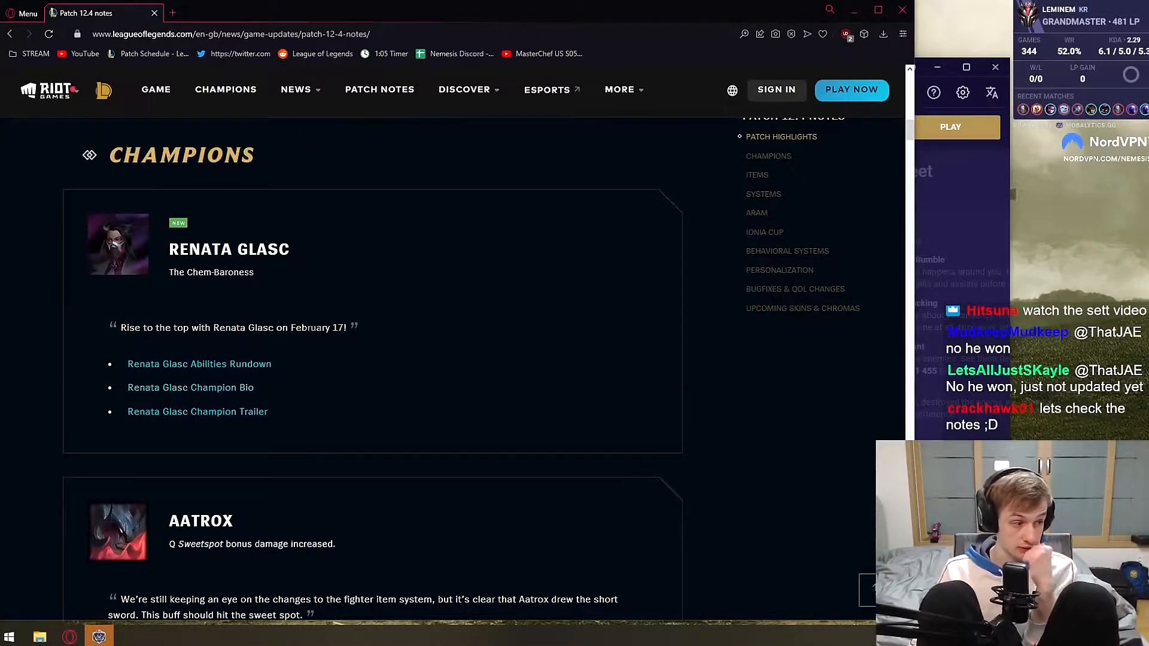
scroll(down, 3)
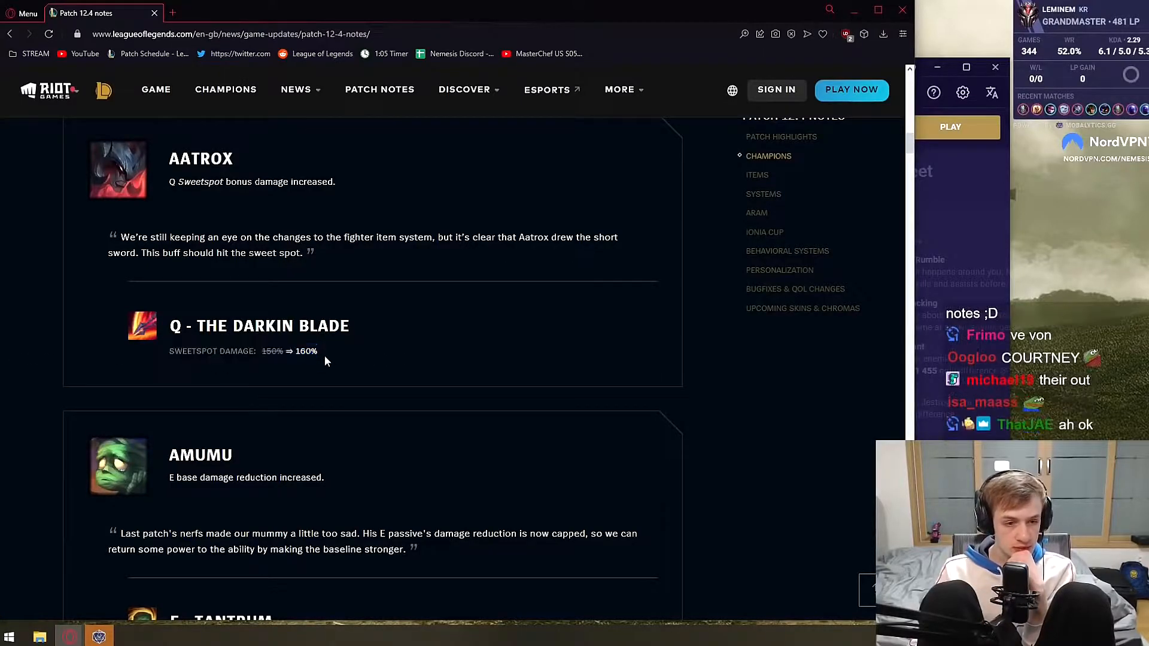
scroll(down, 3)
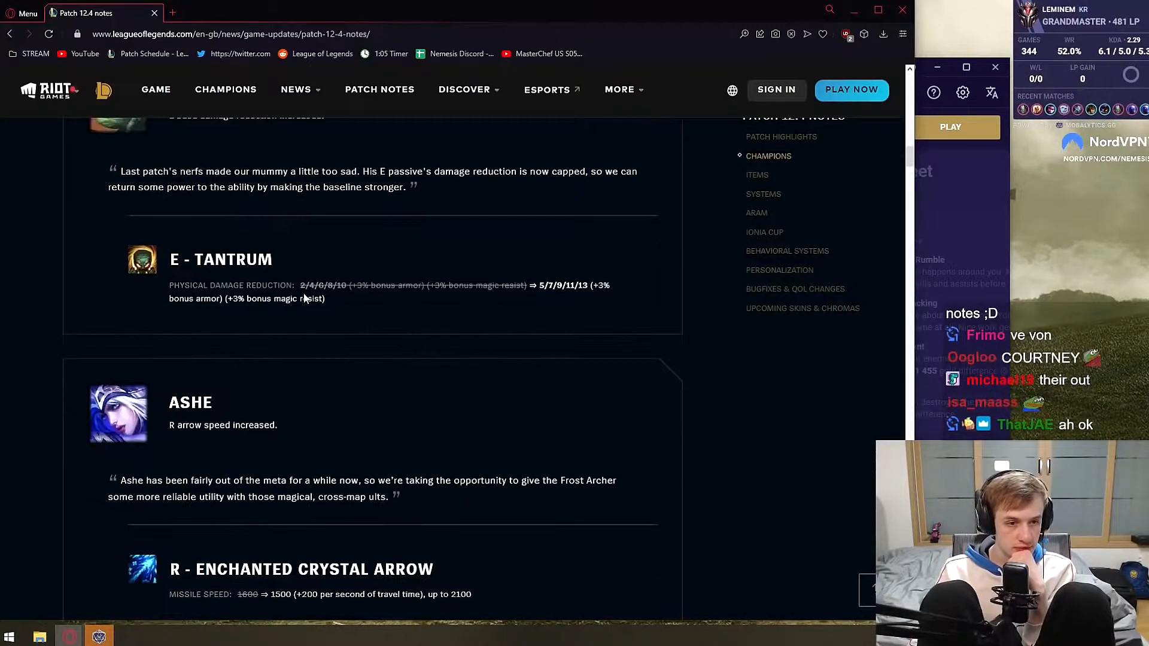
scroll(up, 3)
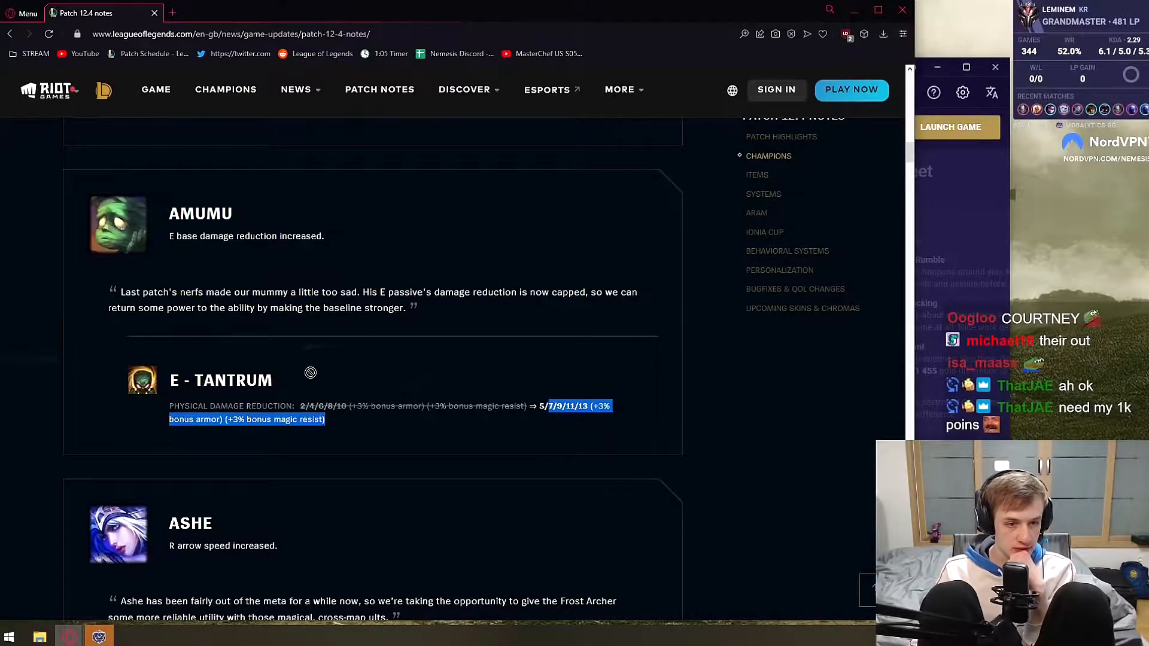
scroll(down, 3)
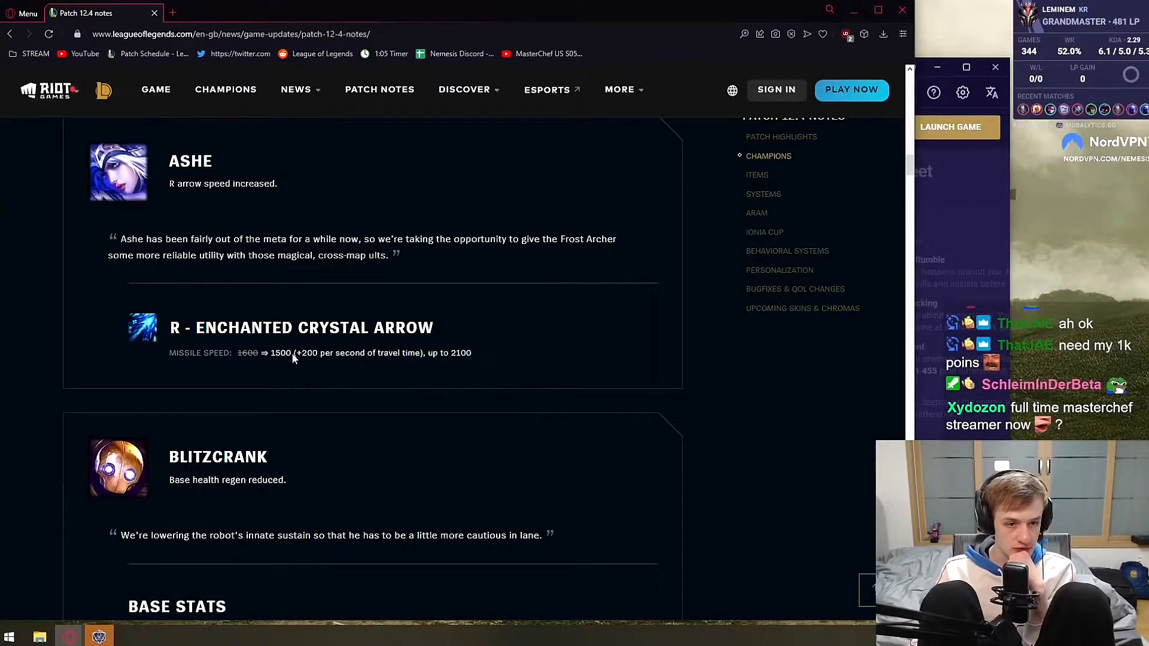
double_click(330, 353)
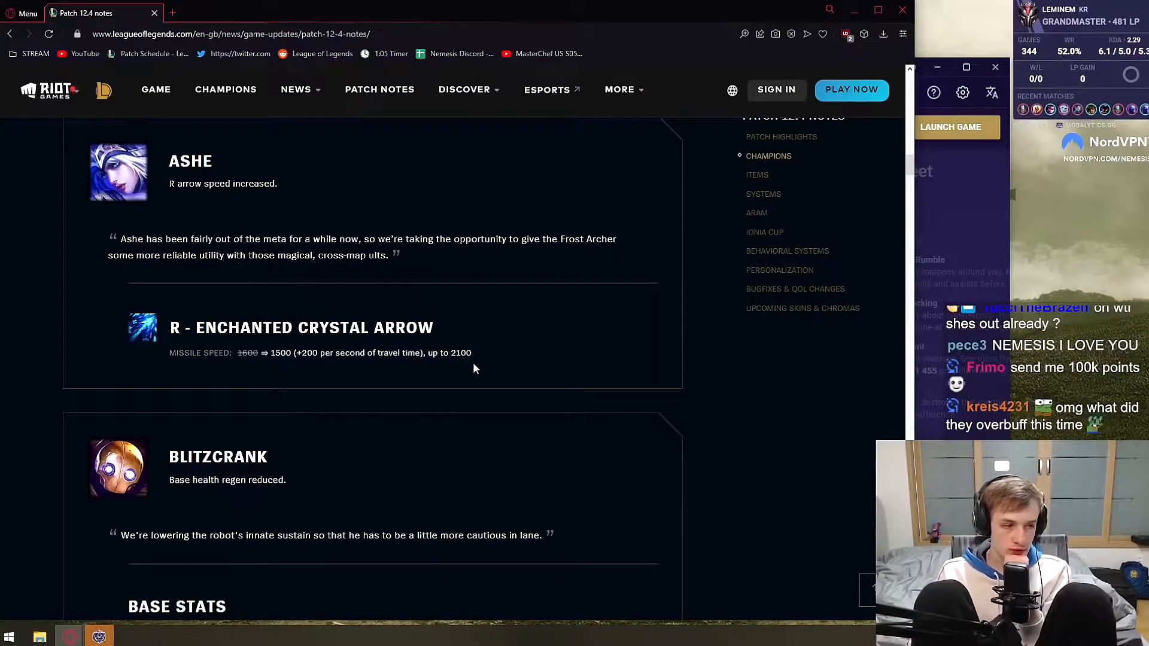
scroll(down, 3)
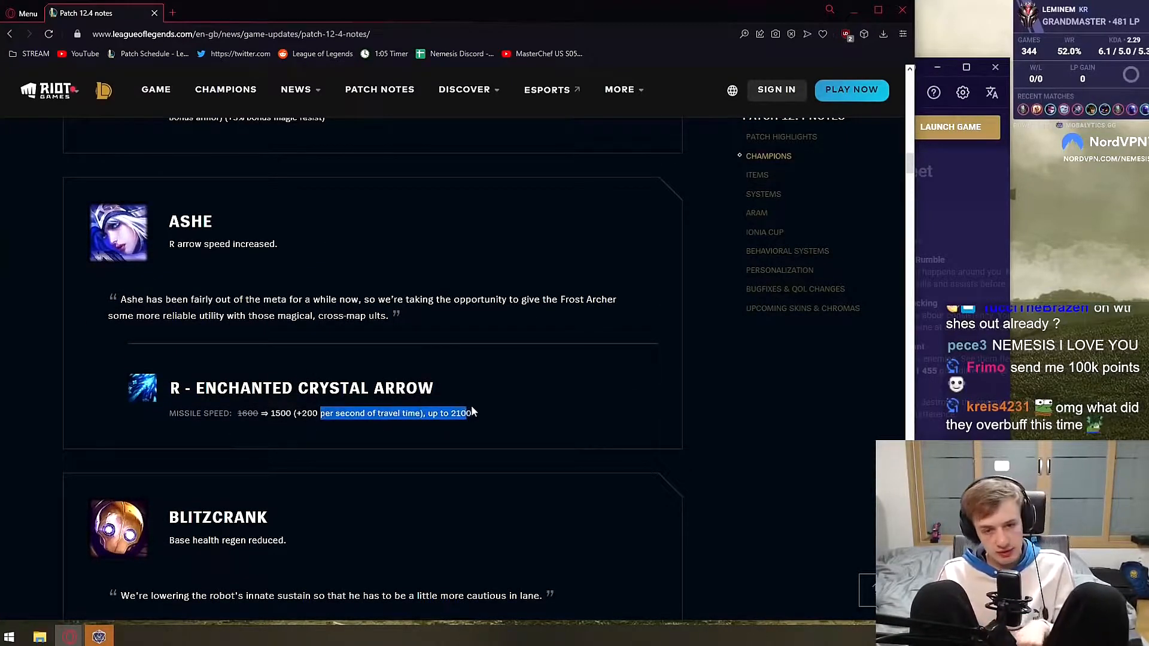
scroll(down, 3)
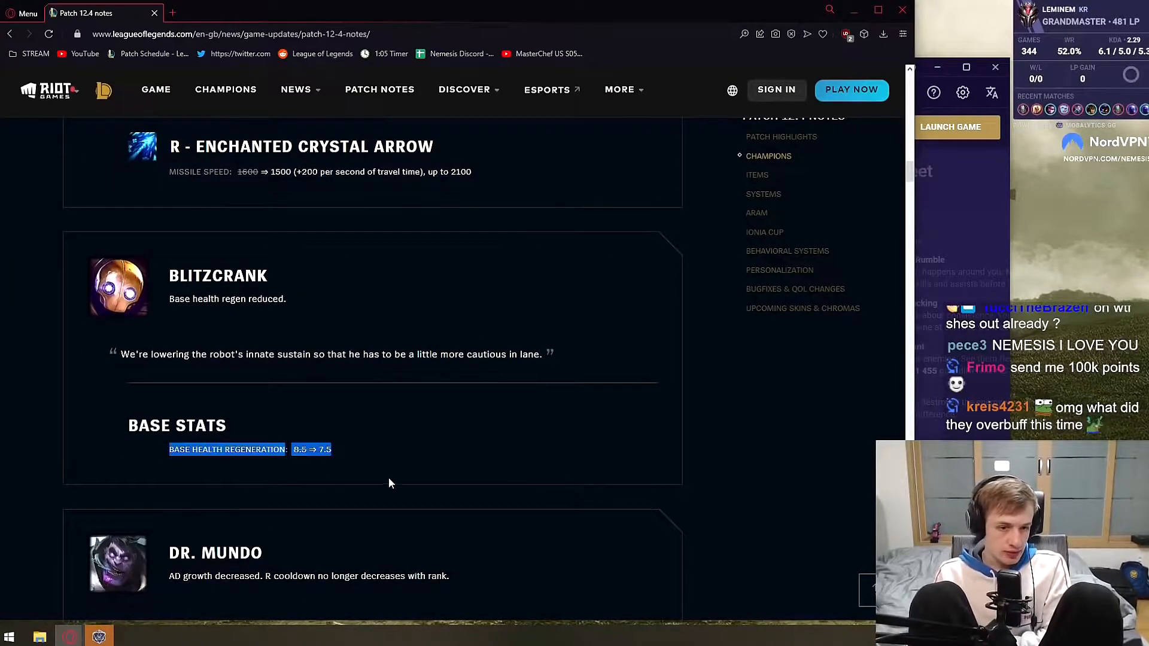
- Review Dr. Mundo's lowered AD growth and Maximum Dosage cooldown flattened to 110 seconds
scroll(down, 3)
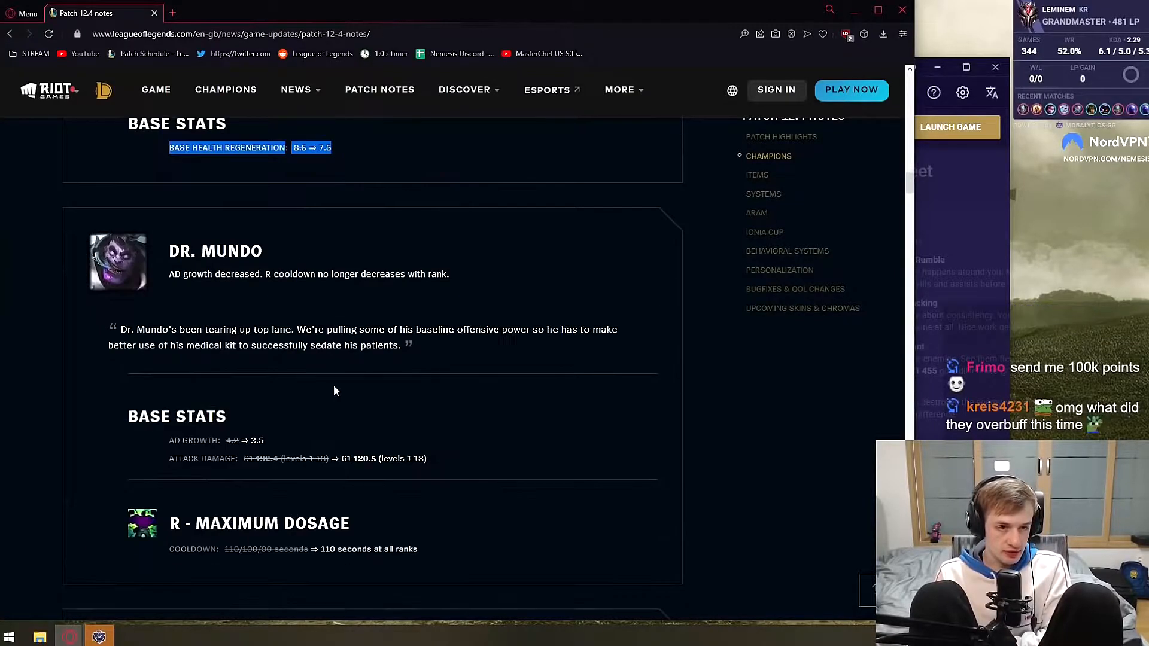
scroll(up, 3)
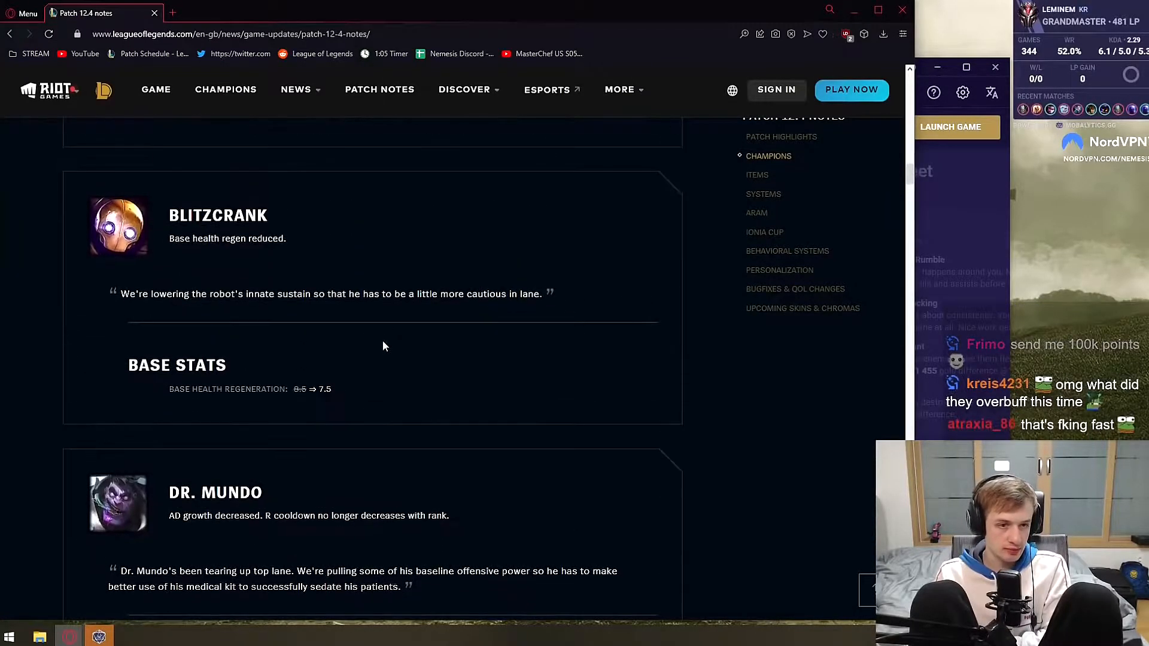
scroll(down, 3)
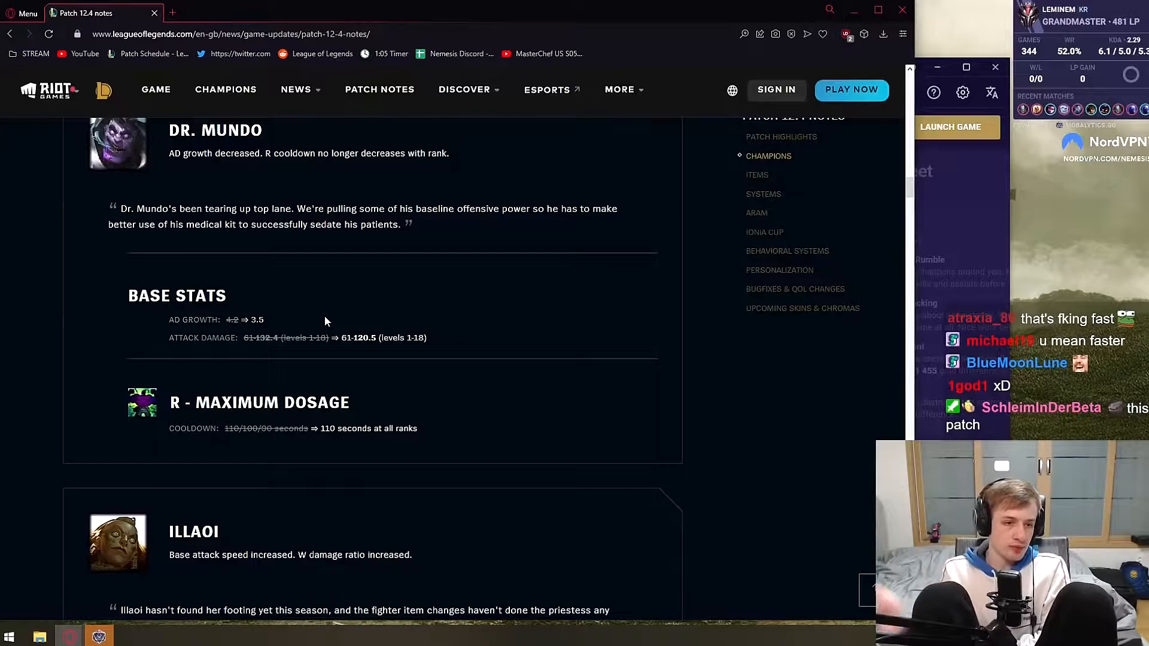
mouse_move(161, 341)
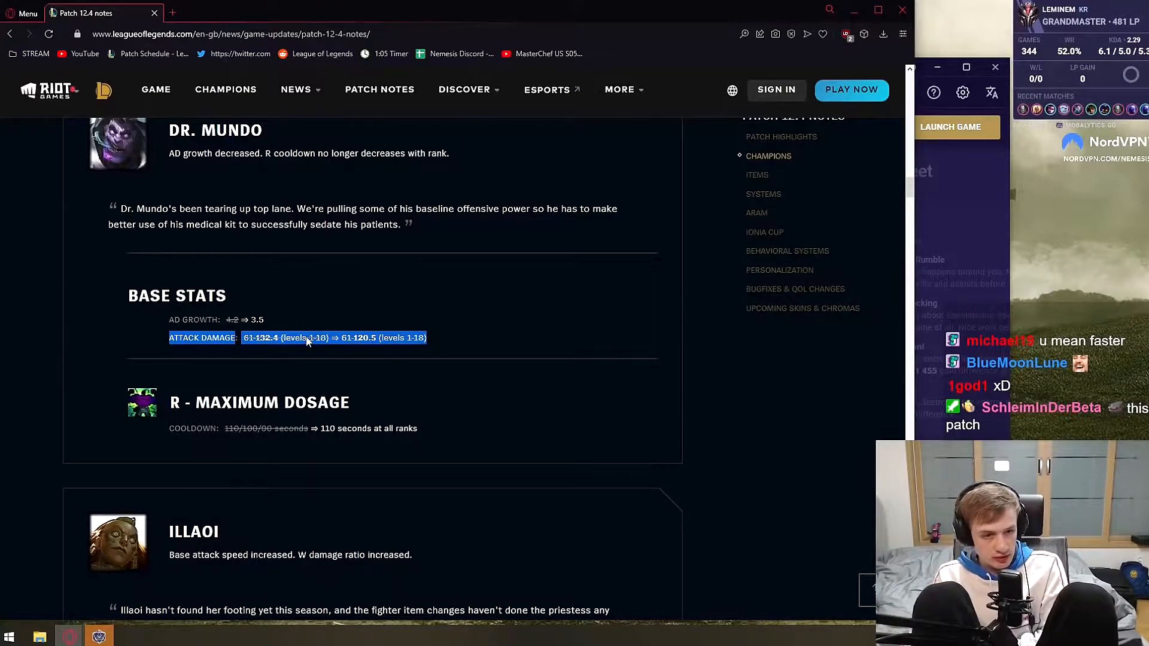
scroll(down, 3)
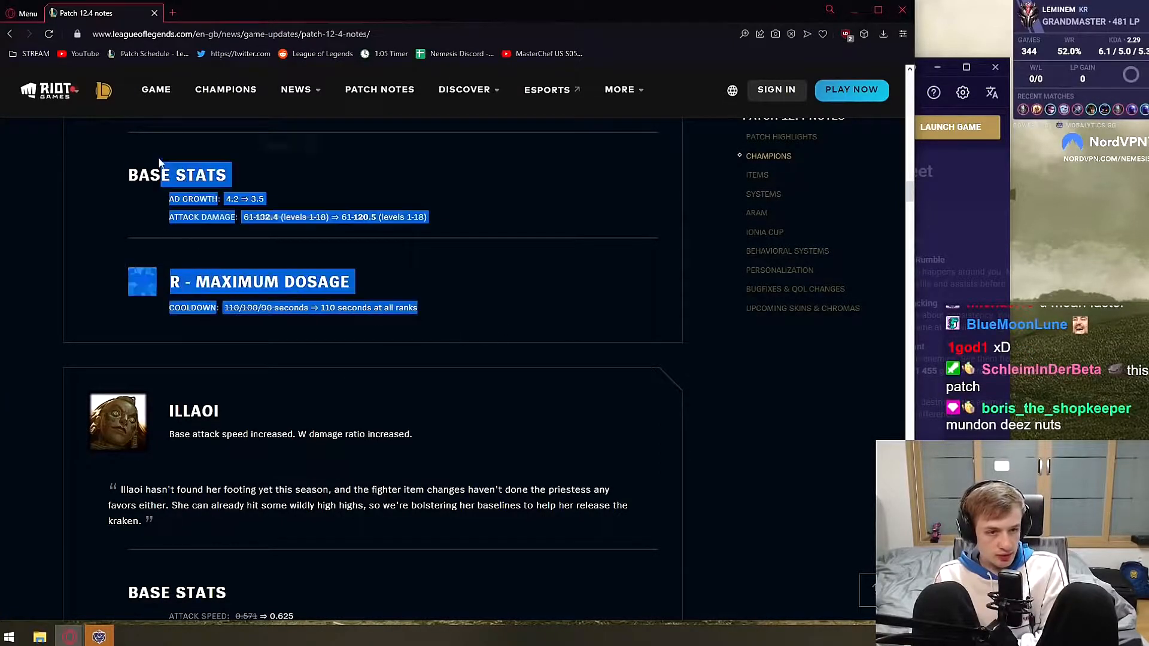
scroll(up, 3)
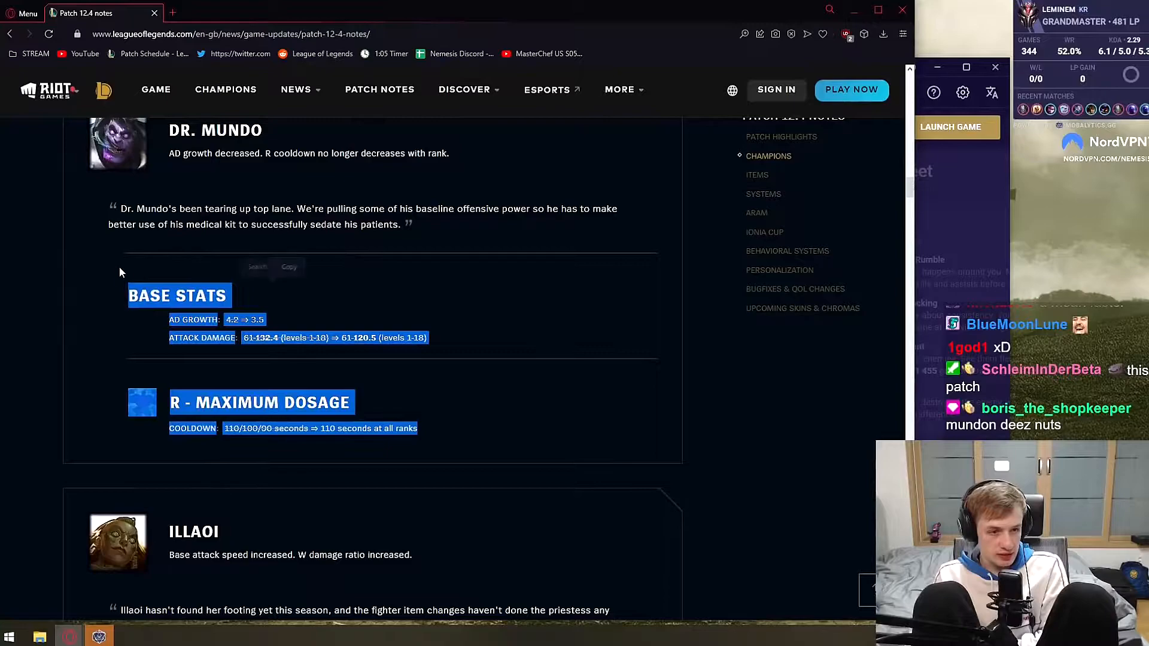
scroll(down, 3)
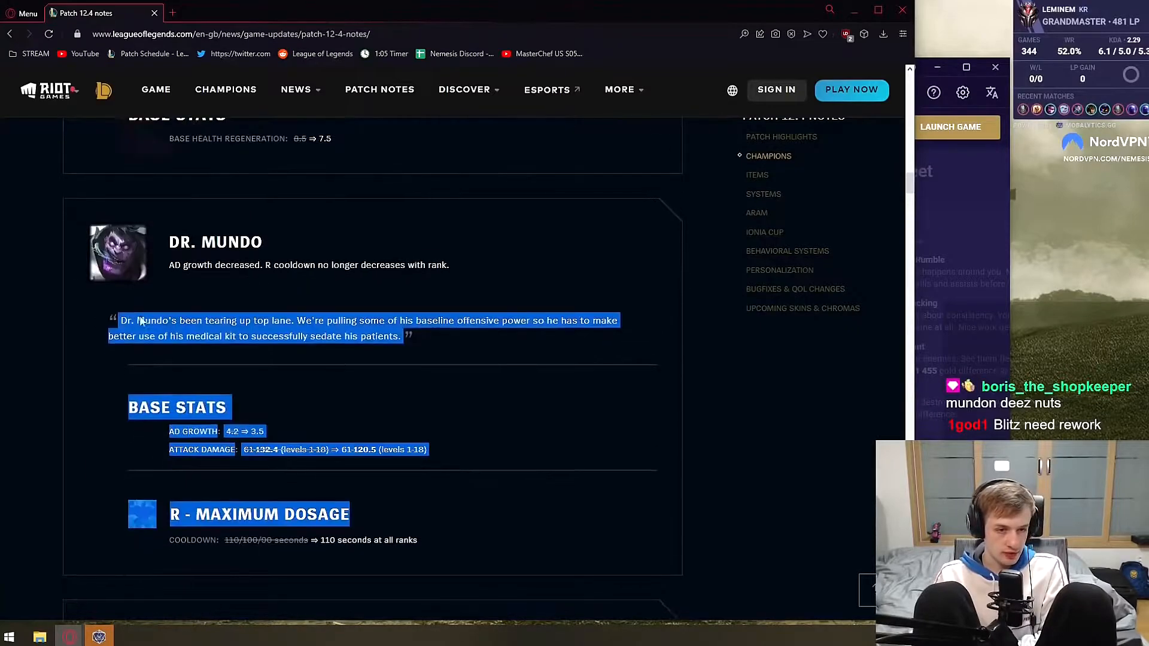
- Read Illaoi's attack speed and Harsh Lesson buffs and bugfix, then Kalista's armor raised to 24
scroll(down, 3)
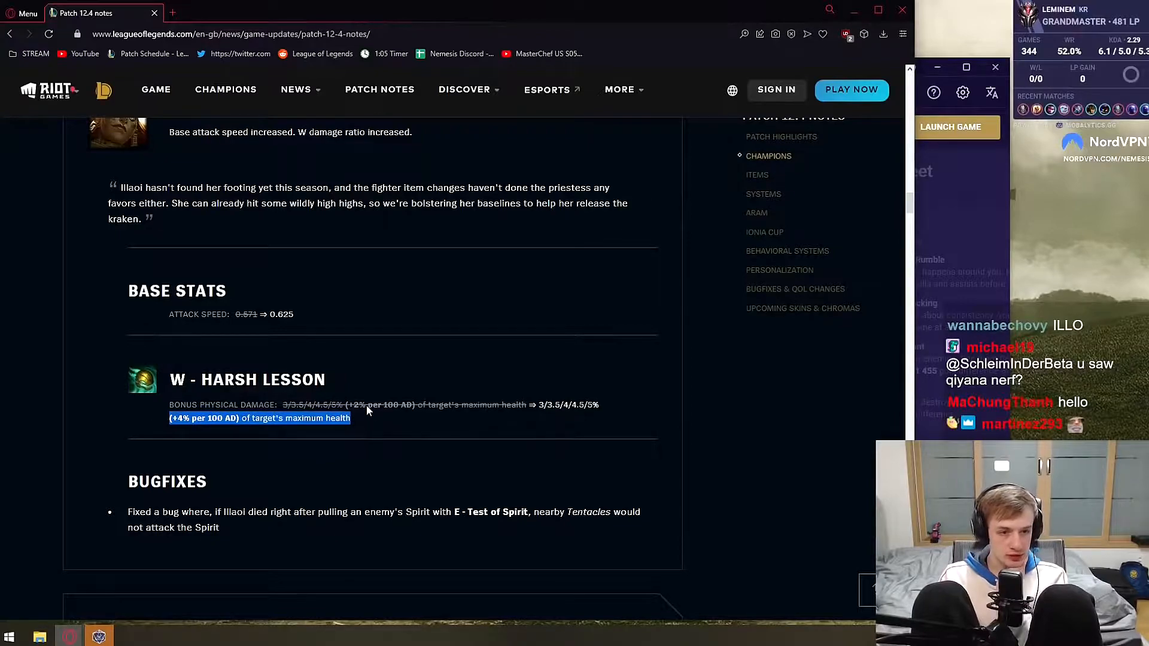
scroll(up, 3)
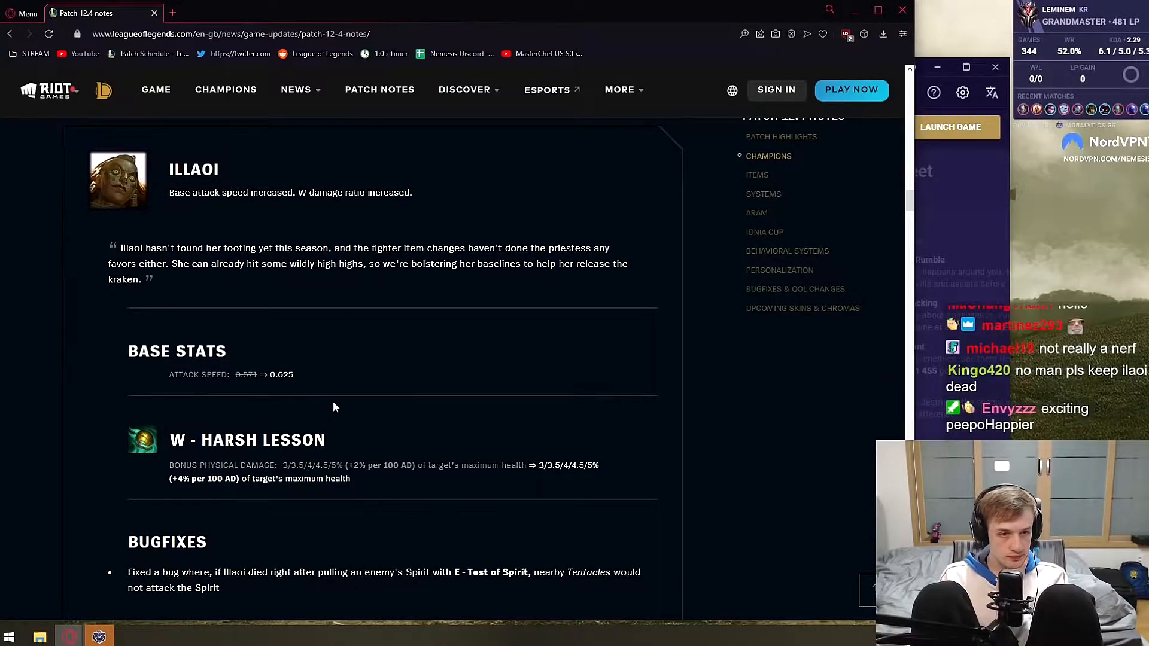
scroll(down, 3)
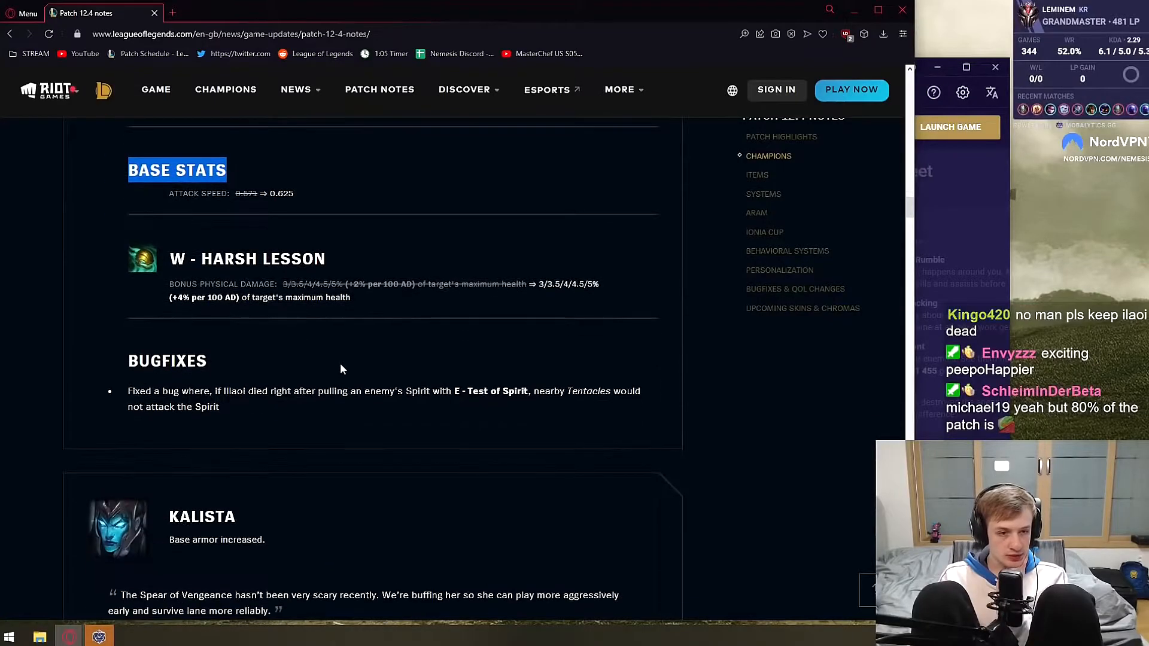
scroll(up, 3)
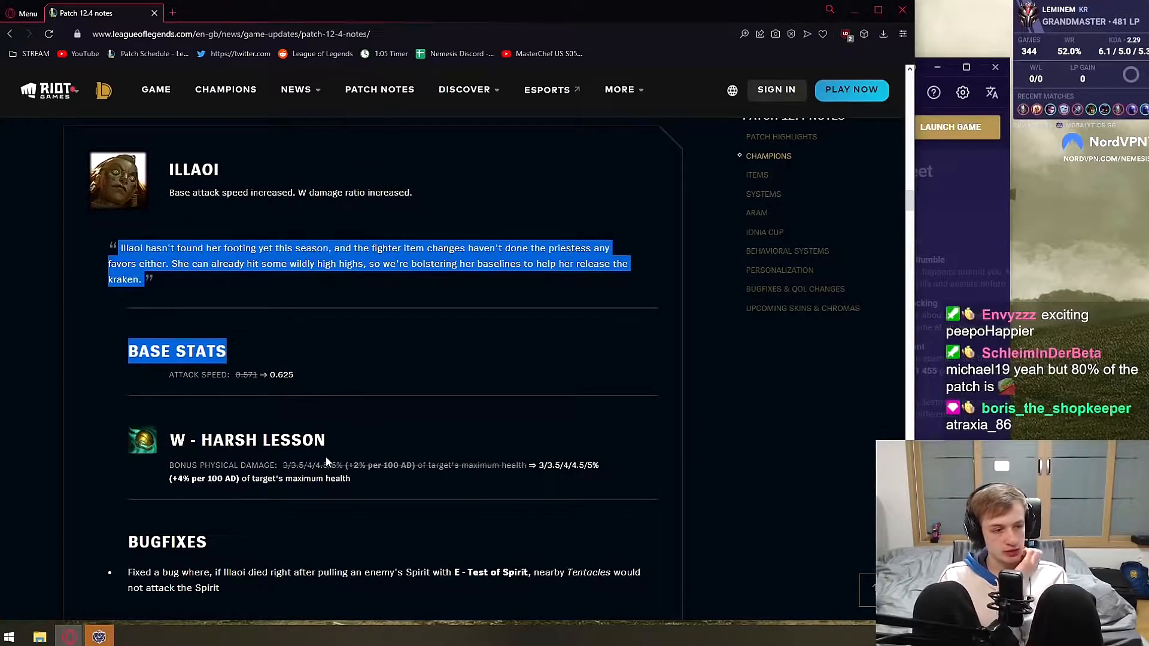
scroll(down, 3)
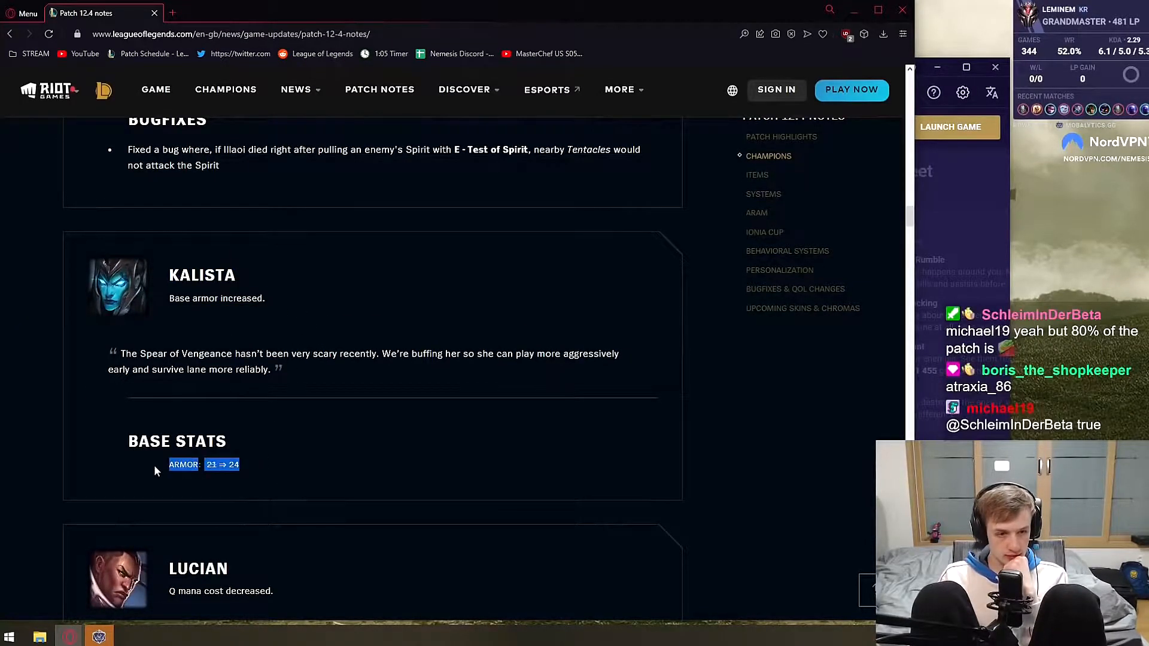
- Read Lucian's Piercing Light mana cost cut and Nami's reverted Tidecaller's Blessing on-hit damage
scroll(down, 3)
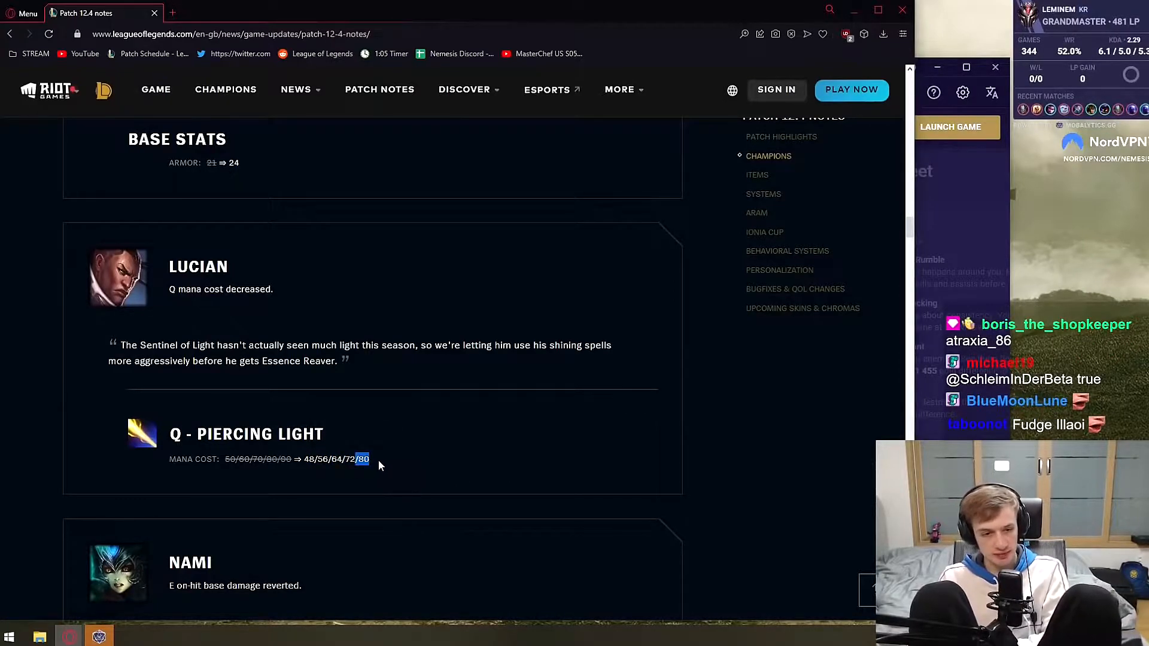
scroll(down, 3)
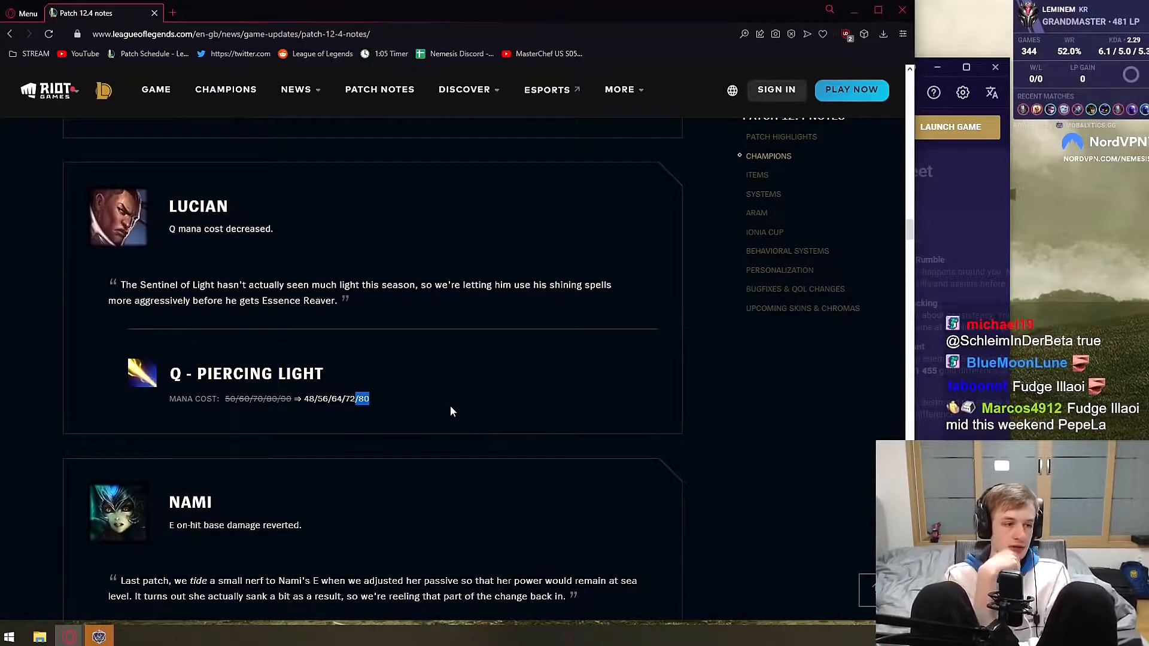
scroll(down, 3)
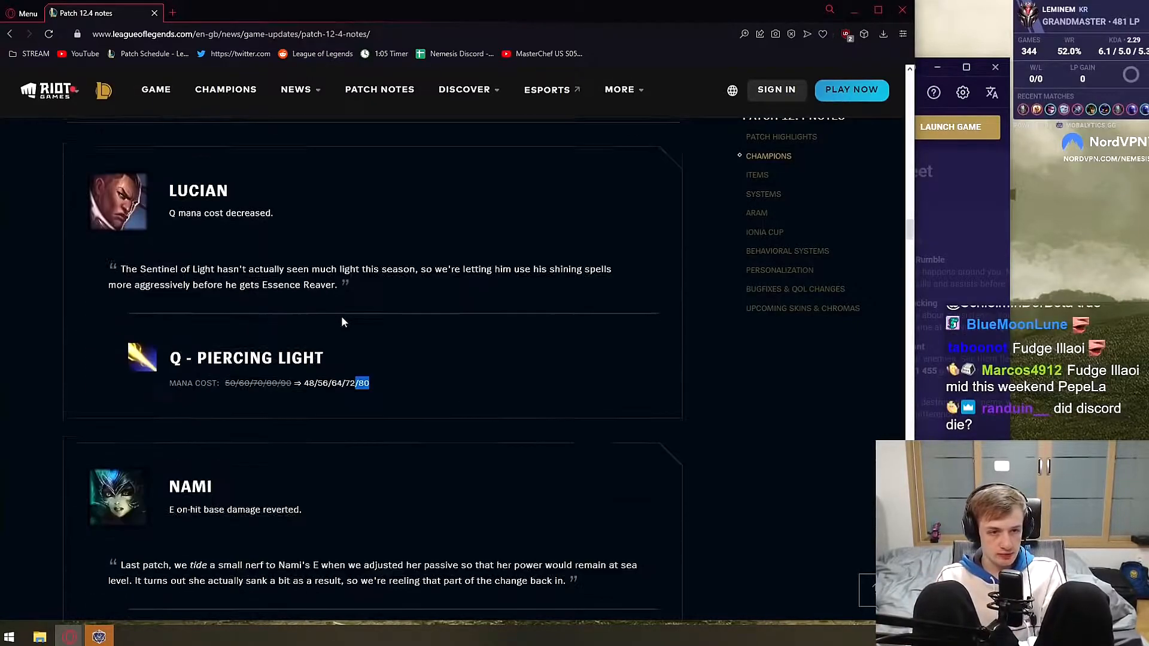
scroll(up, 3)
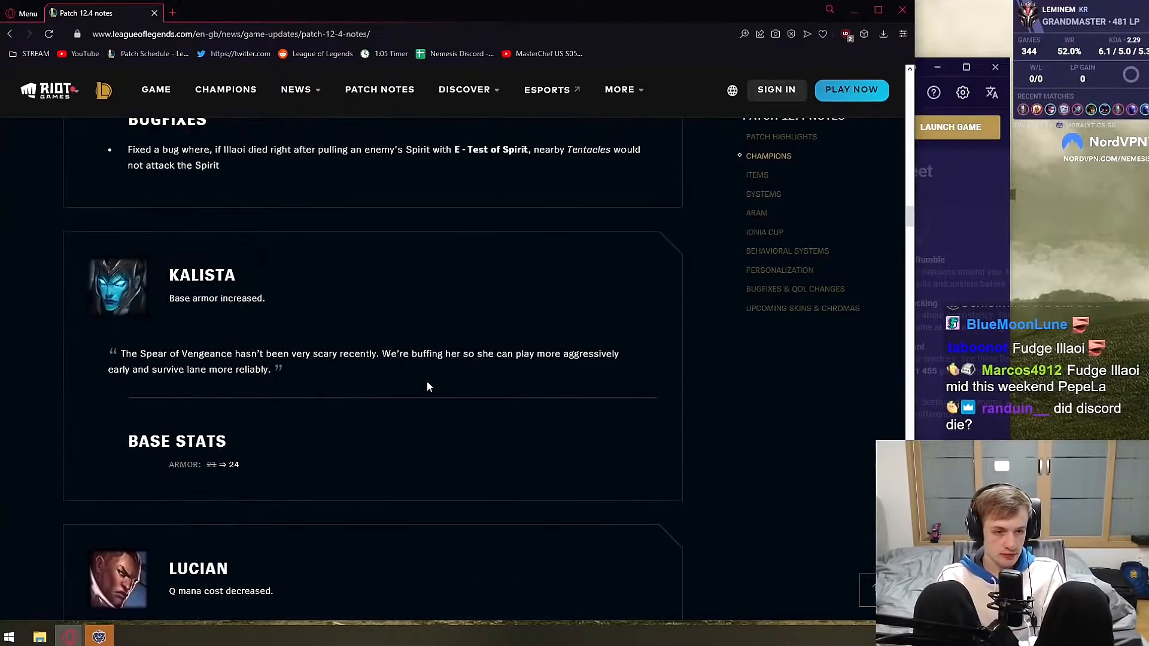
scroll(down, 3)
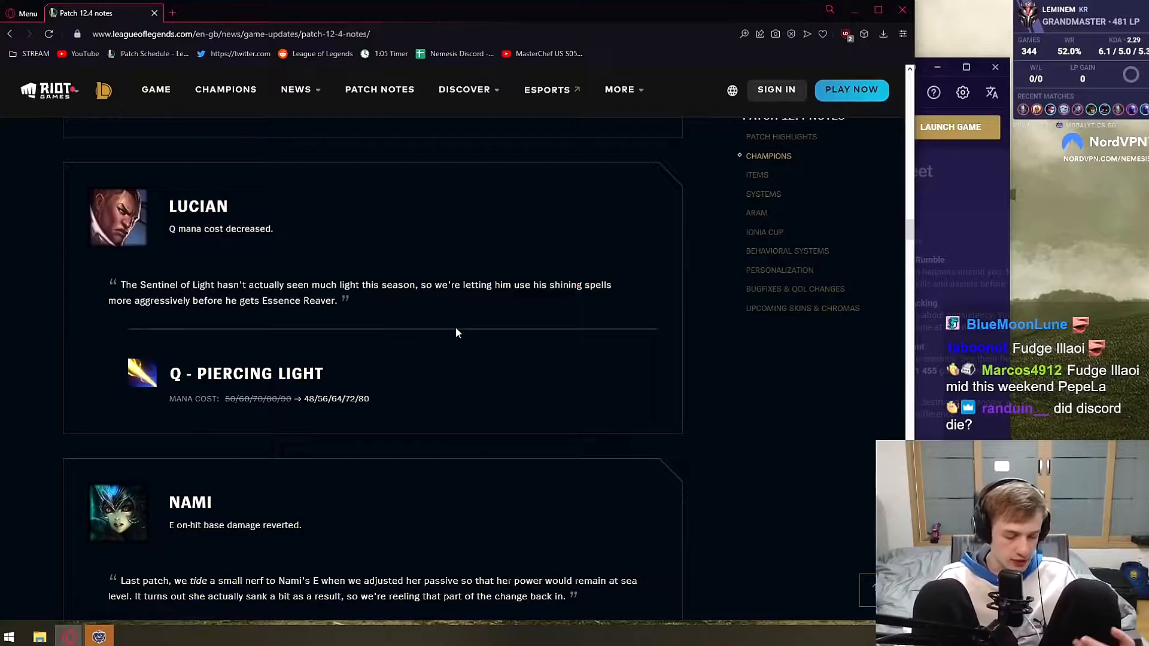
scroll(down, 3)
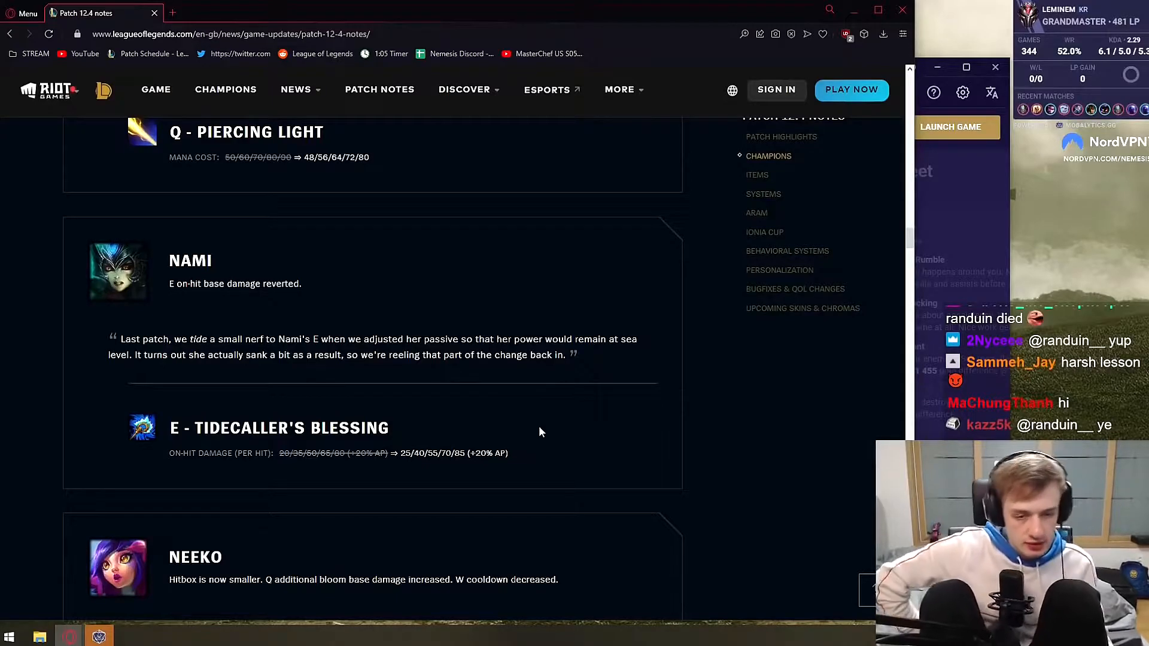
- Read Neeko's smaller hitbox, Blooming Burst and Shapesplitter buffs, and her center HUD change
scroll(down, 3)
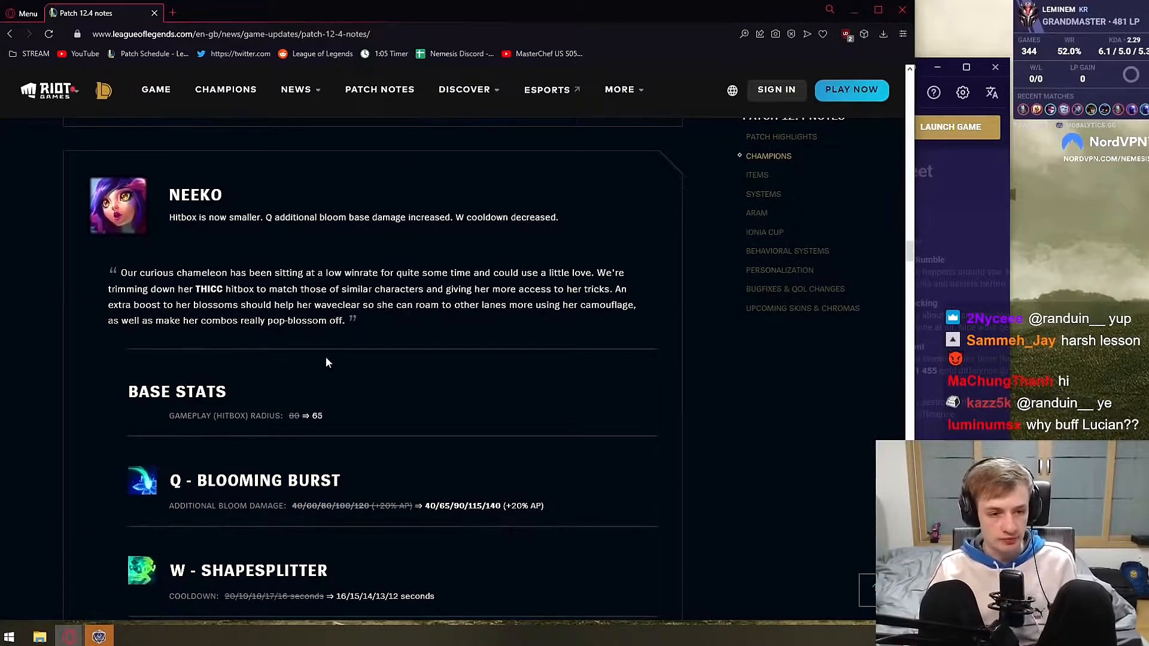
scroll(down, 3)
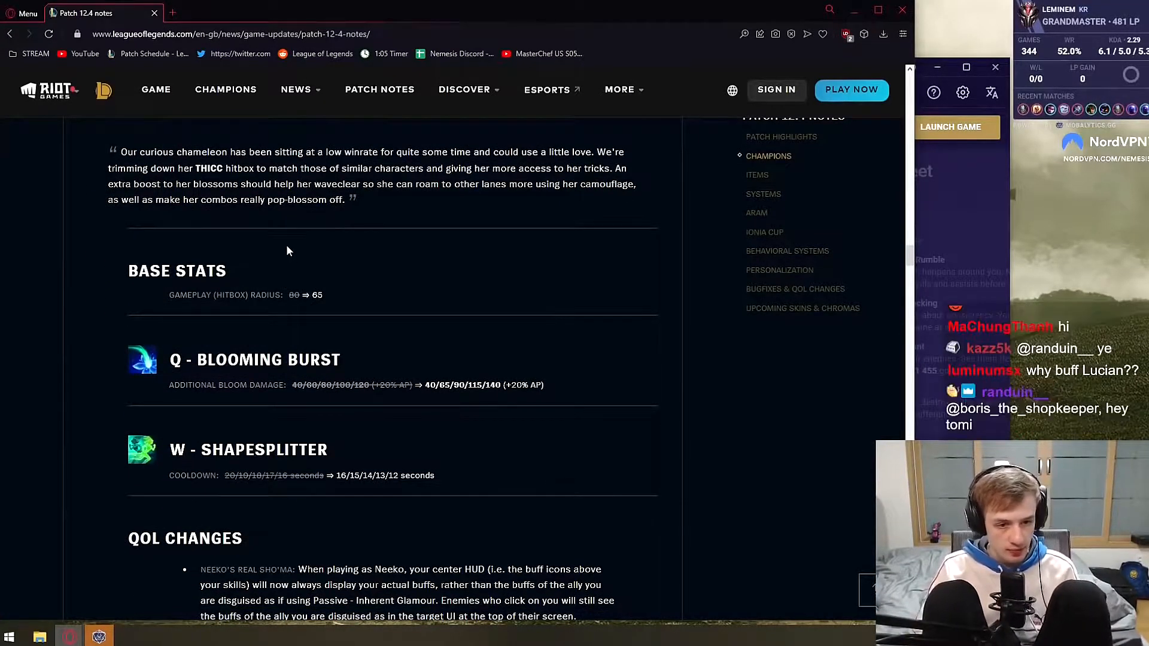
scroll(down, 3)
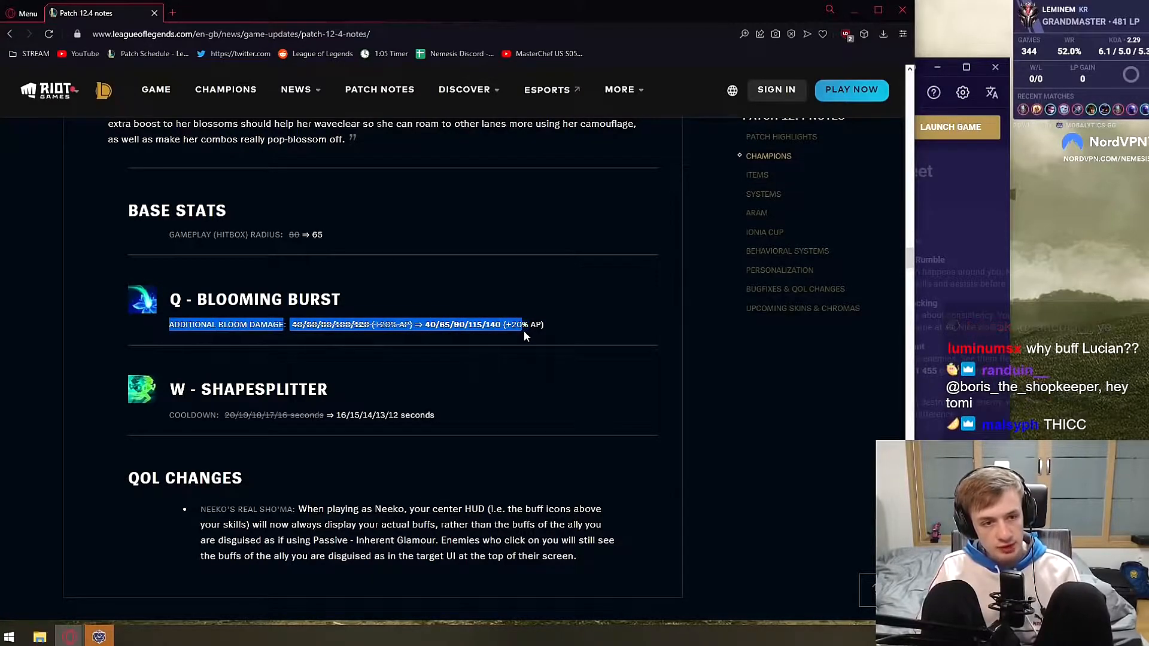
right_click(414, 332)
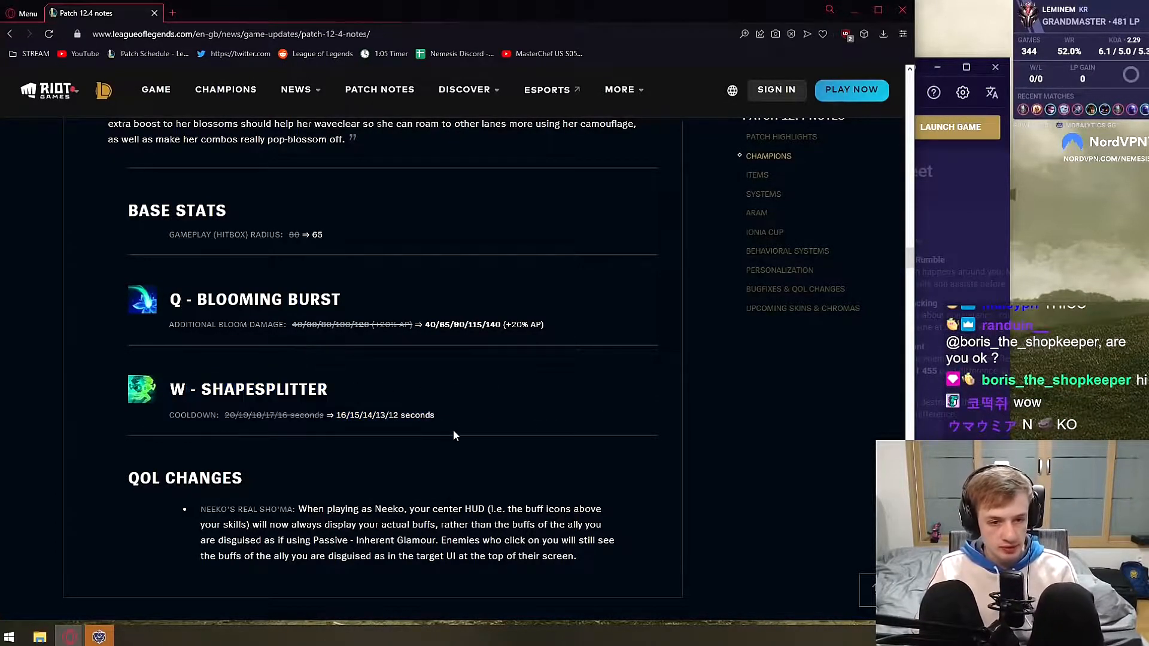
scroll(down, 3)
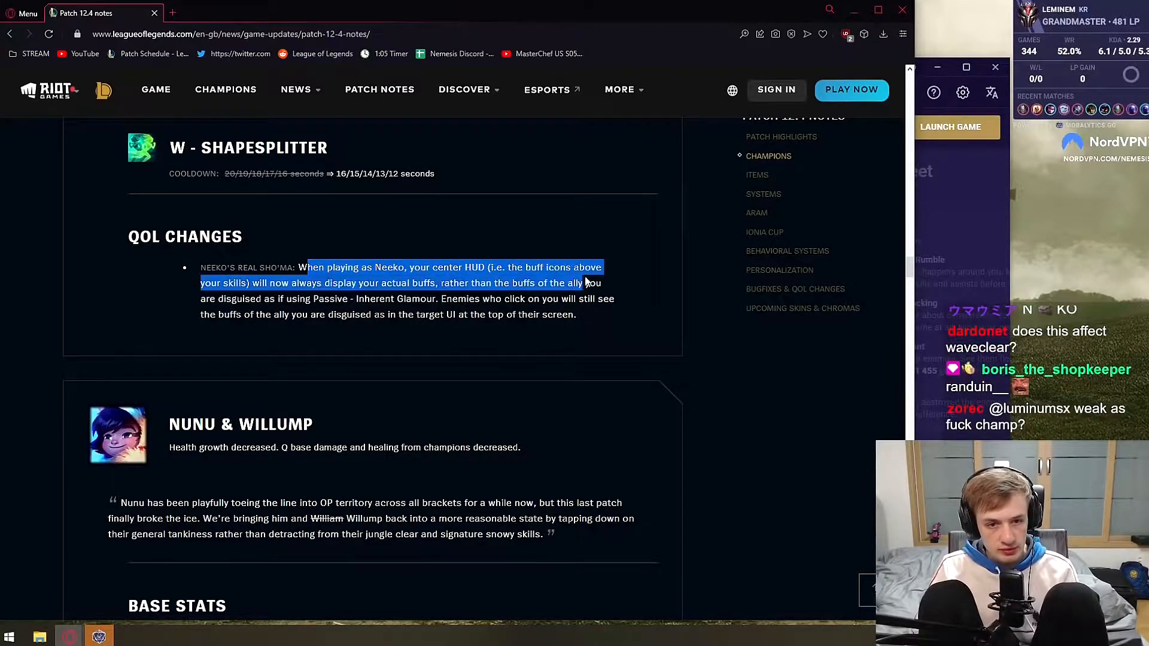
- Read the Nunu & Willump changes and Qiyana's passive AD scaling cut
scroll(down, 3)
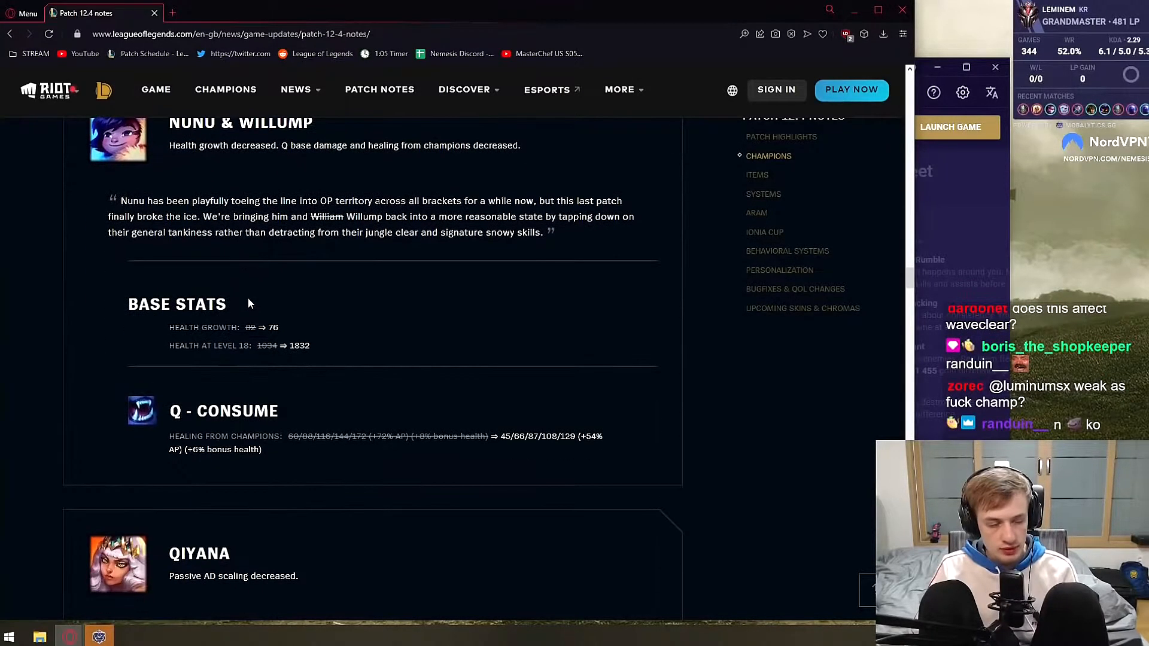
mouse_move(327, 342)
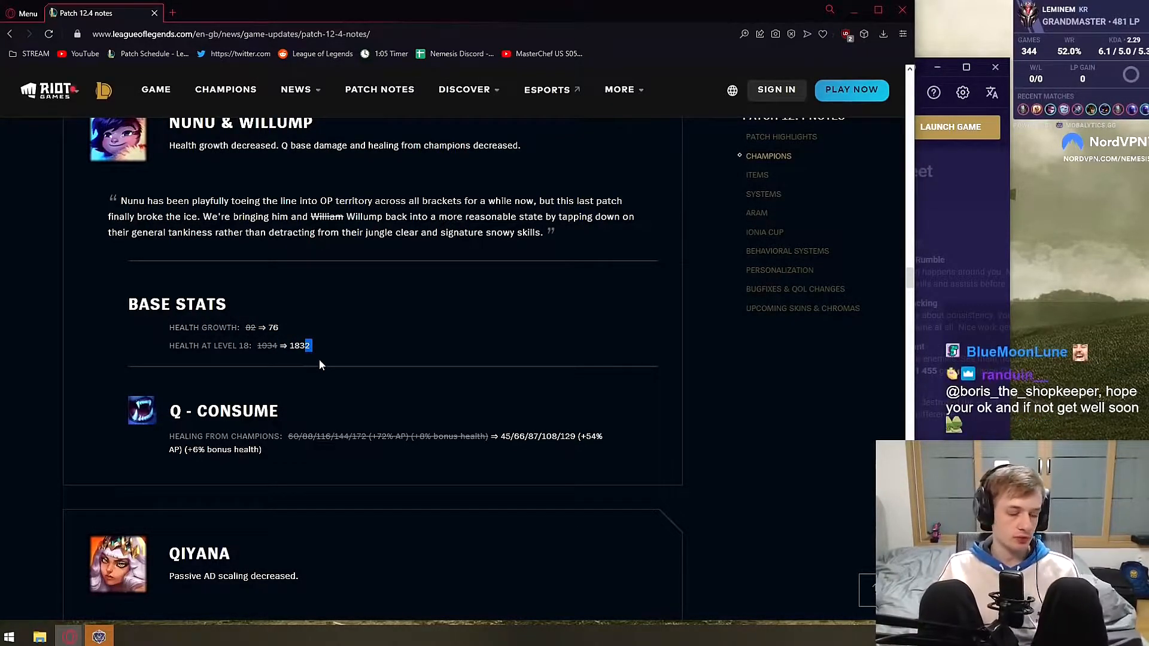
mouse_move(156, 266)
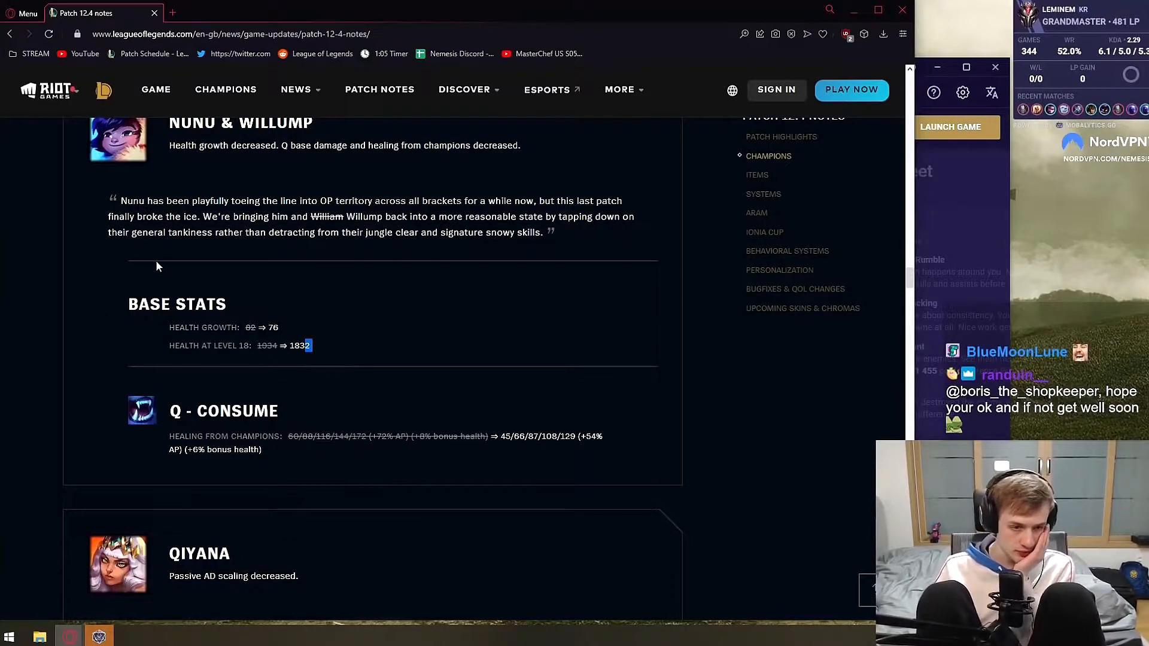
scroll(down, 3)
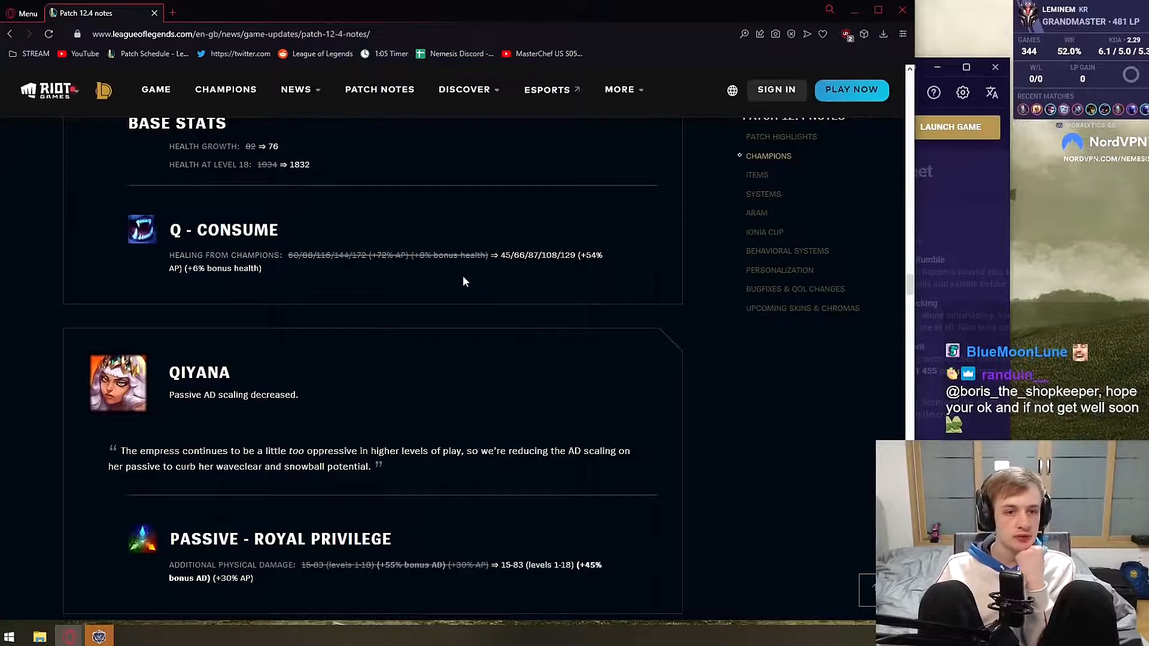
mouse_move(258, 271)
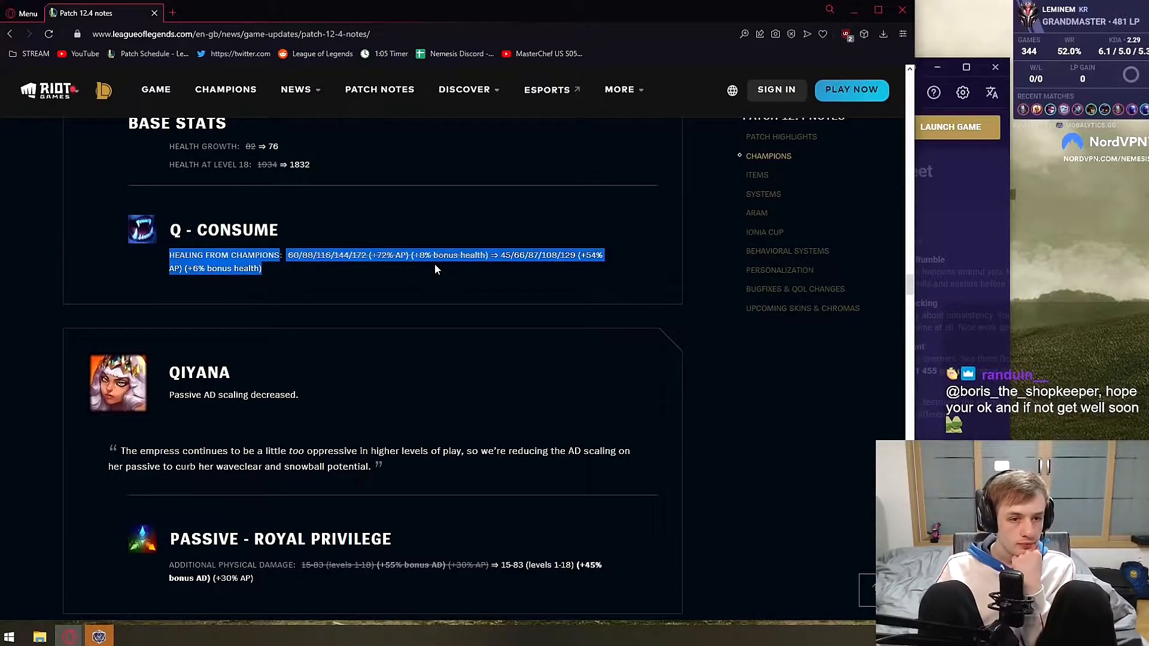
scroll(up, 3)
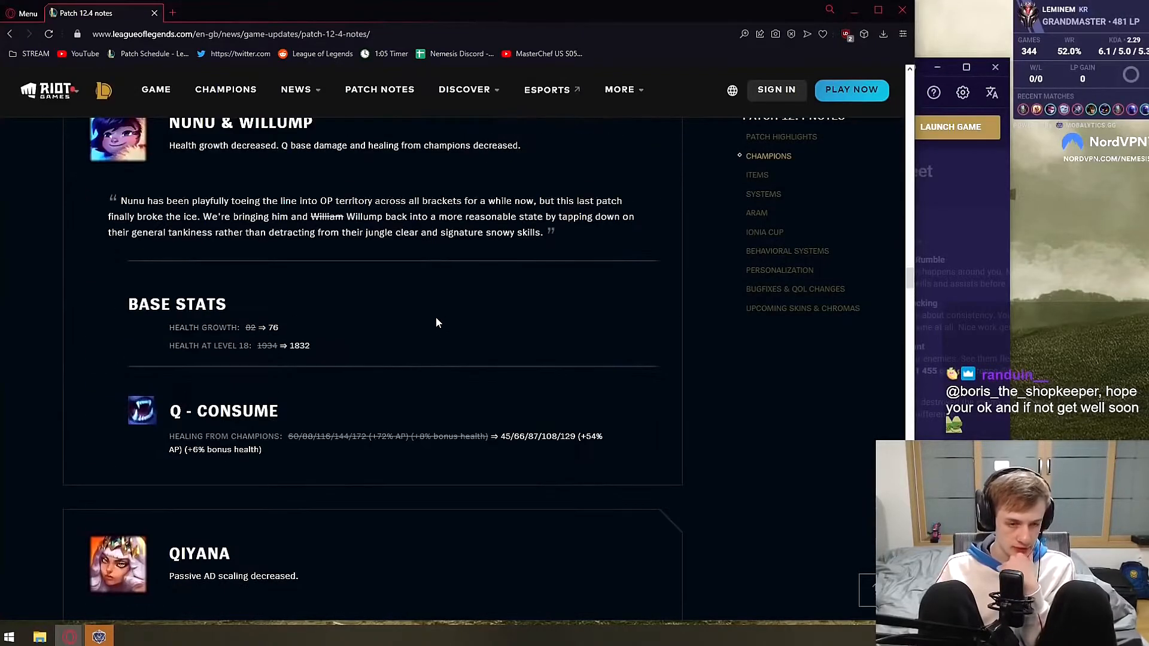
scroll(down, 3)
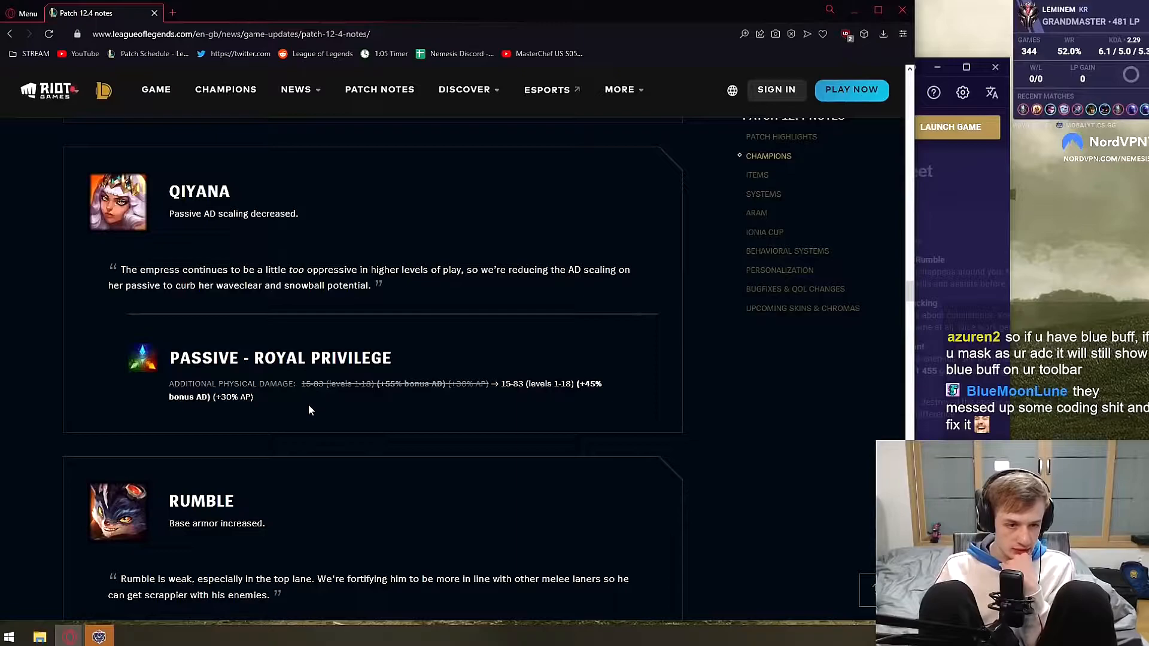
mouse_move(381, 388)
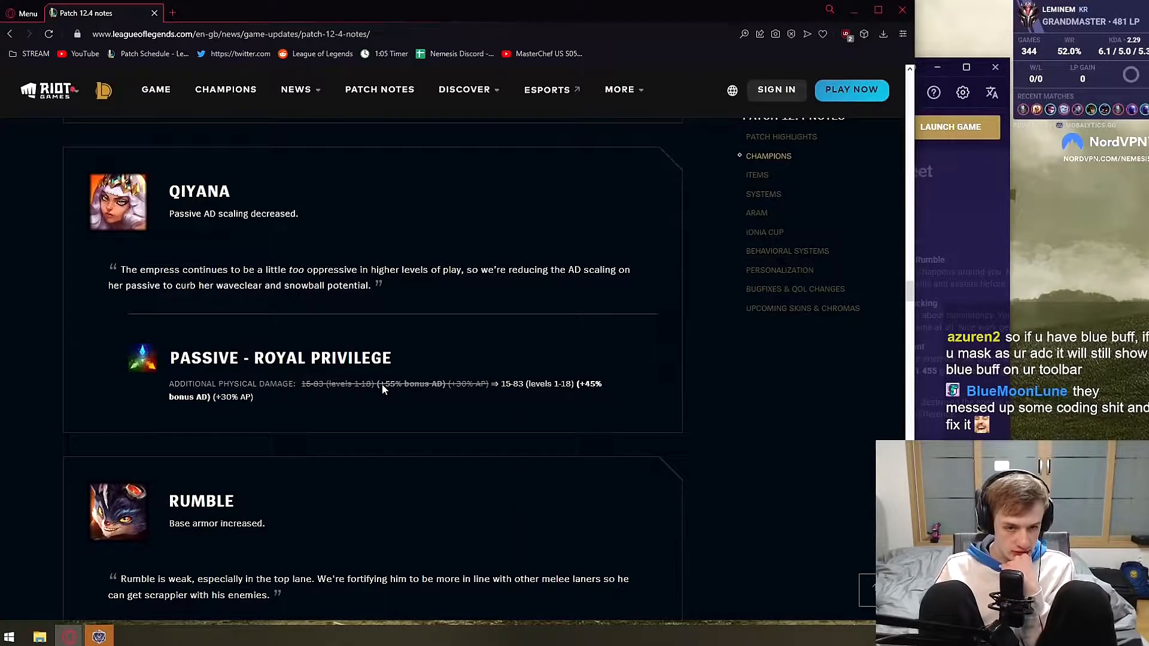
double_click(401, 383)
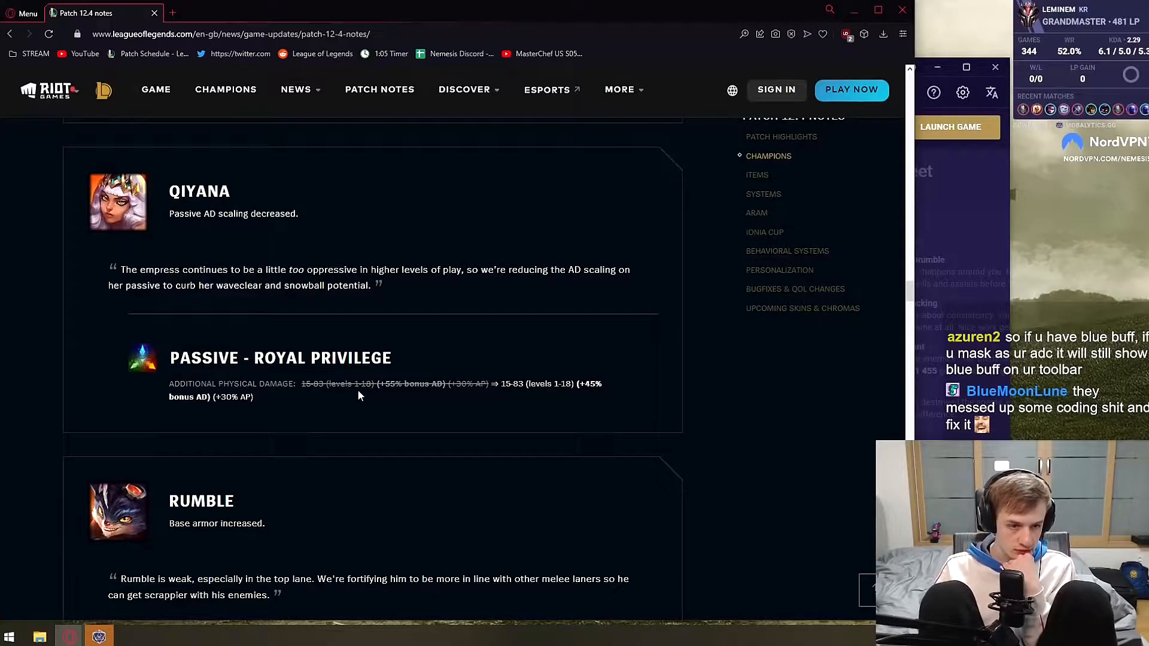
mouse_move(335, 394)
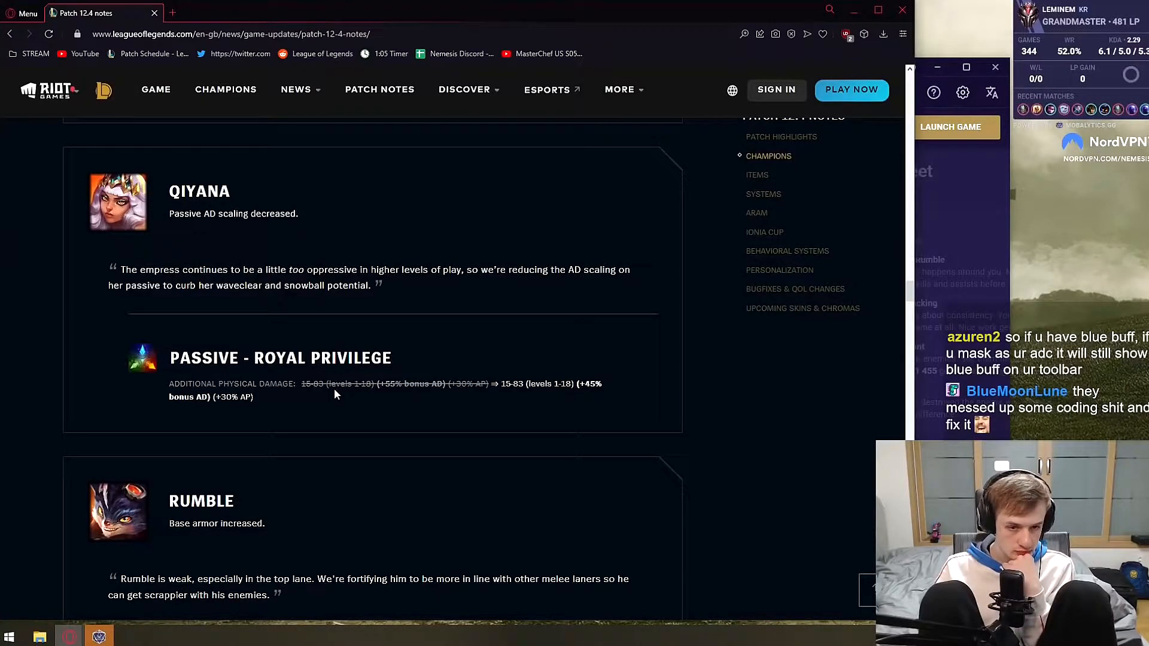
- Highlight Rumble's base armor increase from 31 to 36 and read past it
scroll(down, 3)
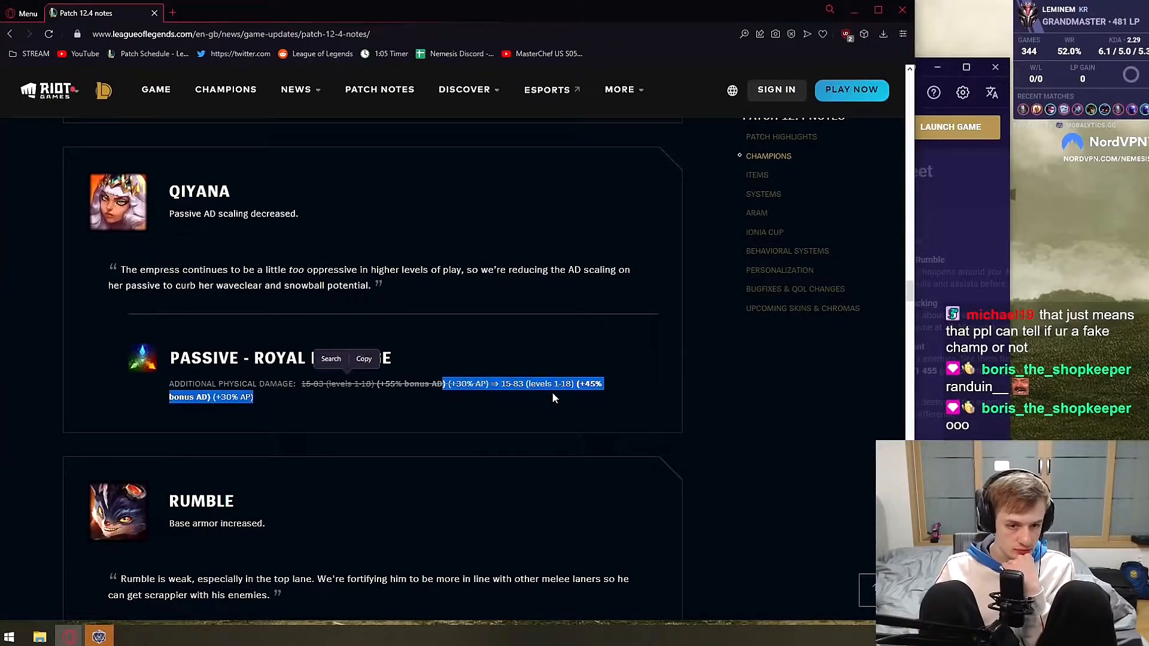
scroll(down, 3)
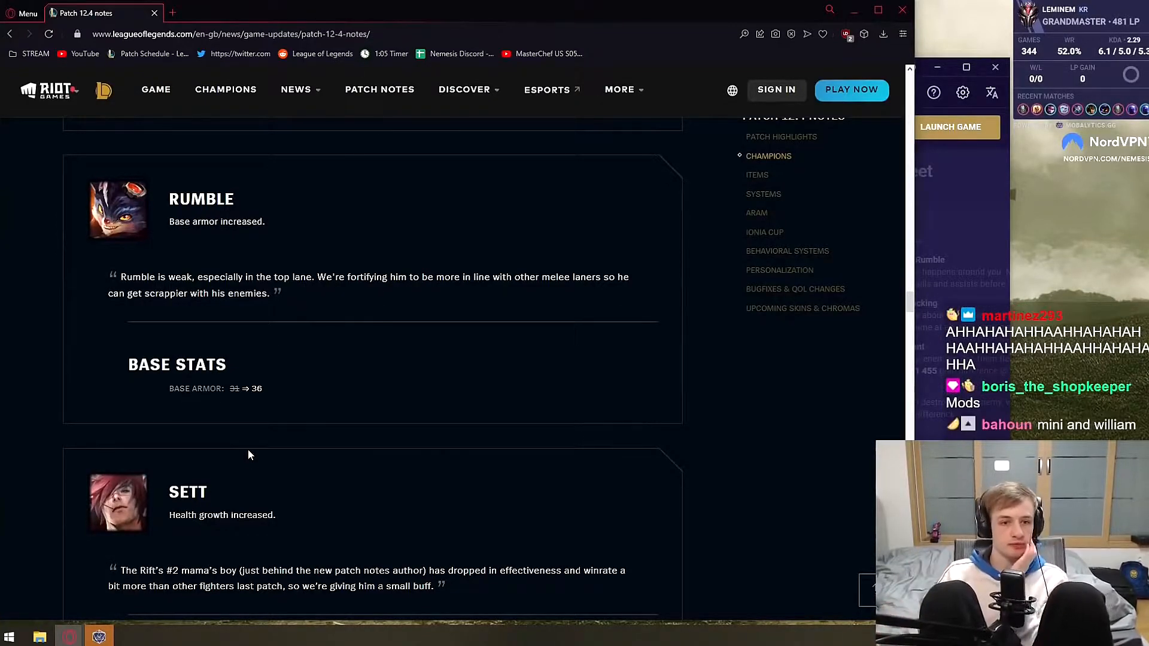
double_click(214, 388)
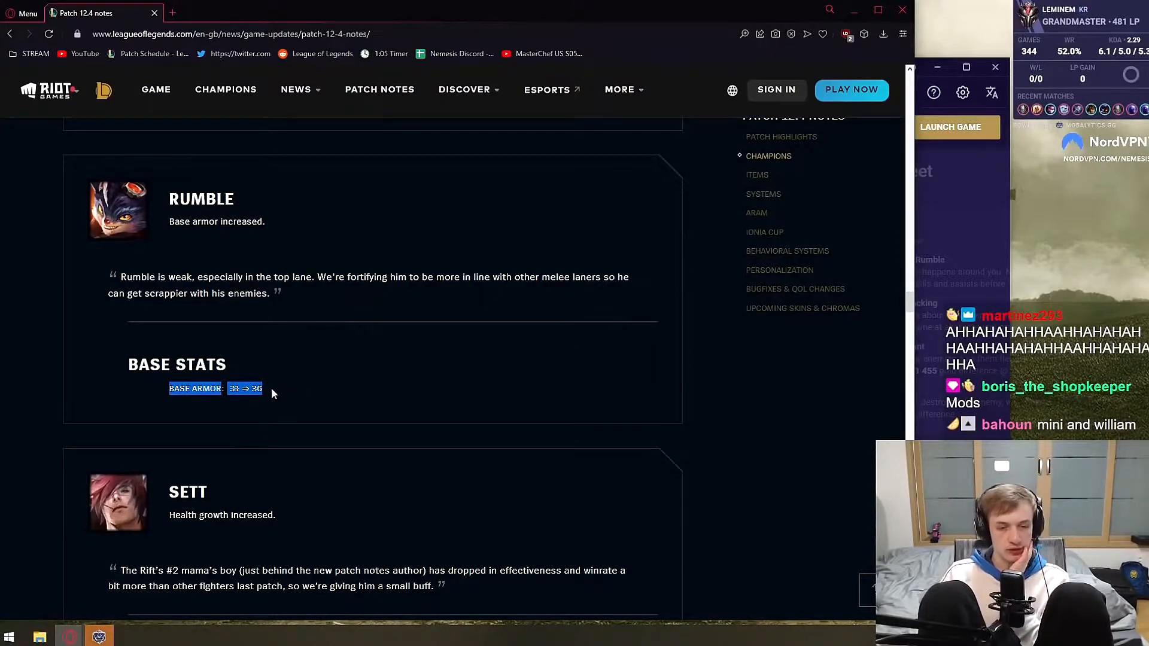
scroll(down, 3)
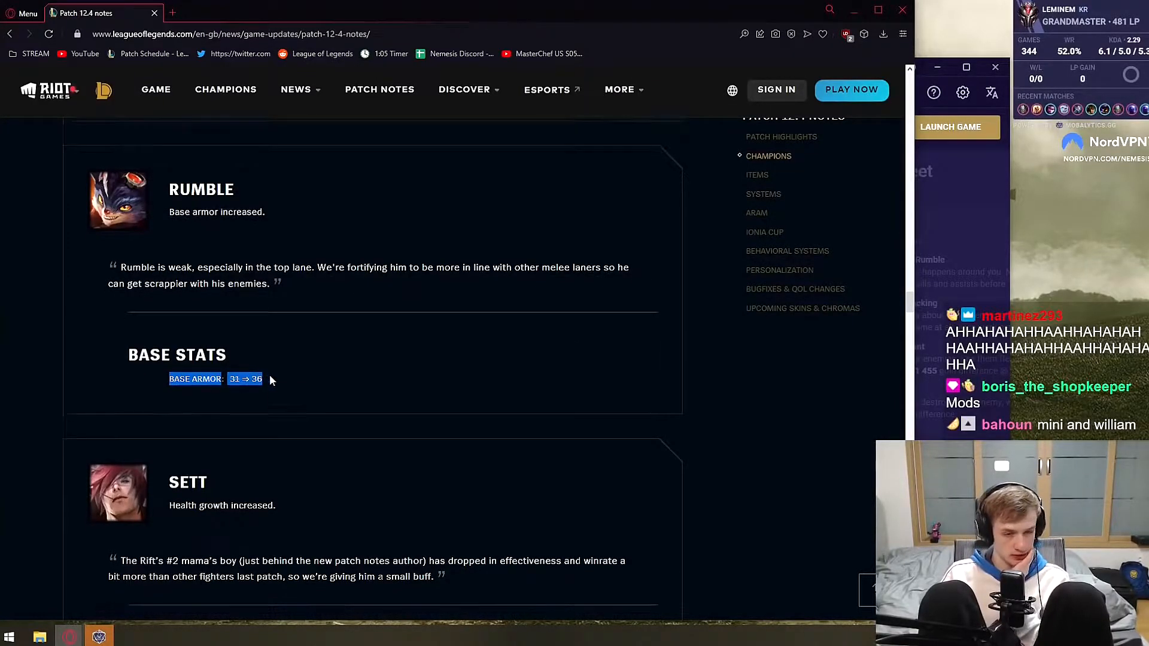
scroll(down, 3)
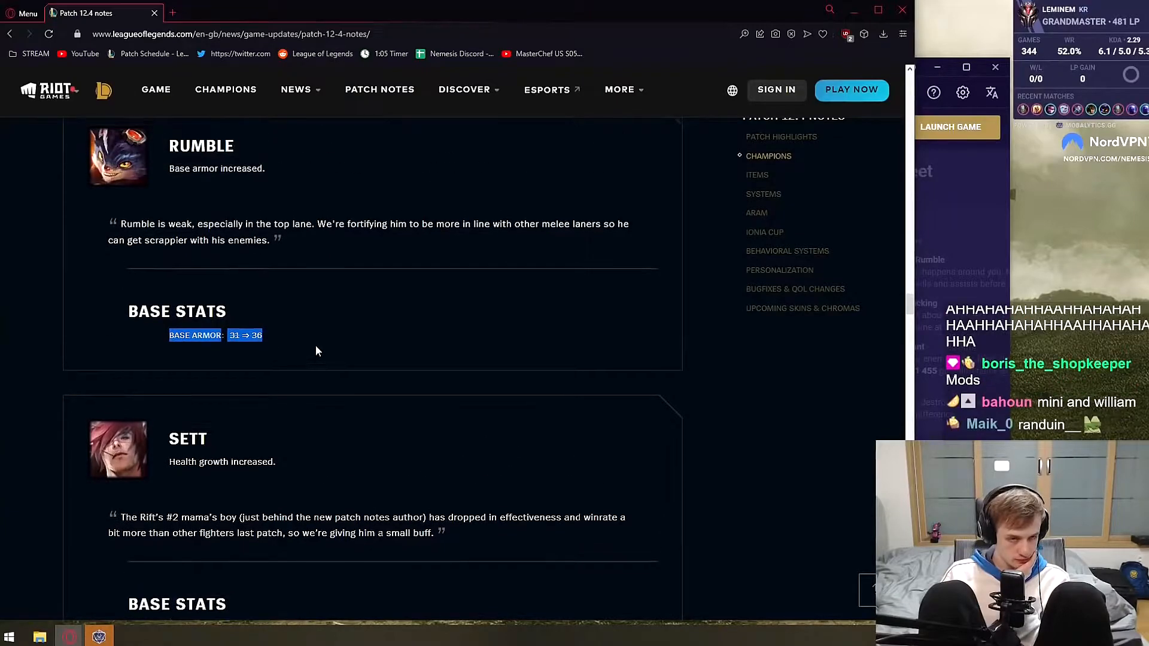
- Review Sett's health growth raised to 100, giving 2300 health at level 18
scroll(down, 3)
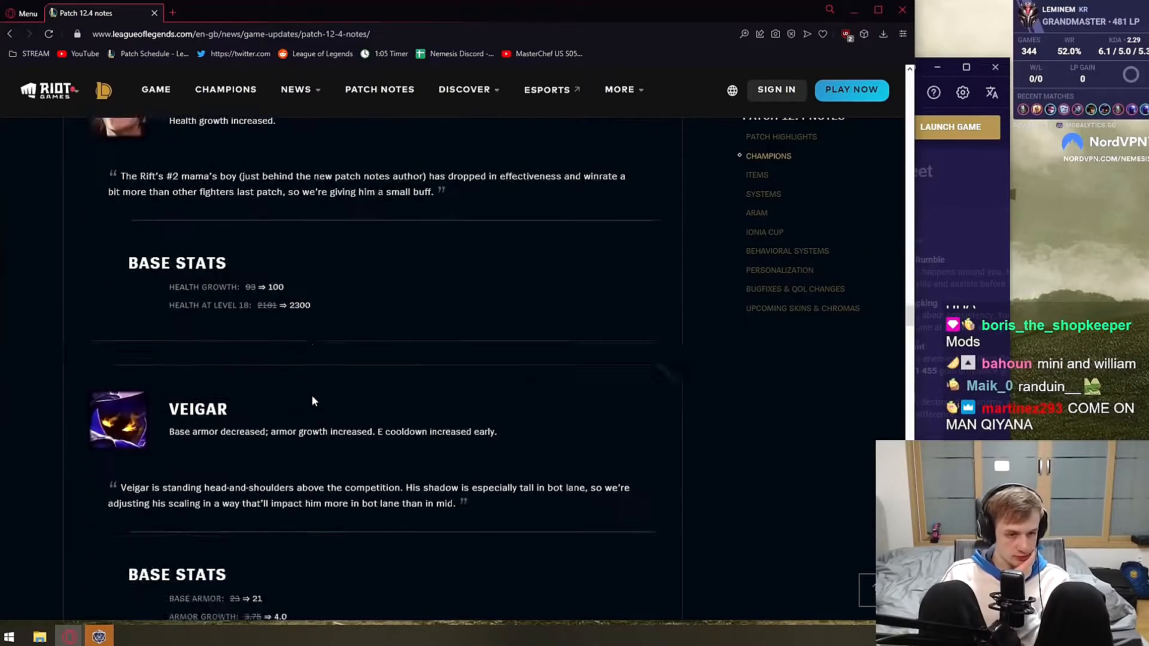
scroll(up, 3)
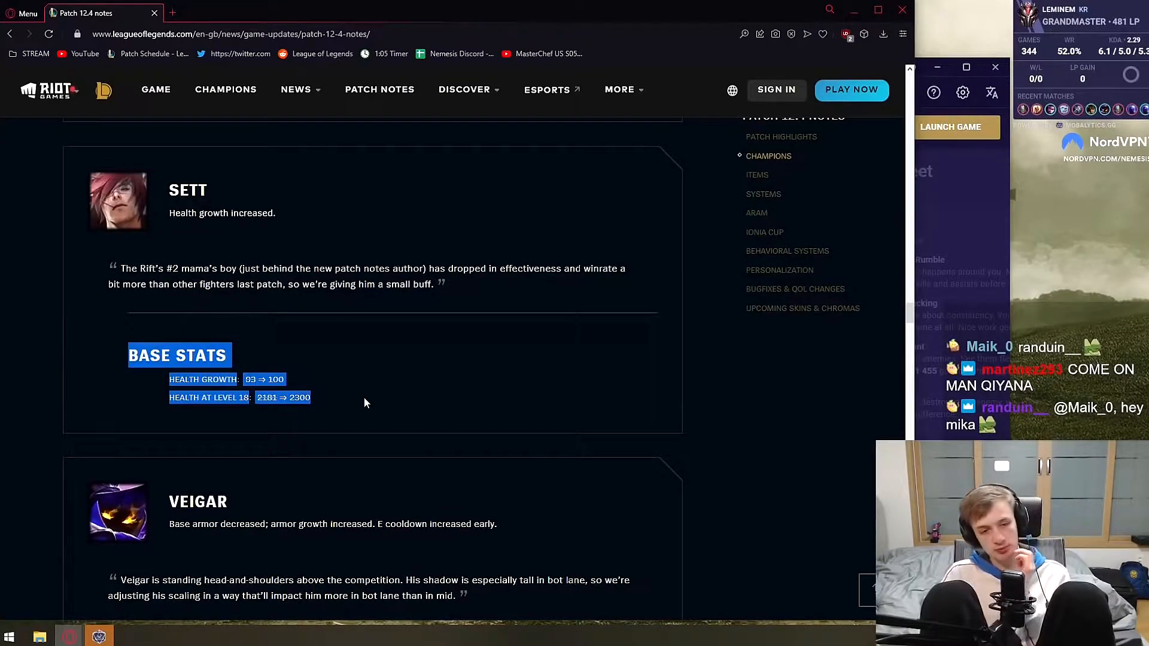
- Read Veigar's armor changes, Event Horizon cooldown increase and Baleful Strike tooltip fix, reaching Xayah
scroll(down, 3)
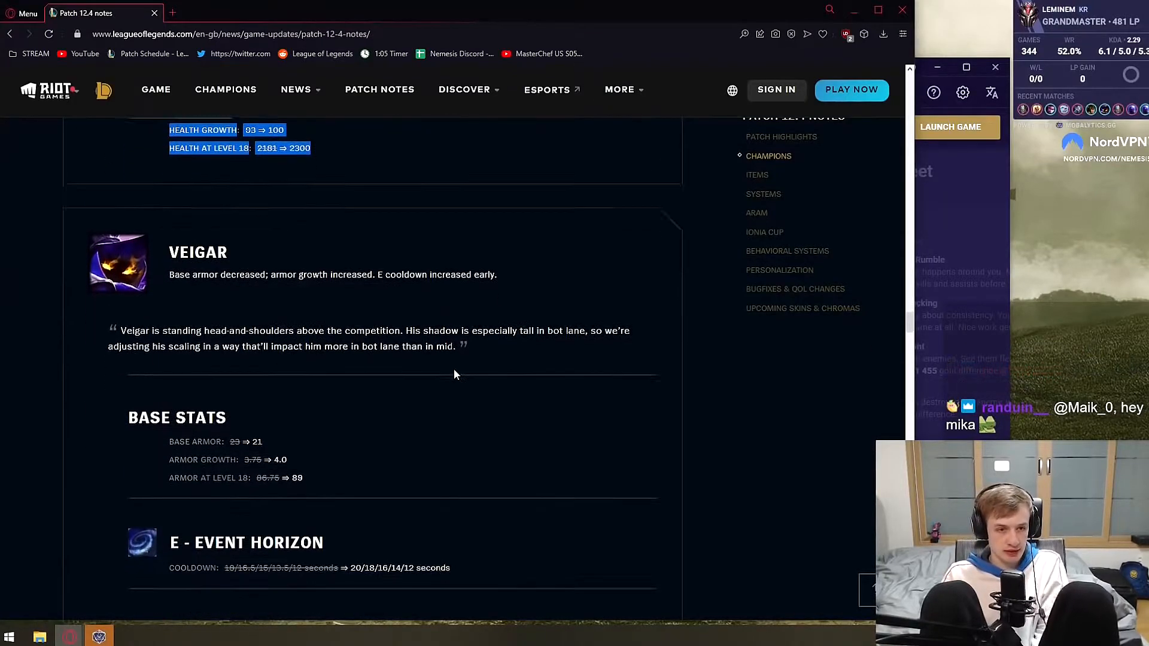
scroll(down, 3)
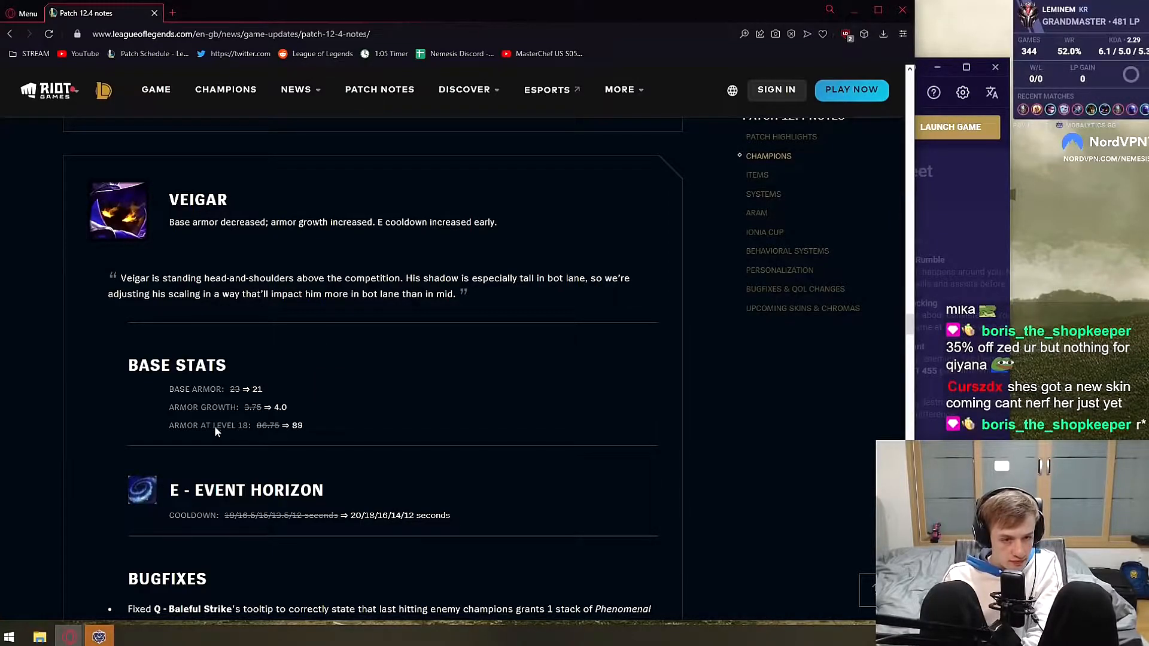
mouse_move(307, 441)
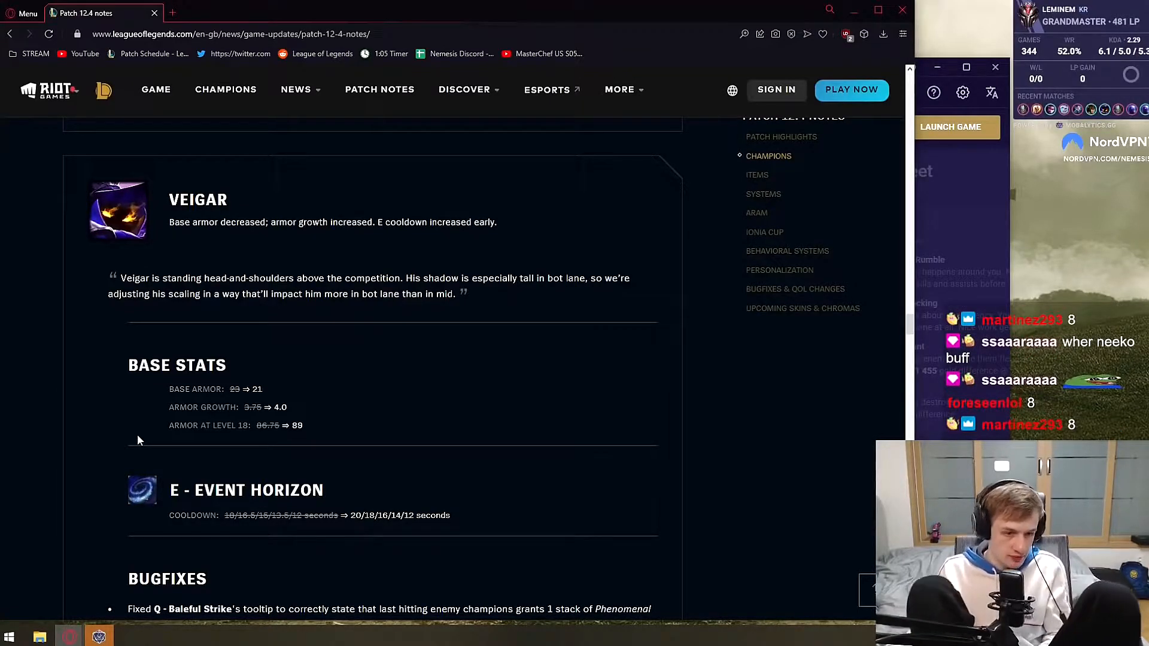
scroll(down, 3)
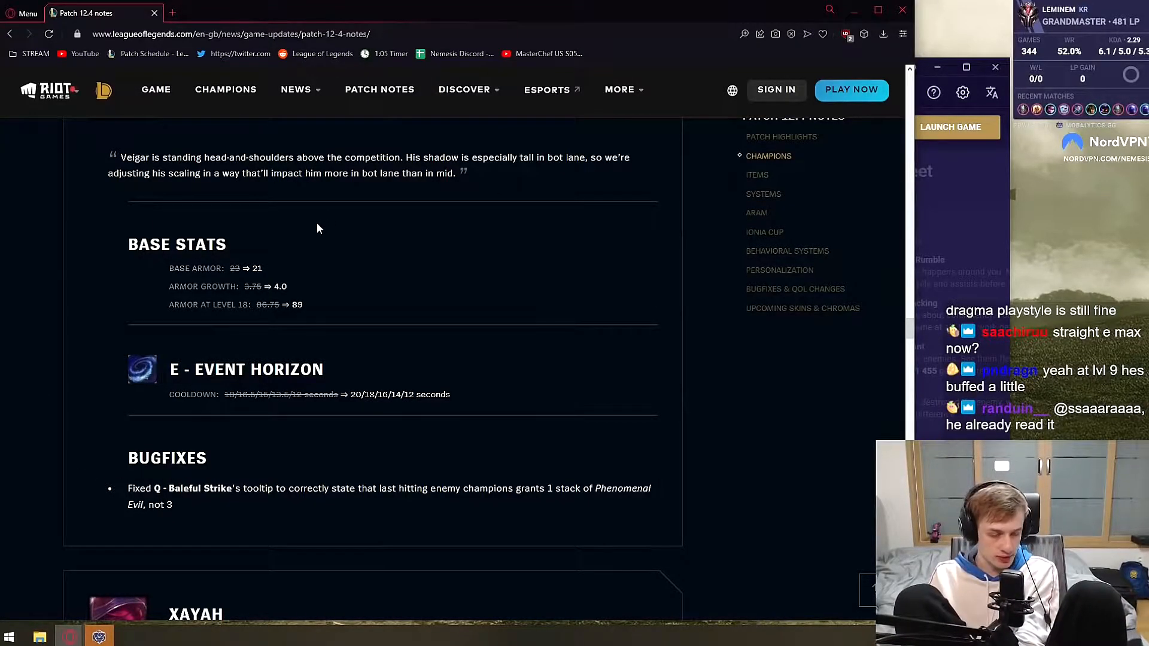
scroll(down, 3)
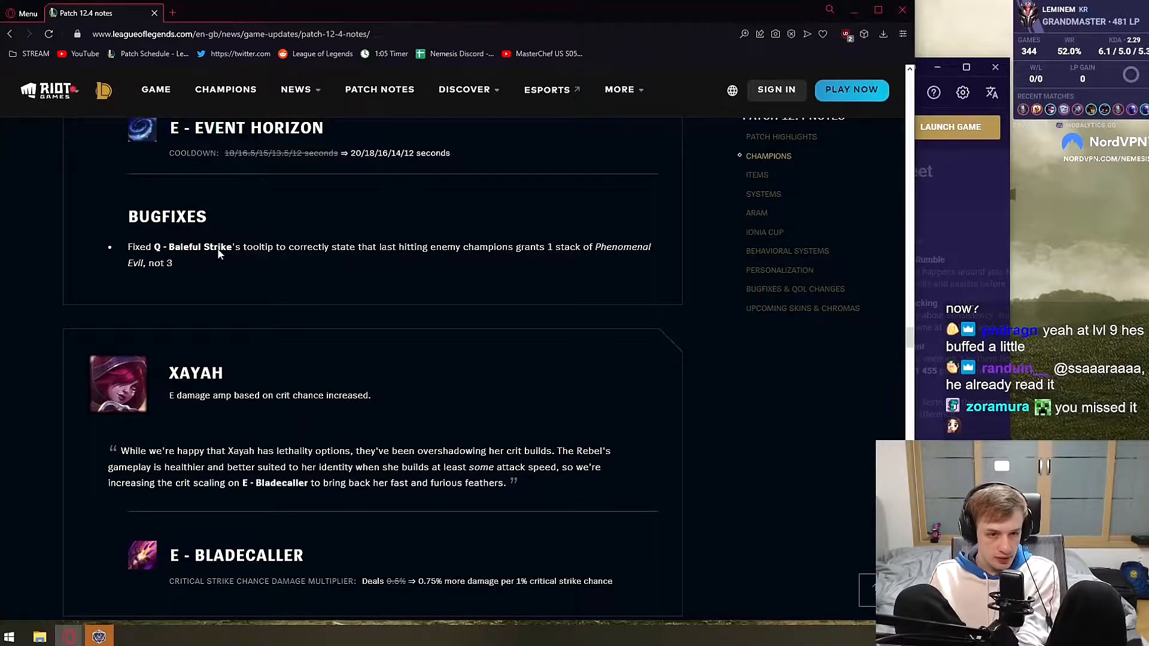
- Highlight Xayah's Bladecaller crit multiplier increase to 0.75%, then continue to Zeri's nerfs
drag(253, 247, 427, 247)
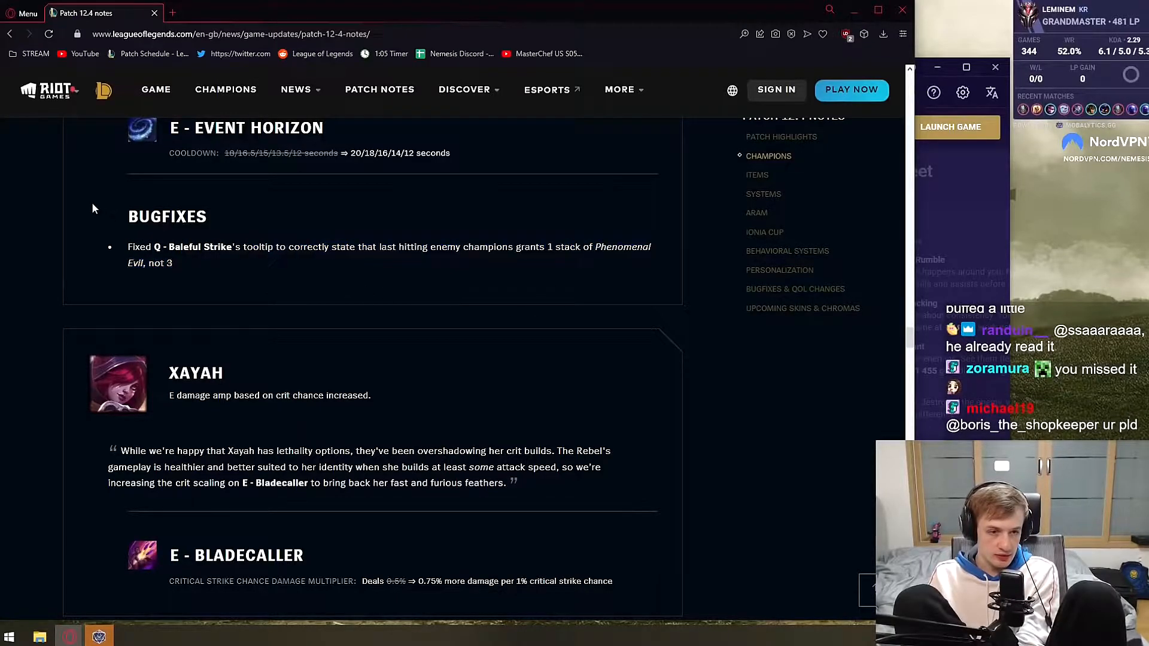
scroll(down, 3)
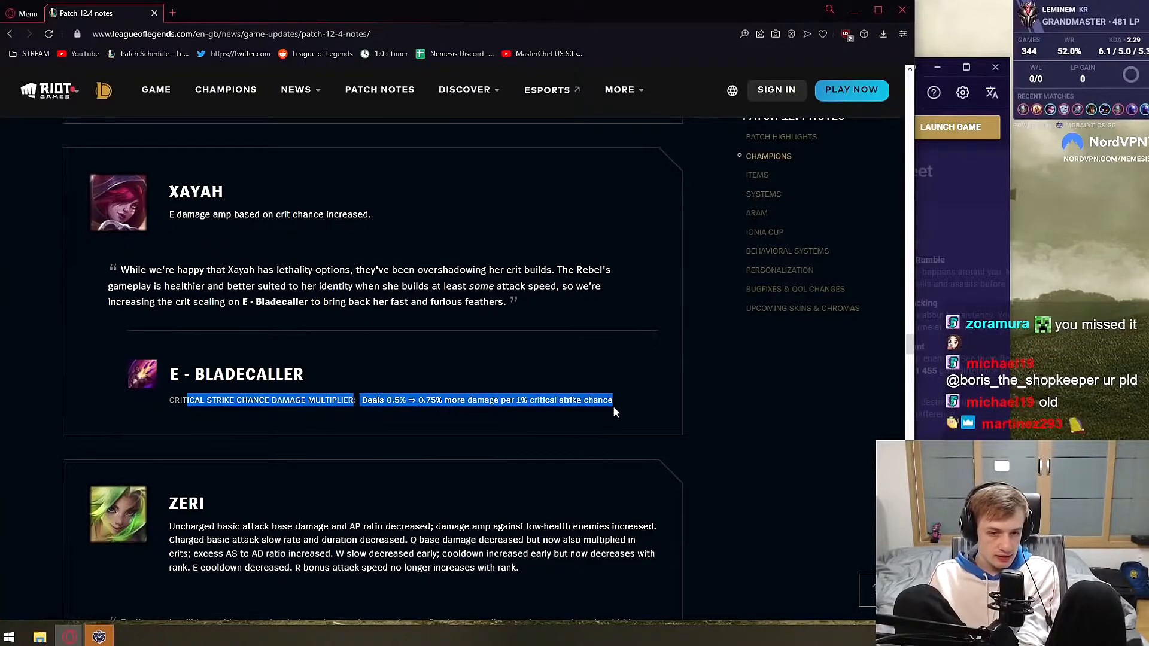
scroll(down, 3)
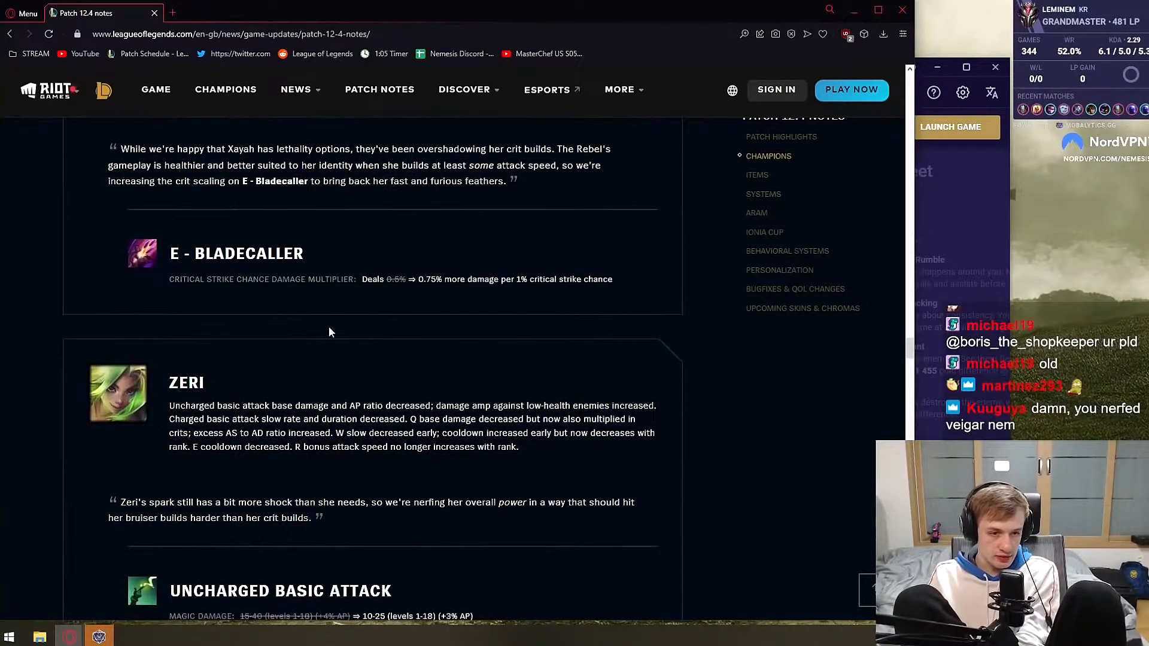
- Read Zeri's uncharged attack nerfs and charged attack slow duration cut to 1 second
scroll(down, 3)
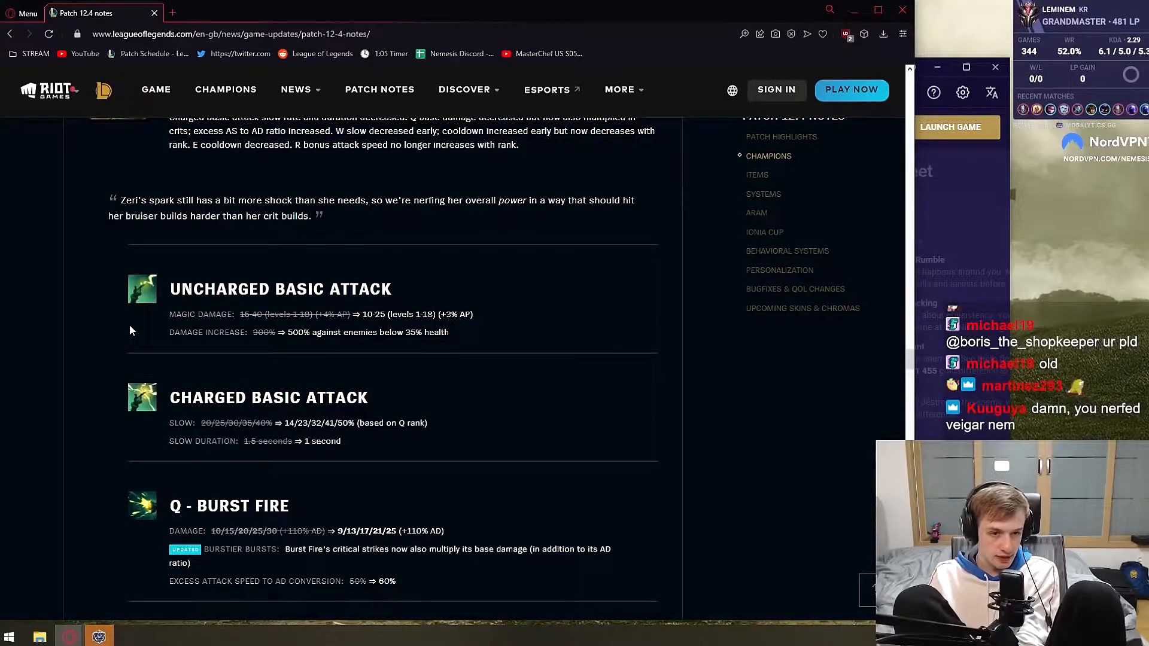
mouse_move(502, 308)
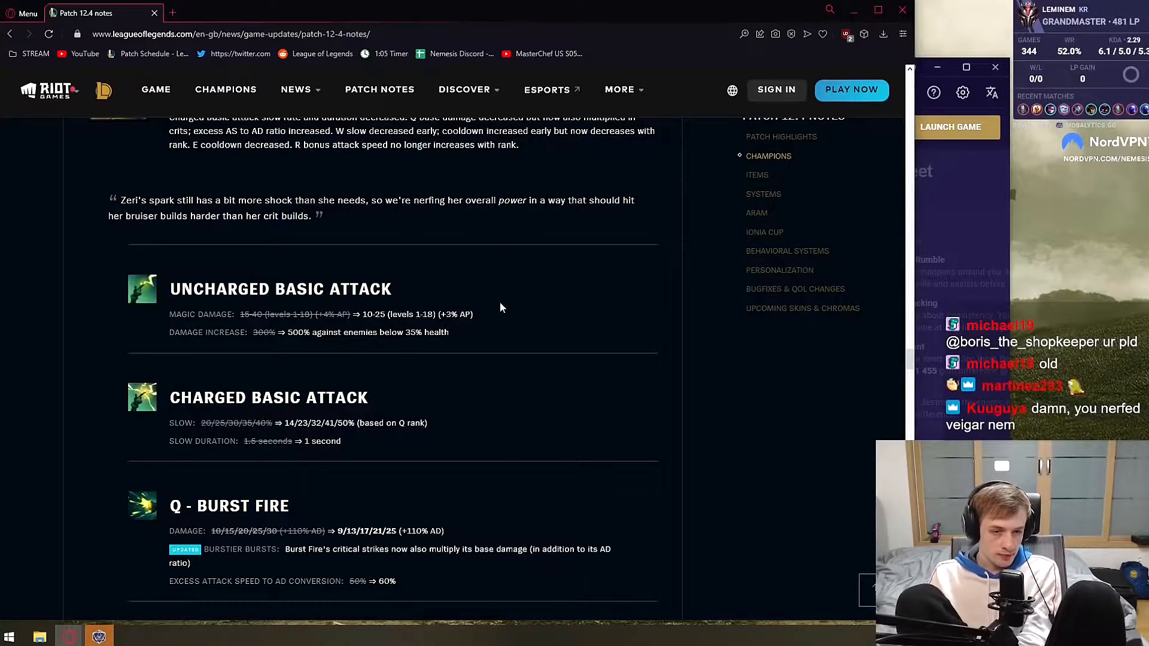
mouse_move(464, 277)
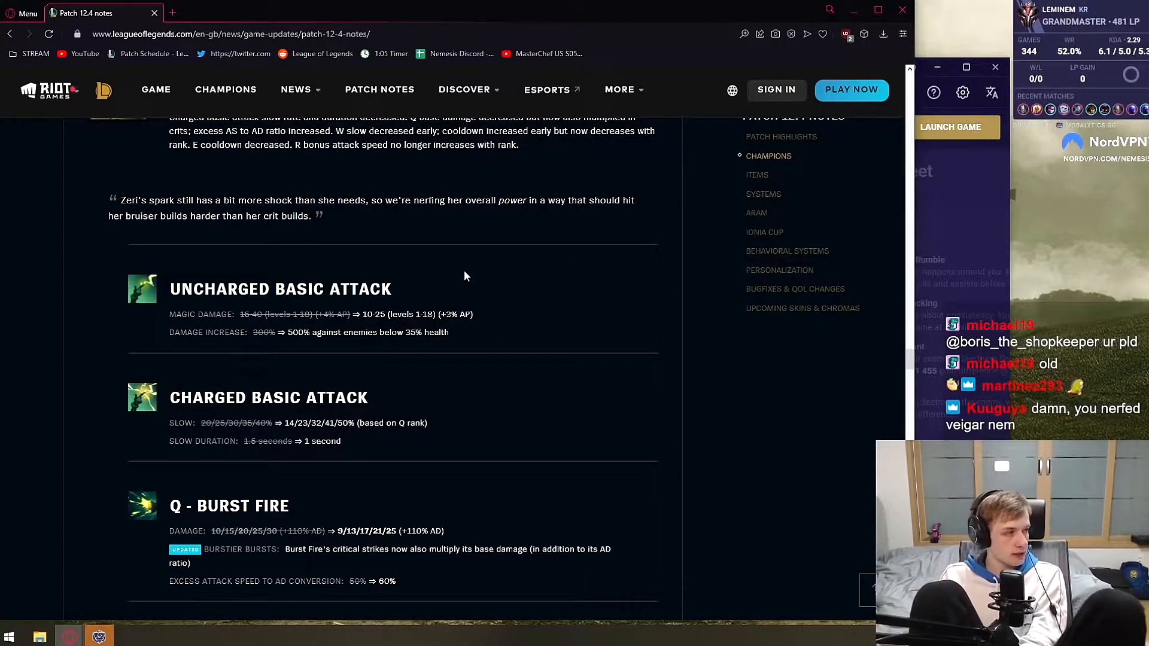
mouse_move(247, 362)
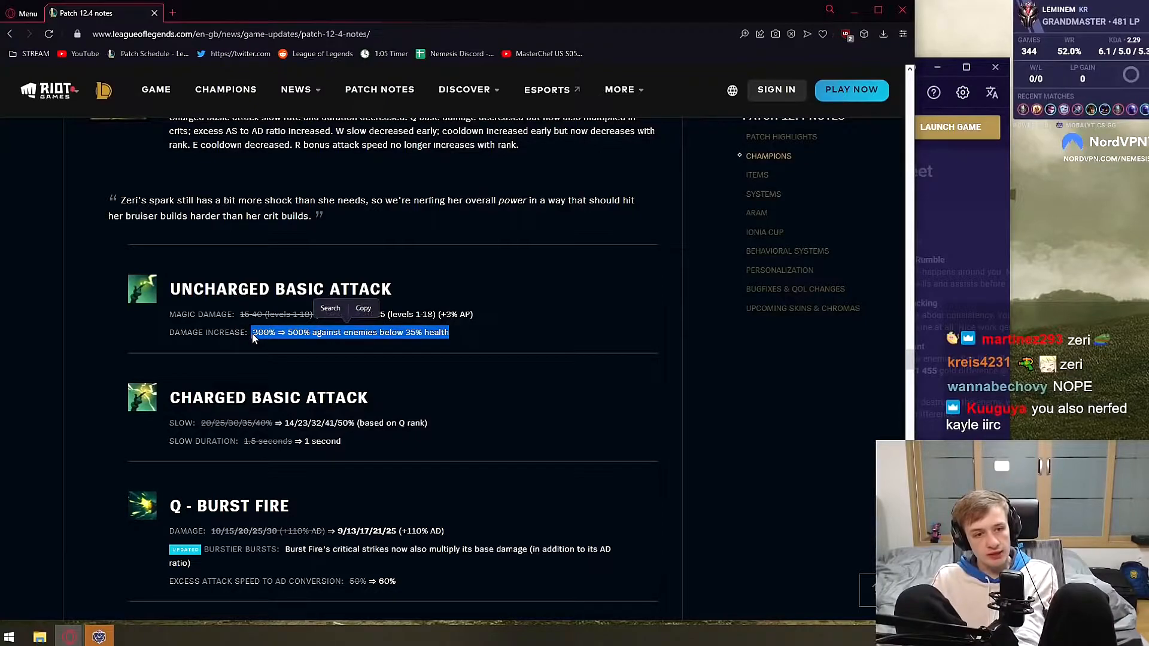
click(449, 286)
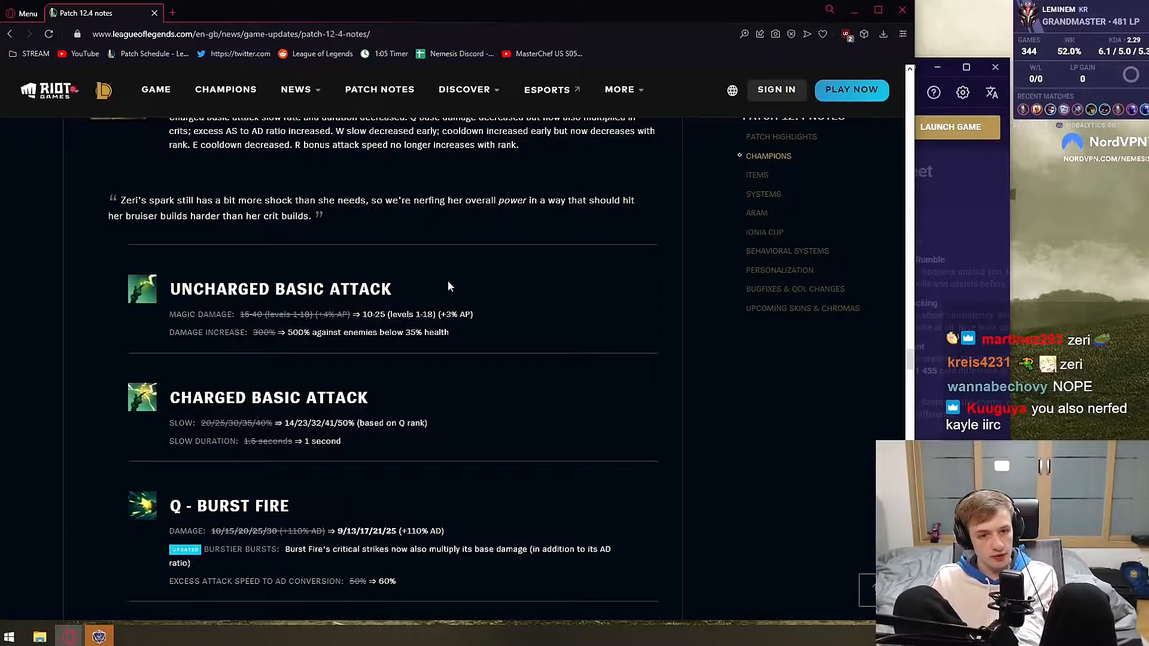
mouse_move(439, 332)
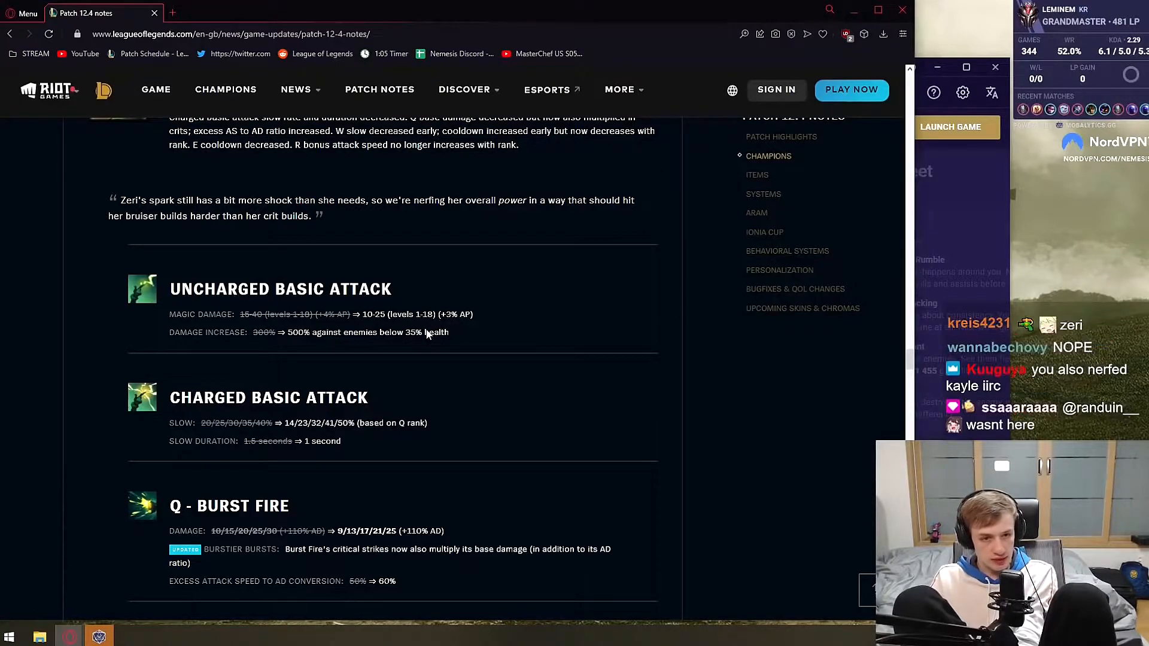
scroll(down, 3)
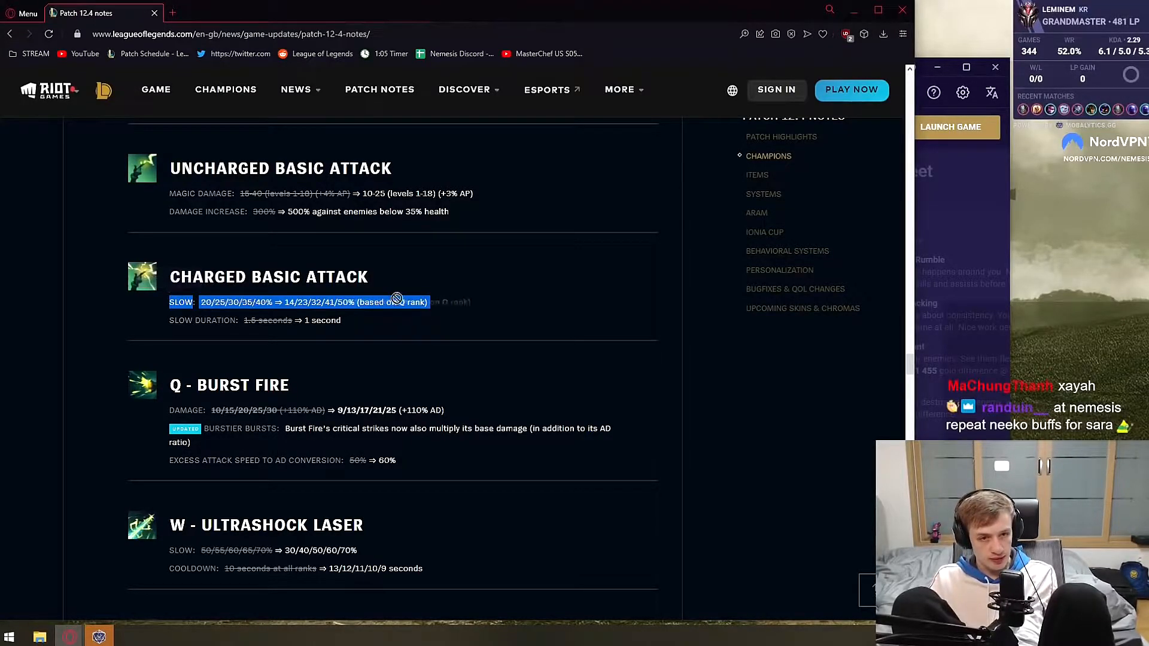
click(423, 311)
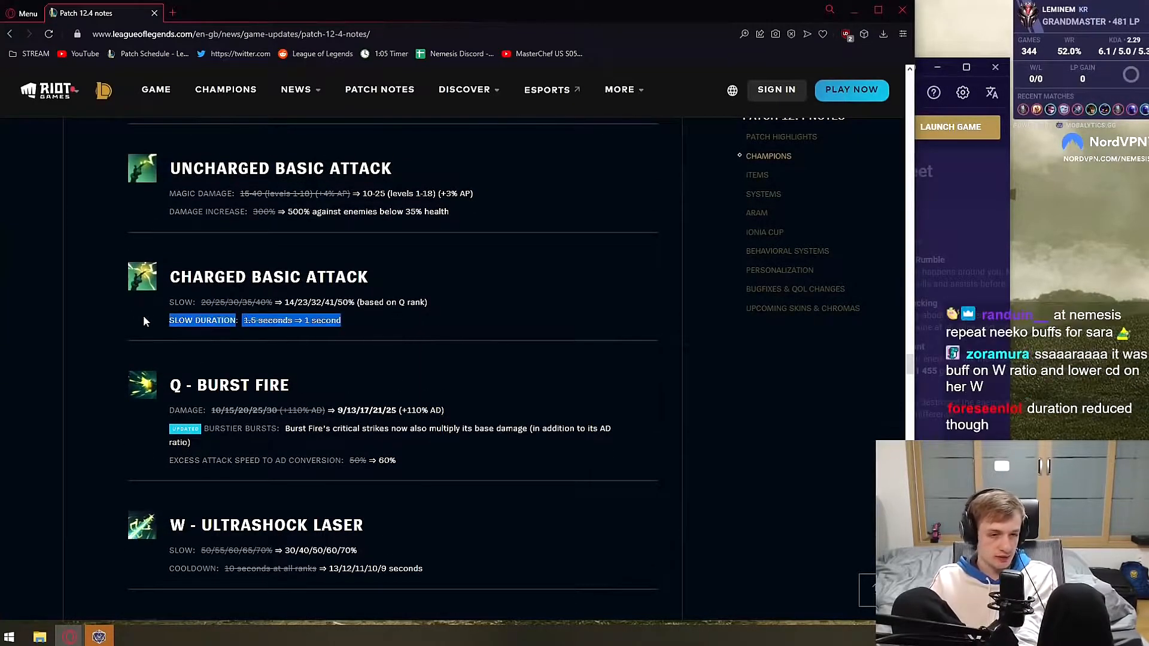
- Read Zeri's Burst Fire changes and Ultrashock Laser's cooldown cut to 13/12/11/10/9 seconds
scroll(down, 3)
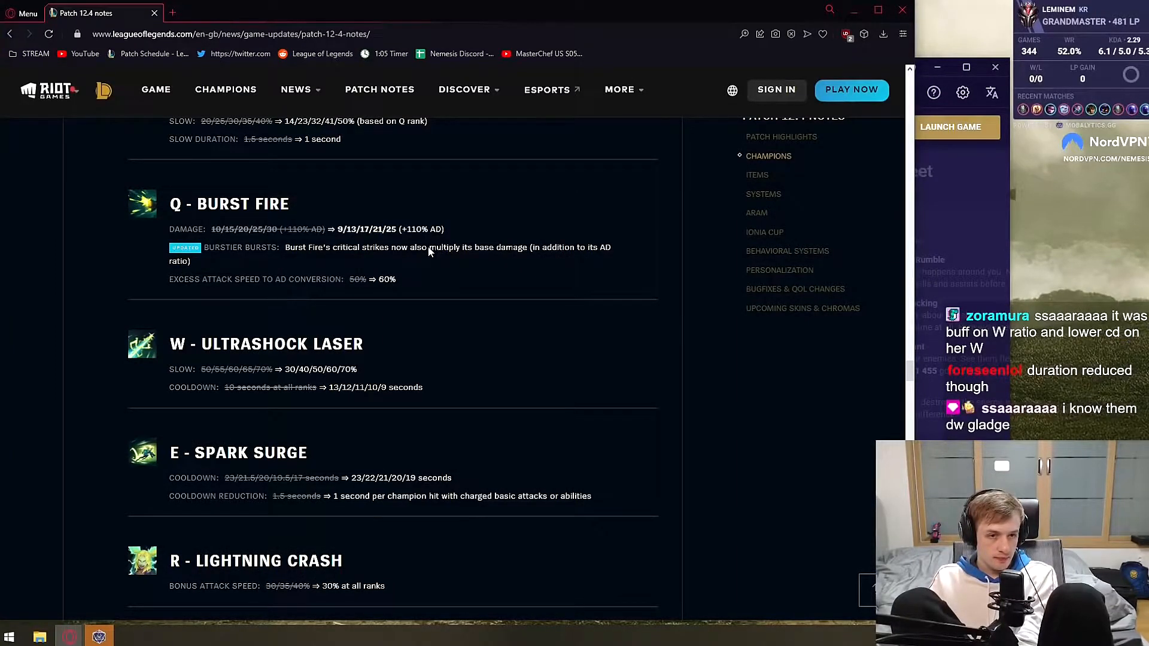
mouse_move(298, 270)
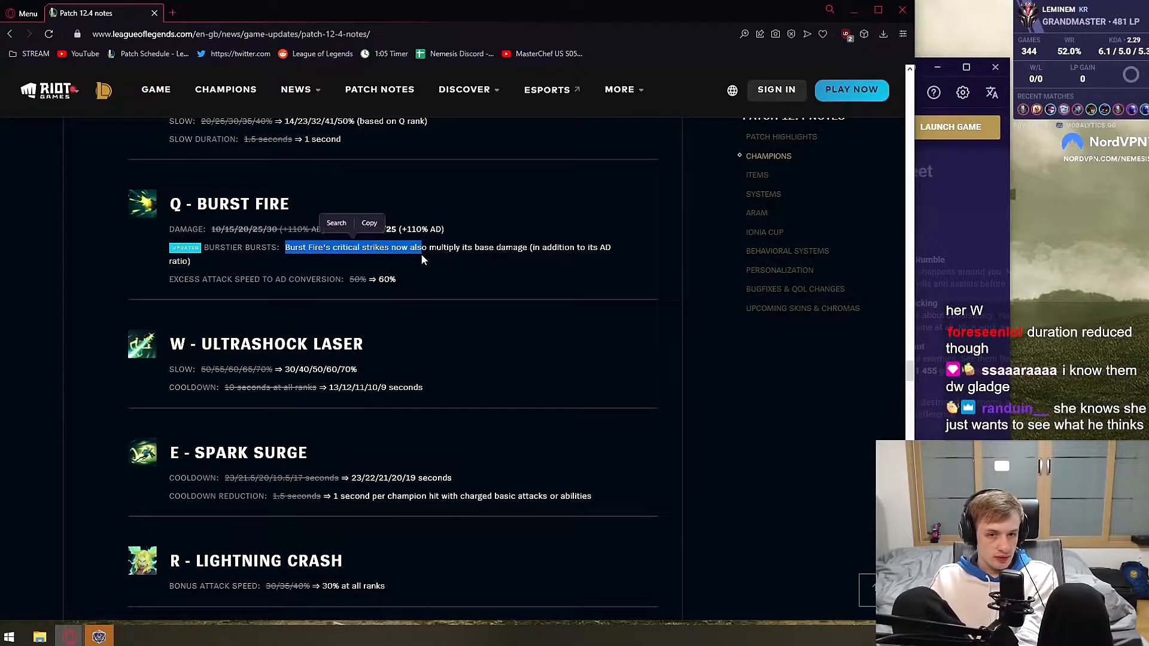
click(453, 261)
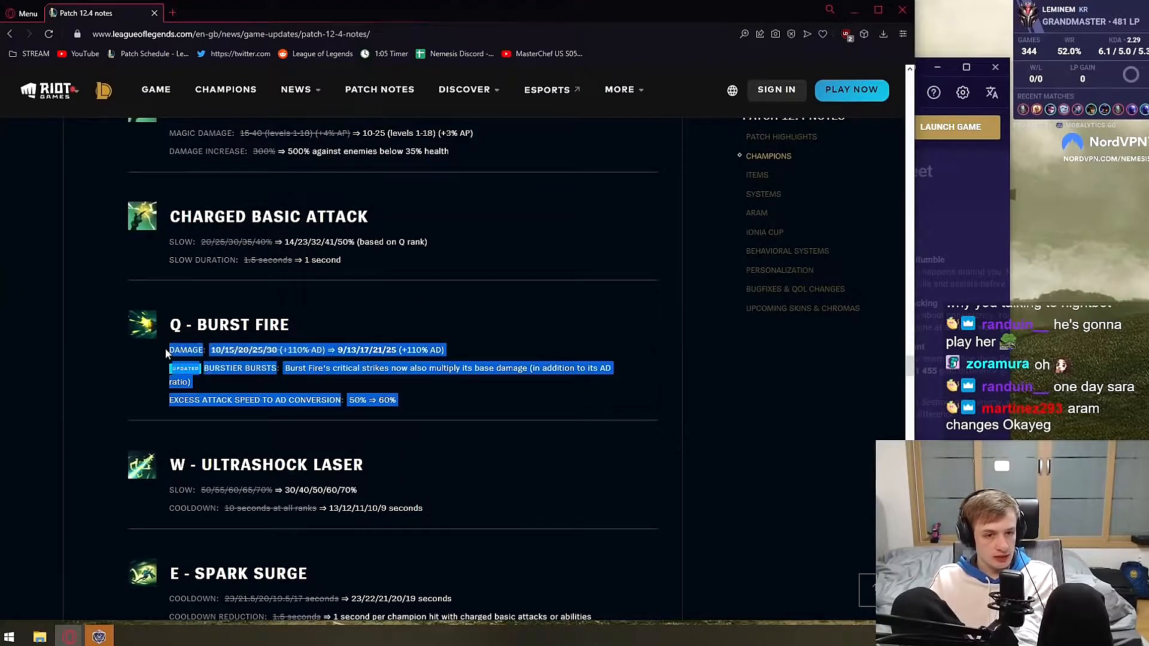
scroll(down, 3)
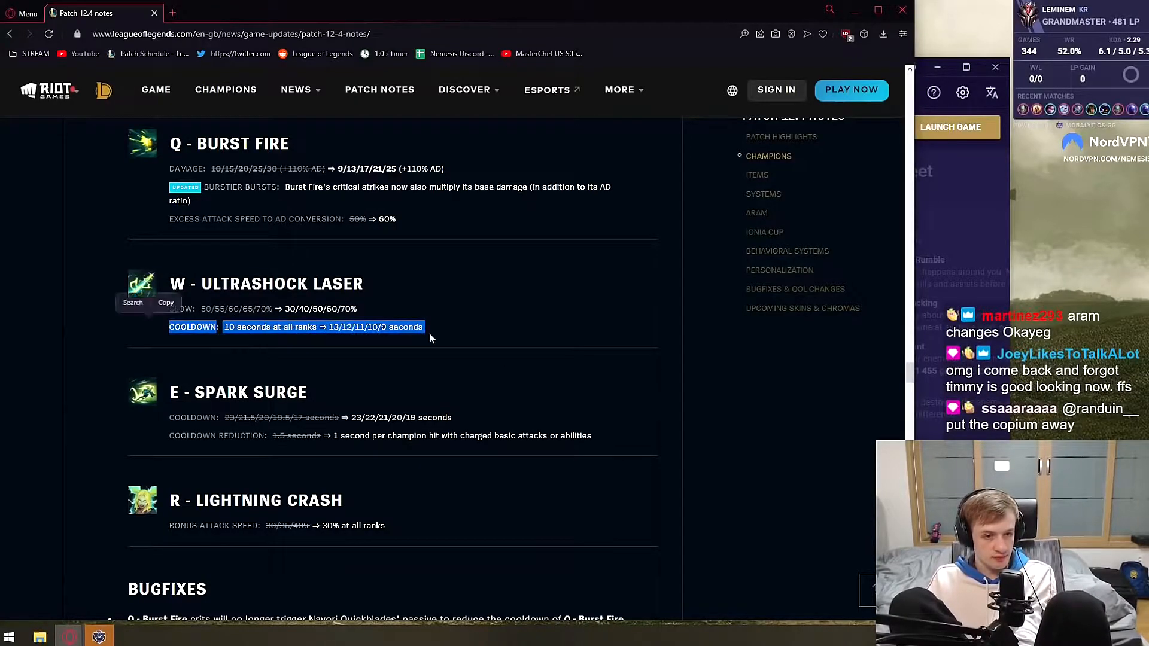
- Read Spark Surge's cooldown reduction, highlighting its new cooldown values
scroll(down, 3)
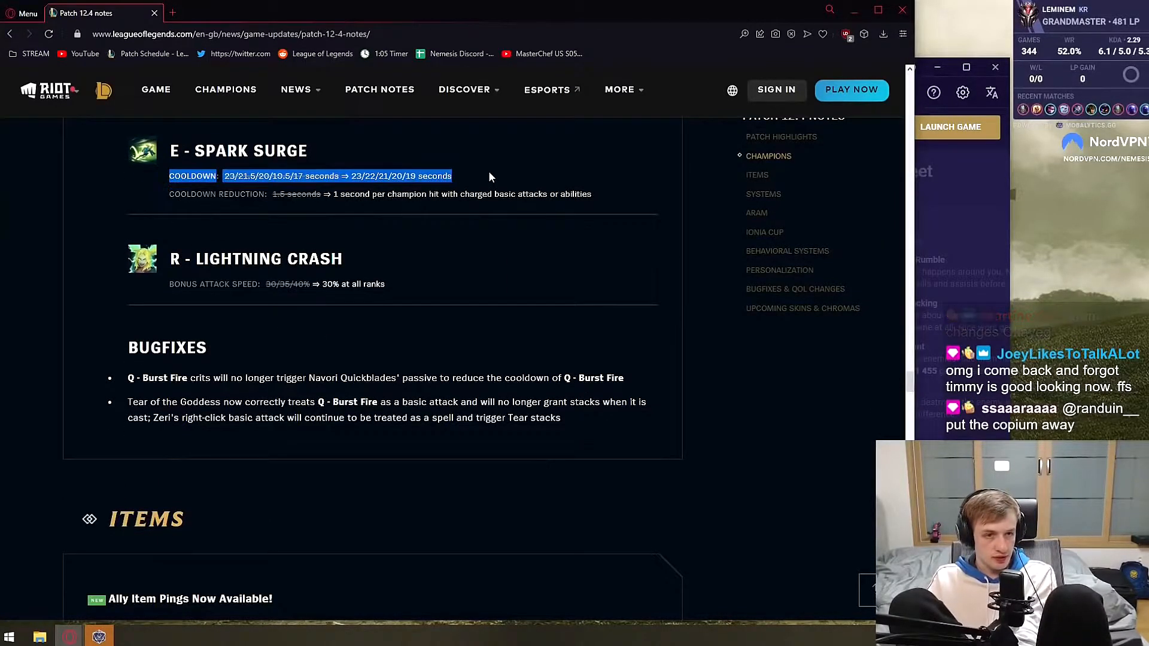
double_click(545, 254)
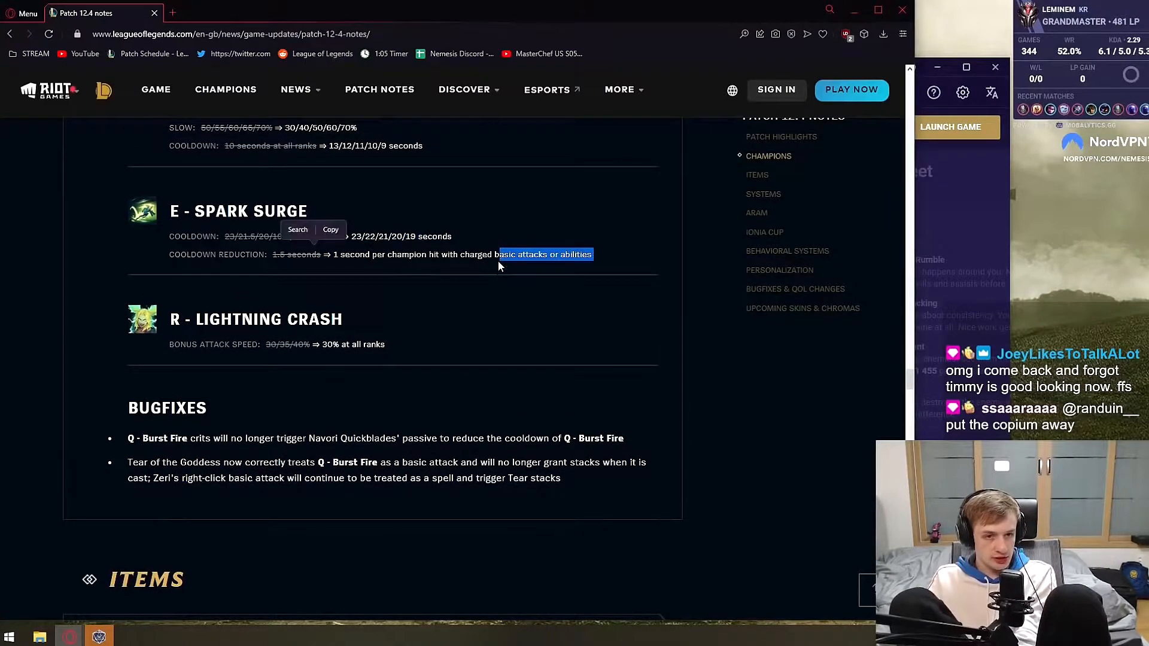
click(483, 249)
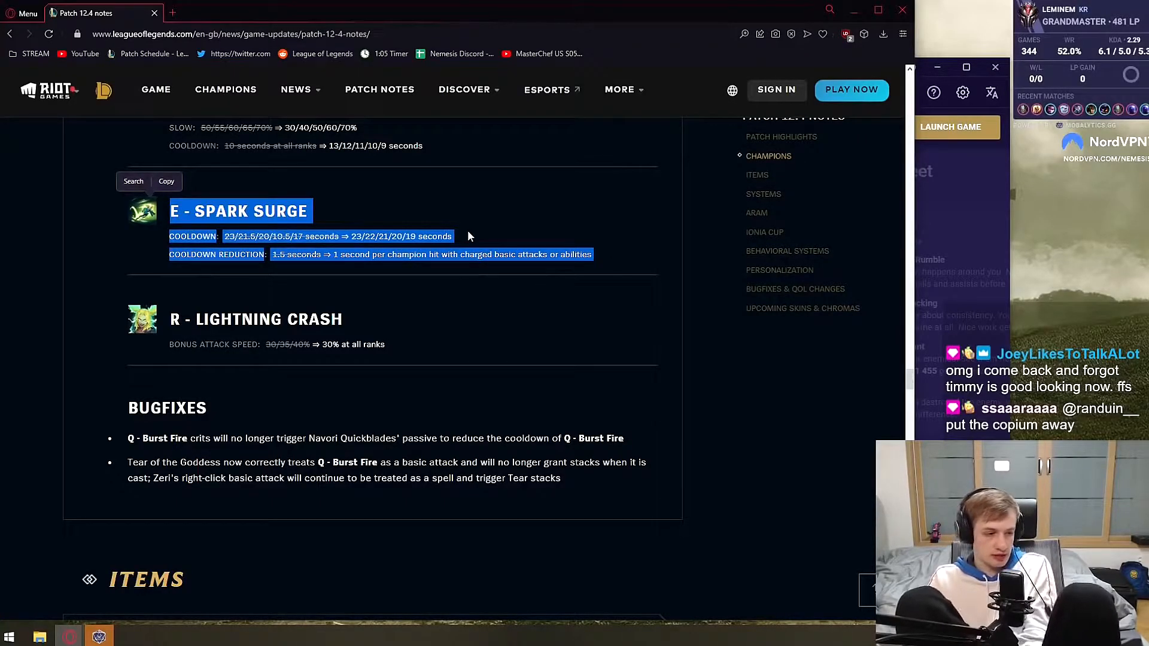
scroll(up, 3)
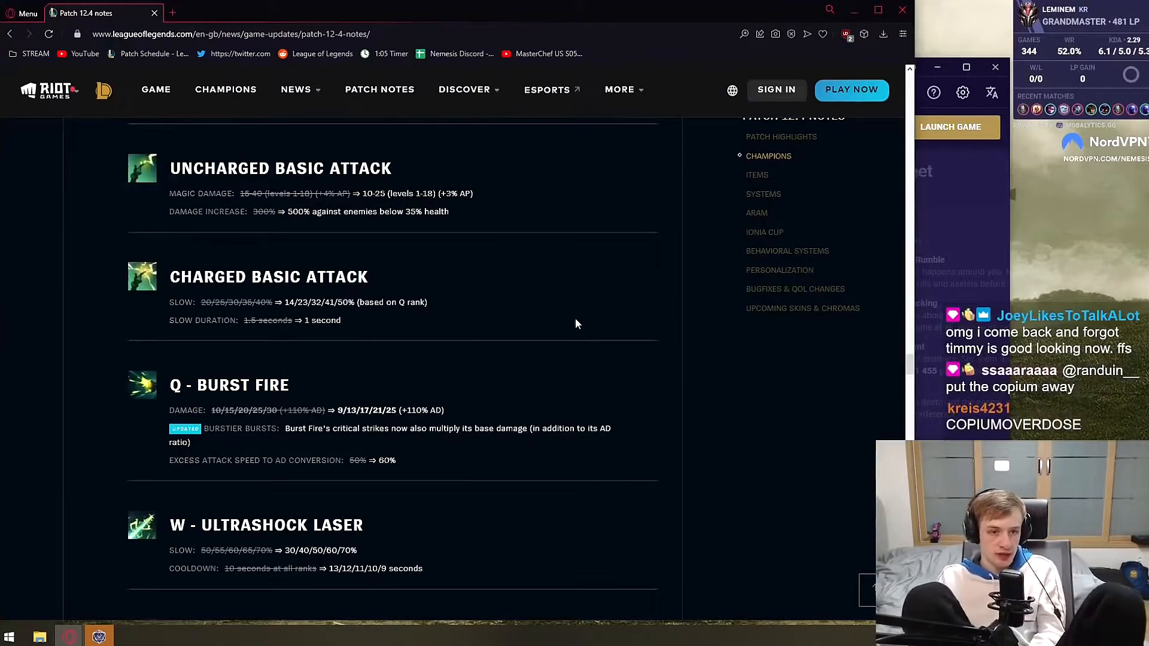
scroll(down, 3)
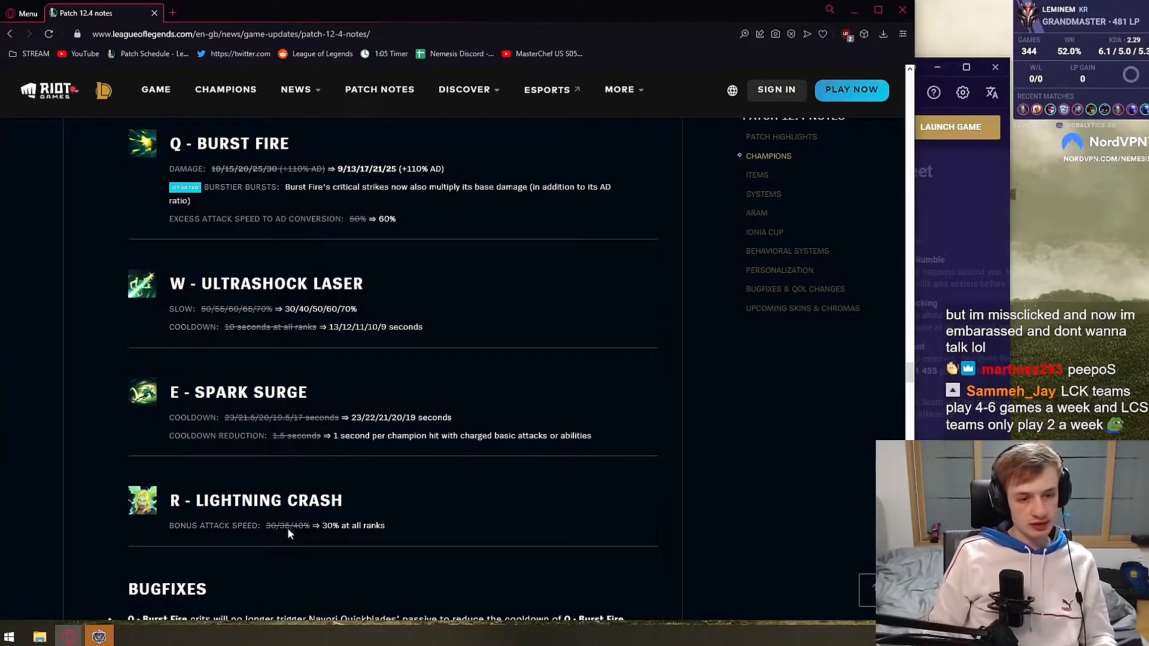
double_click(424, 417)
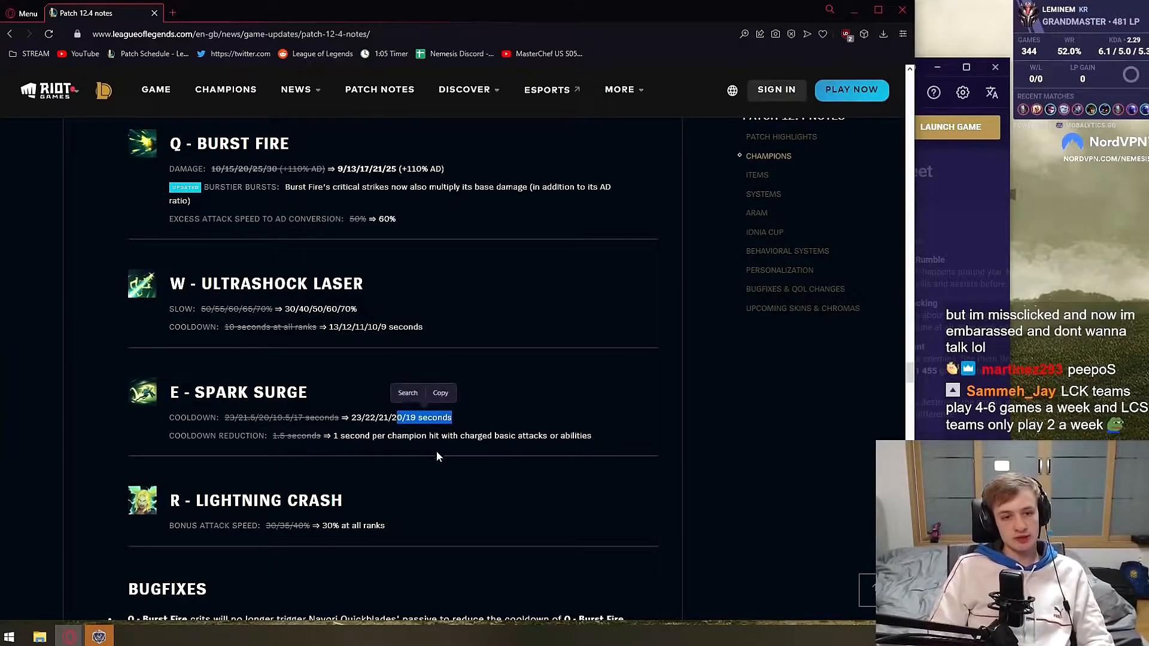
- Scroll through Zeri's Lightning Crash changes down to her bugfixes
scroll(up, 3)
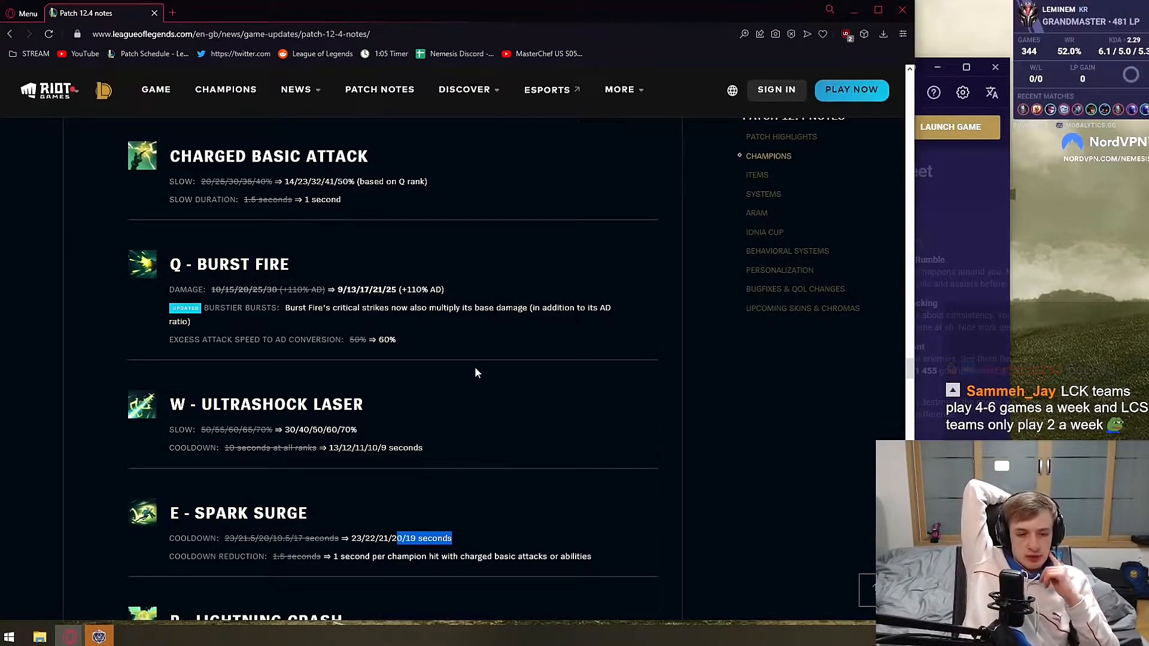
scroll(down, 3)
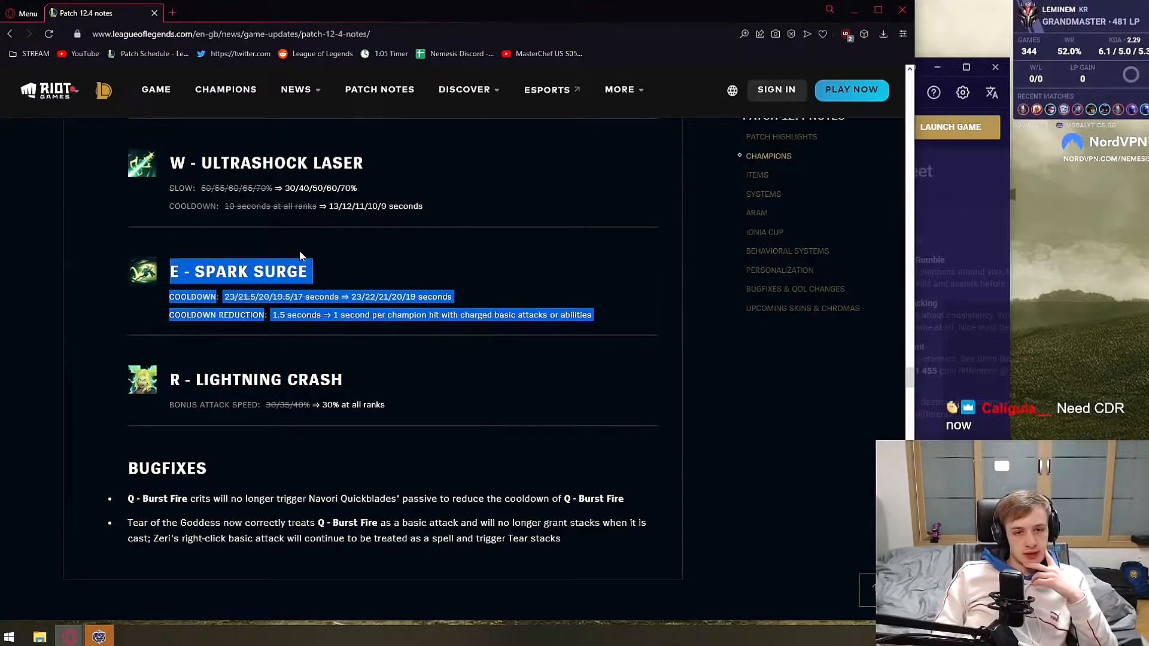
mouse_move(211, 368)
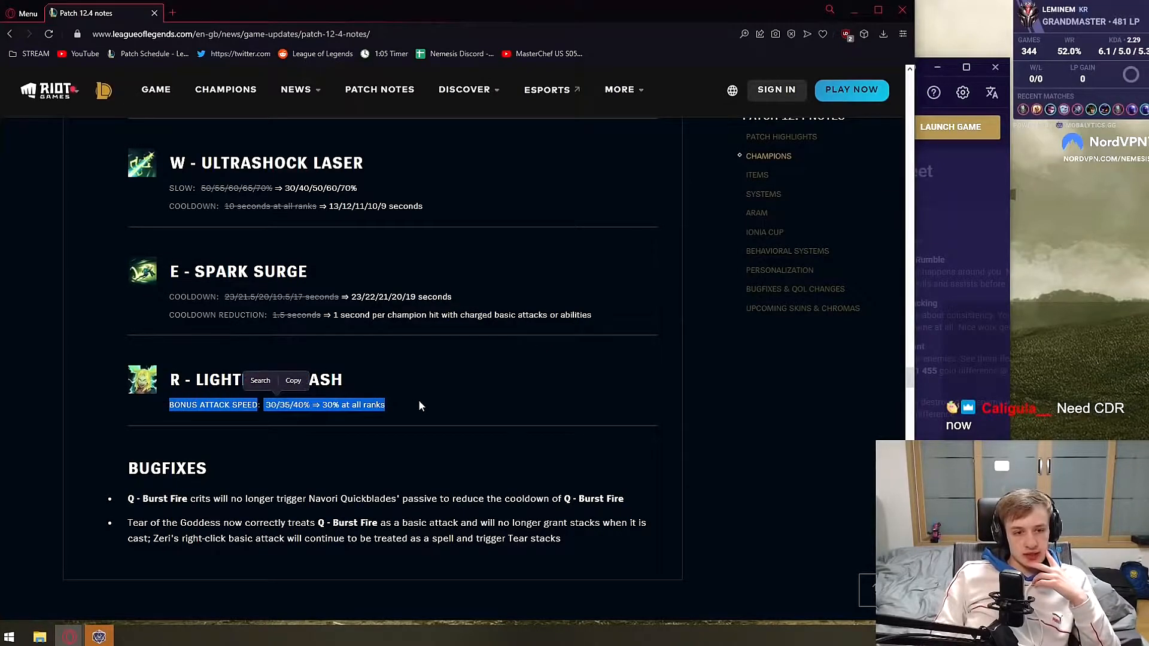
scroll(down, 3)
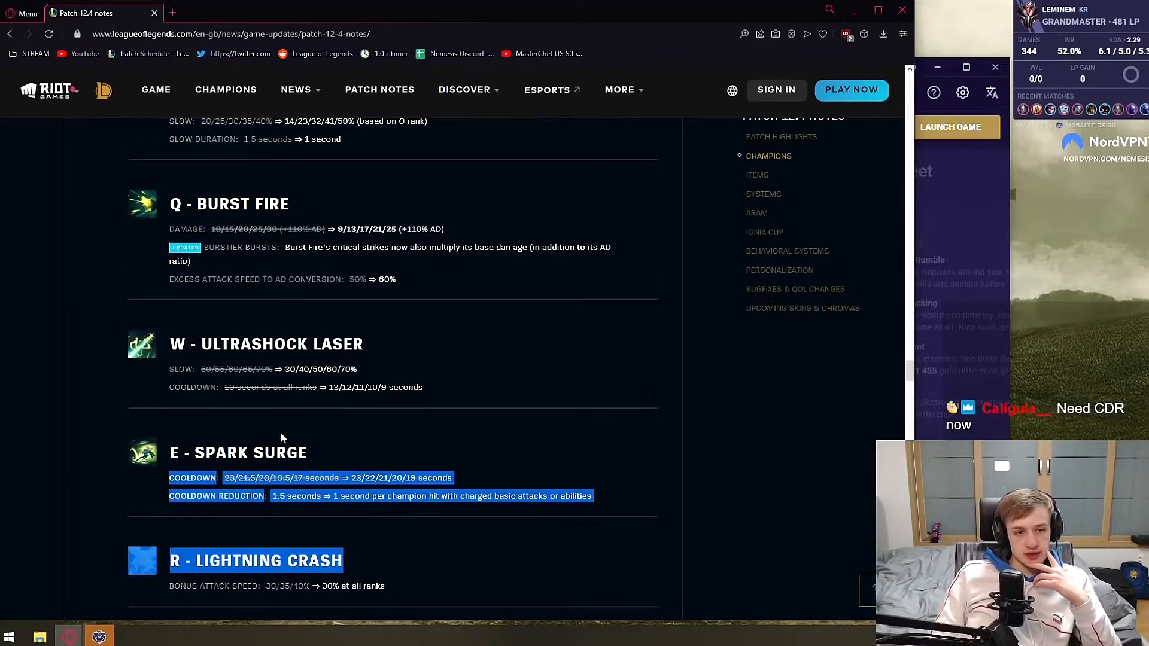
scroll(up, 3)
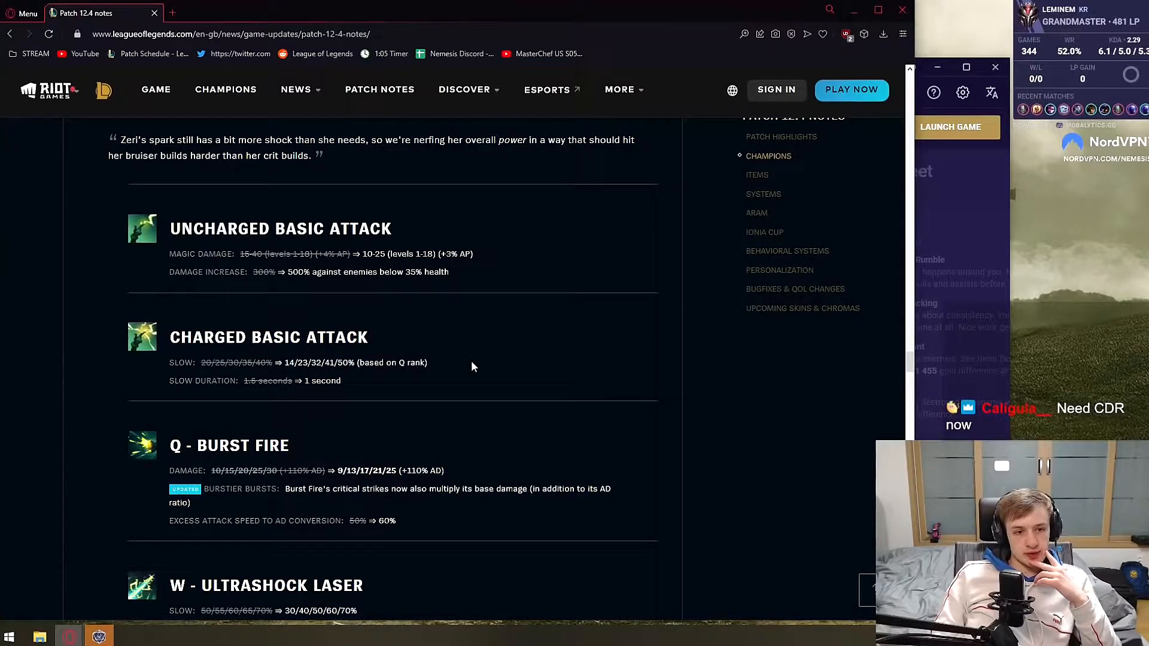
scroll(down, 3)
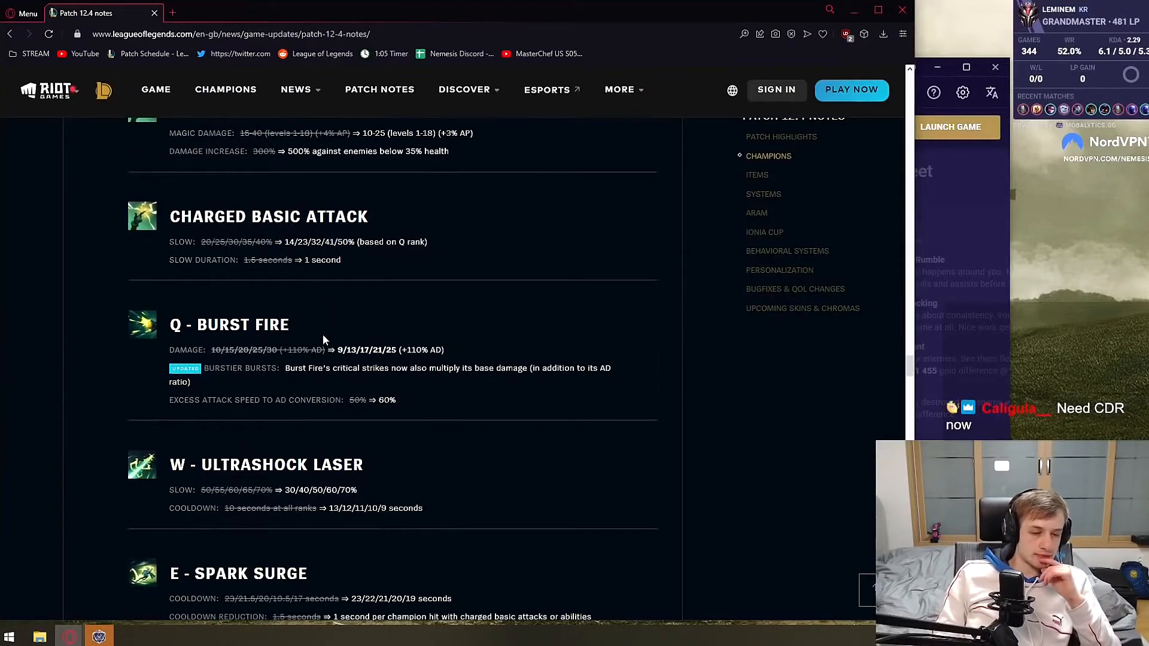
scroll(down, 3)
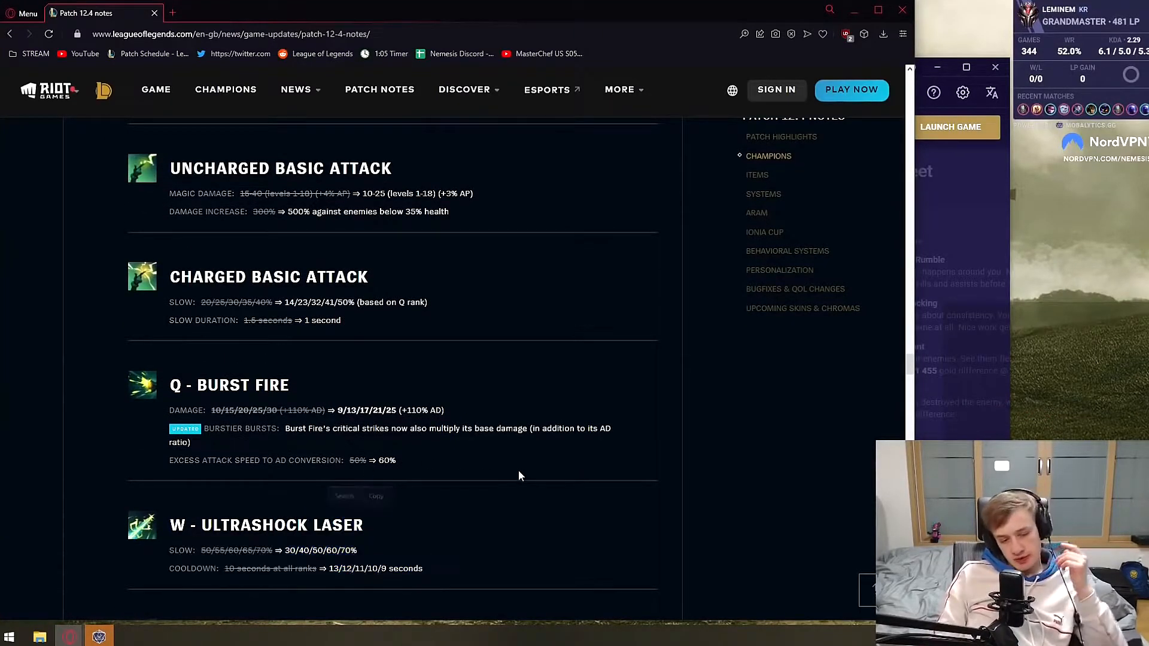
mouse_move(435, 346)
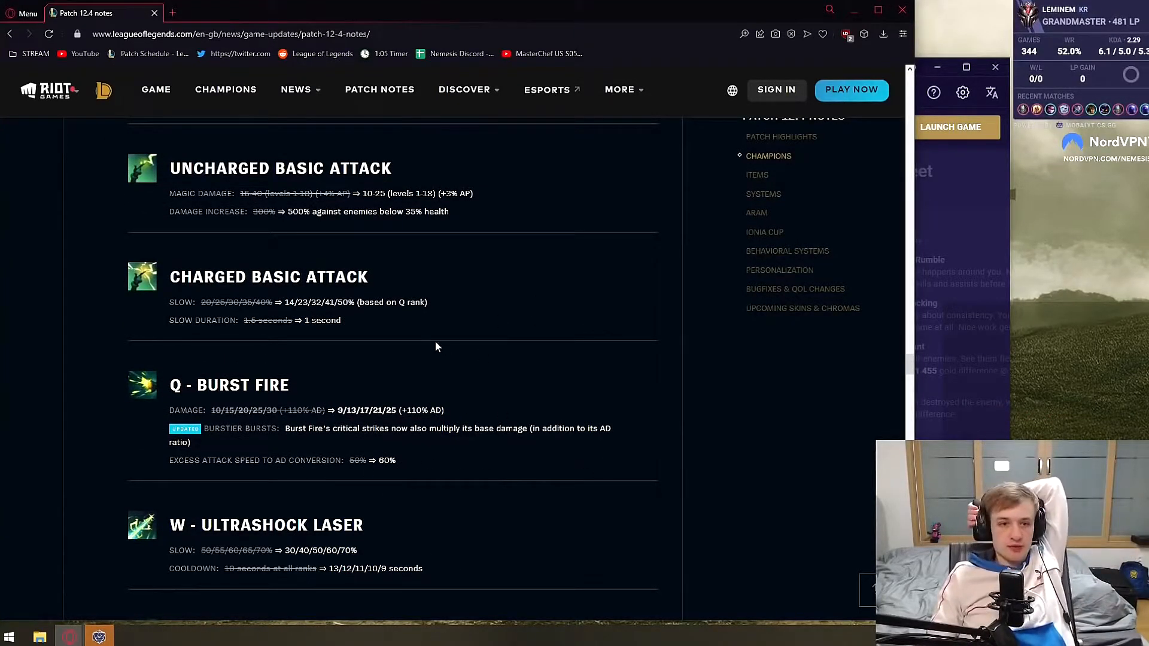
scroll(down, 3)
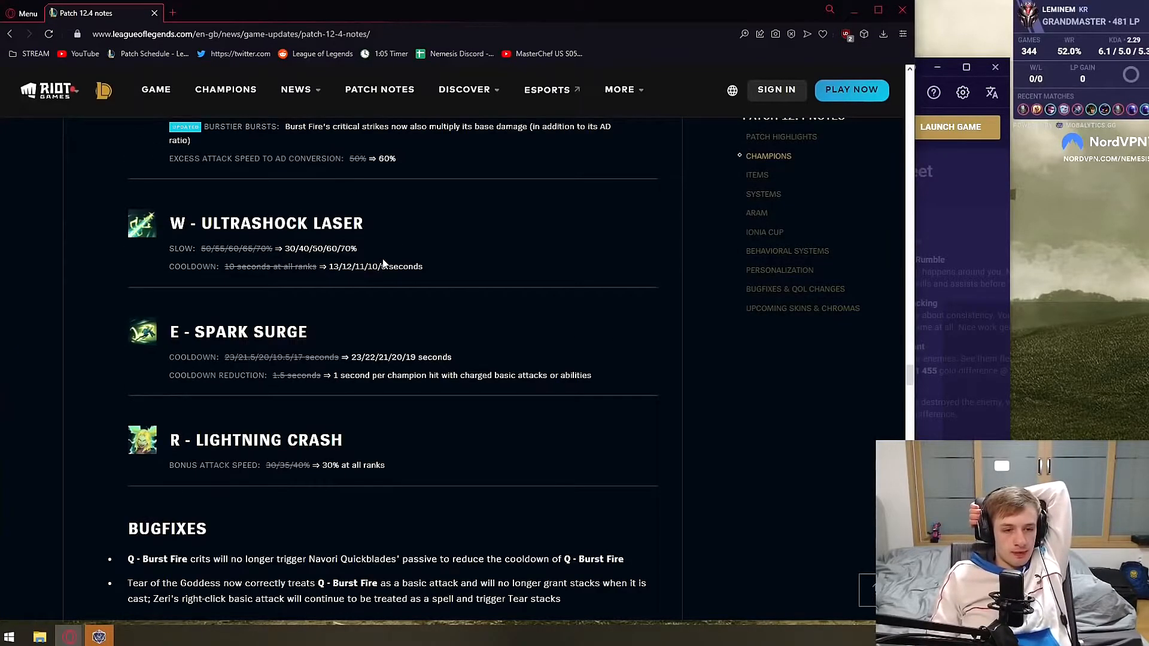
- Read Zeri's two bugfixes, including the Tear of the Goddess interaction, and reach Items
scroll(down, 3)
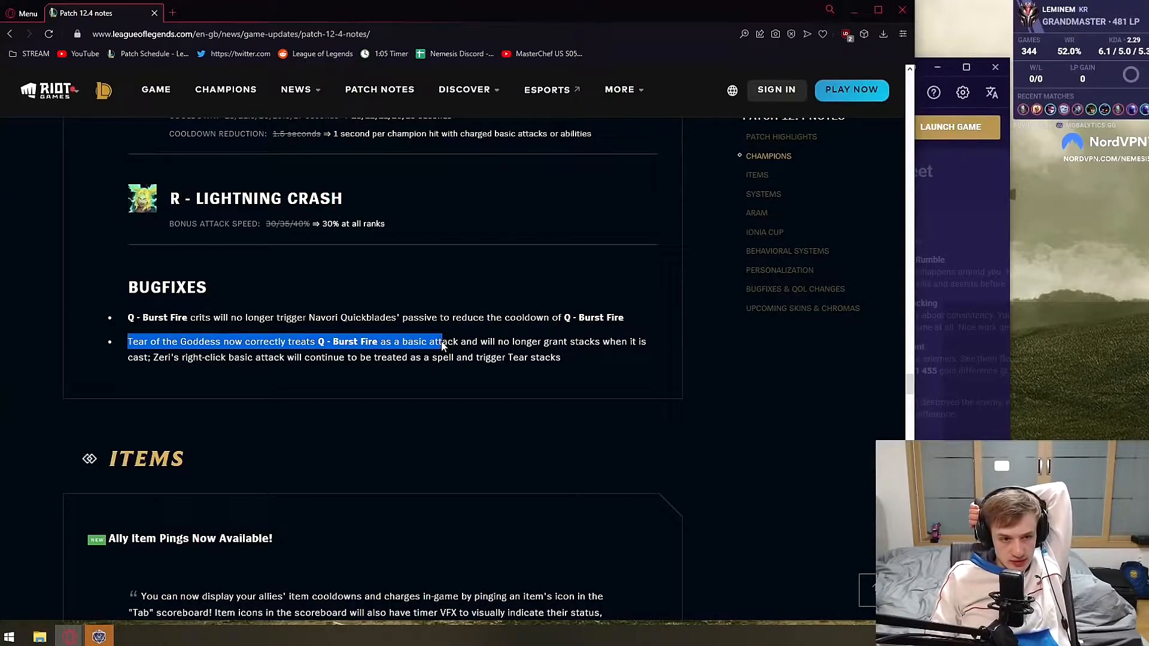
click(143, 402)
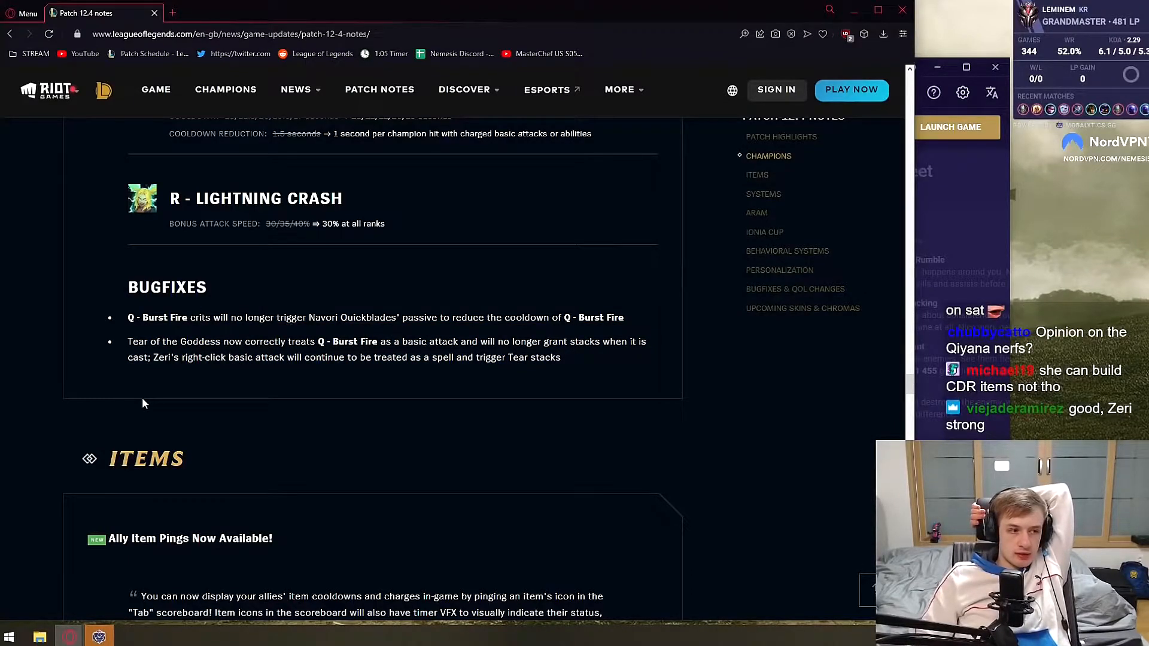
scroll(down, 3)
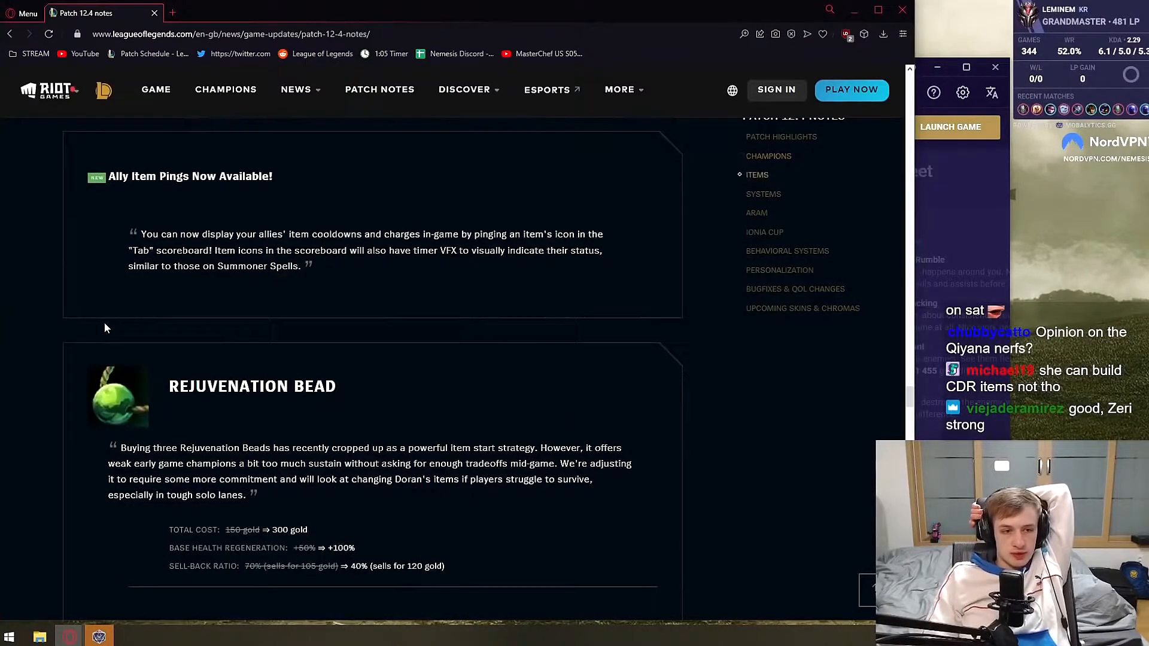
- Read the Ally Item Pings and Rejuvenation Bead changes, highlighting their text
drag(110, 176, 320, 234)
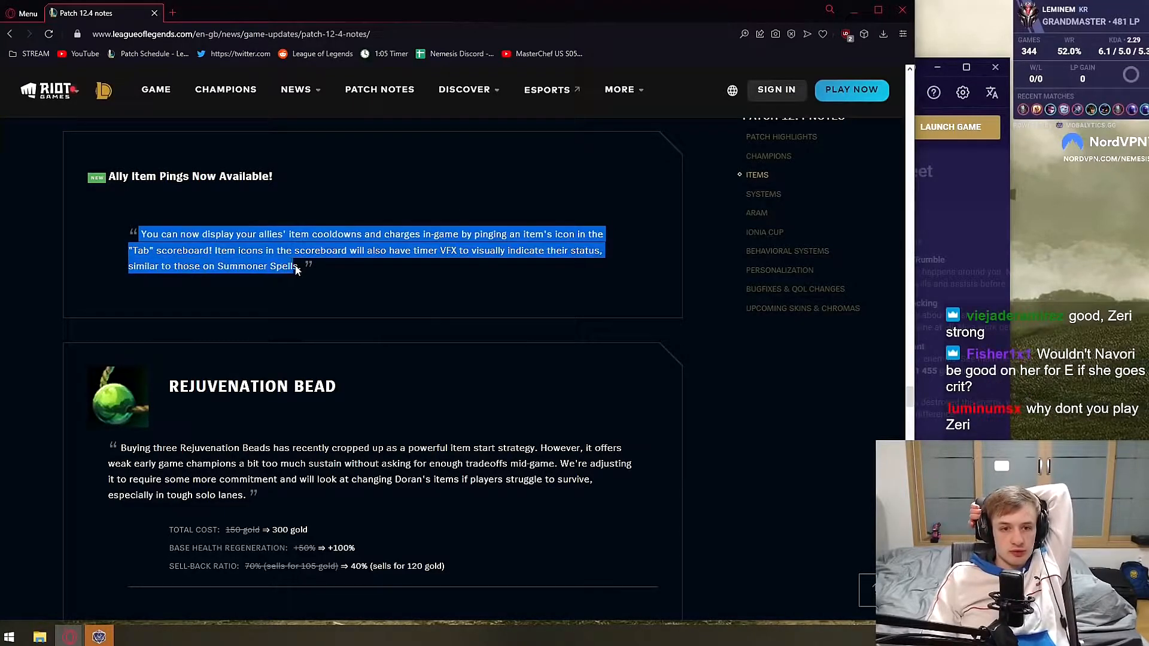
scroll(up, 3)
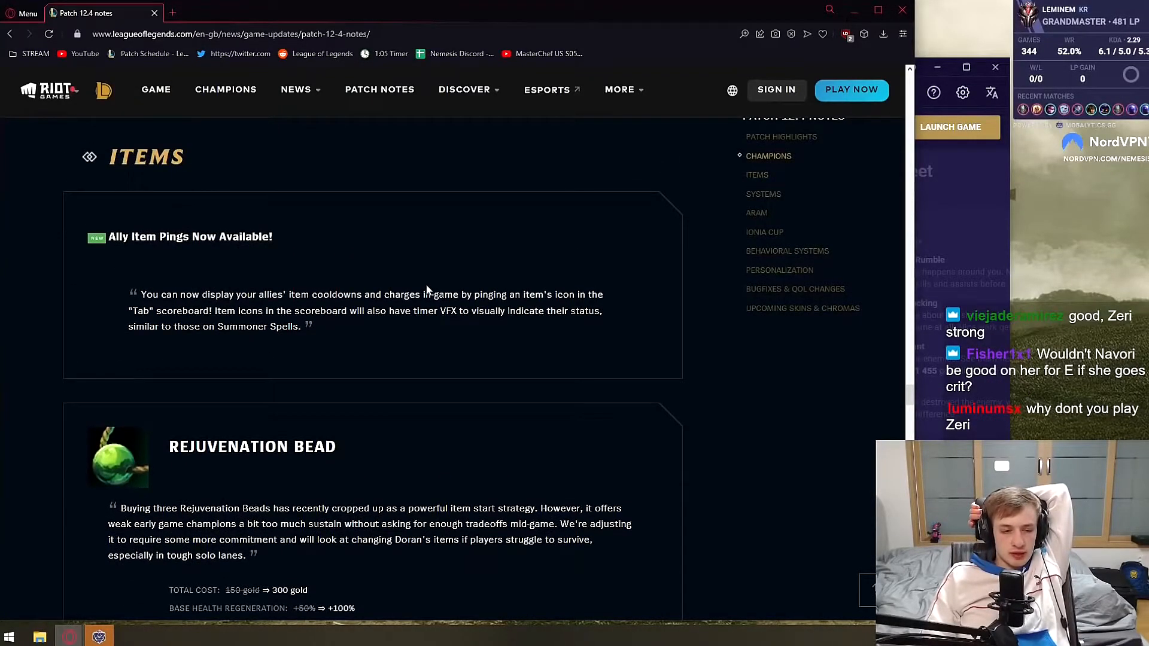
scroll(down, 3)
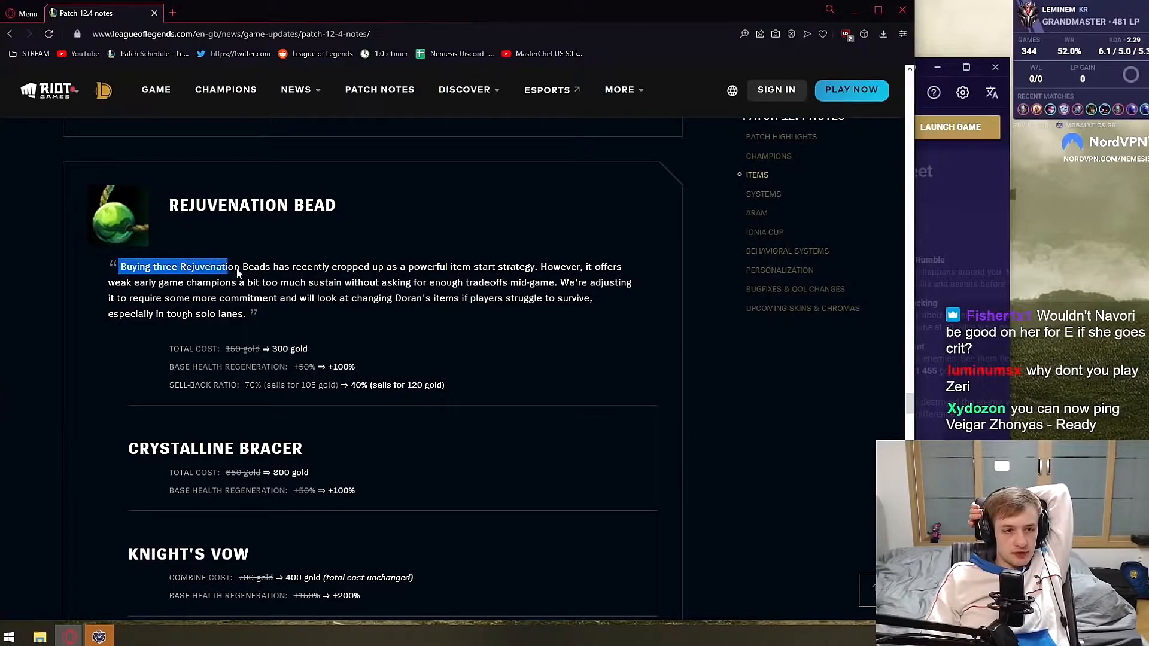
drag(227, 265, 411, 266)
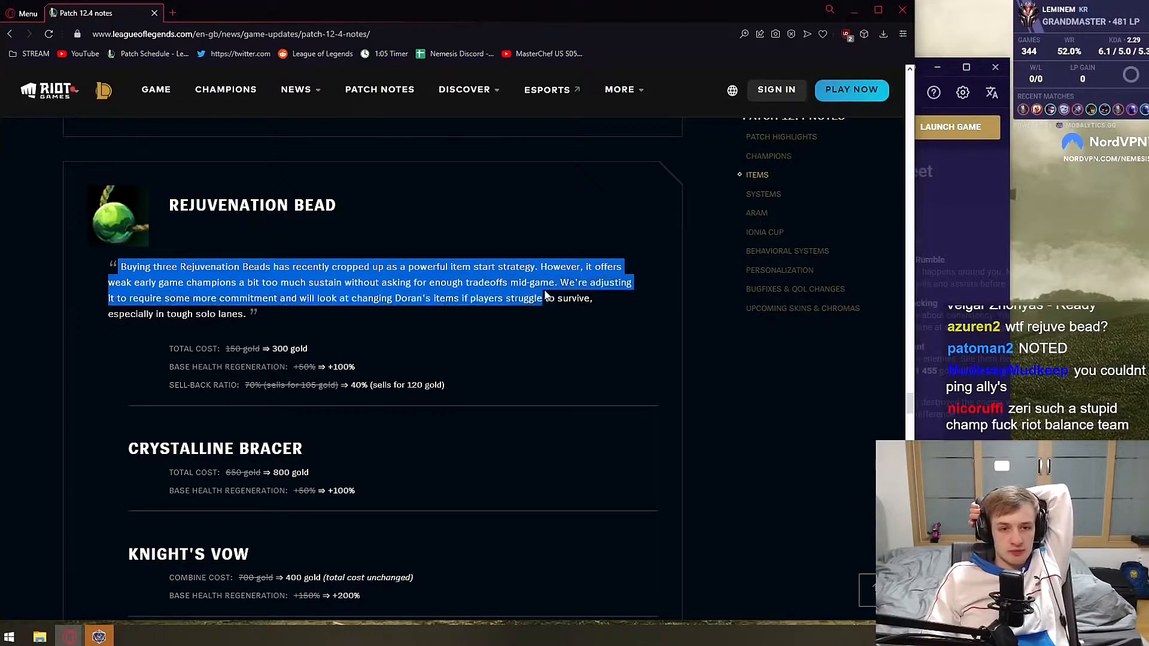
click(530, 322)
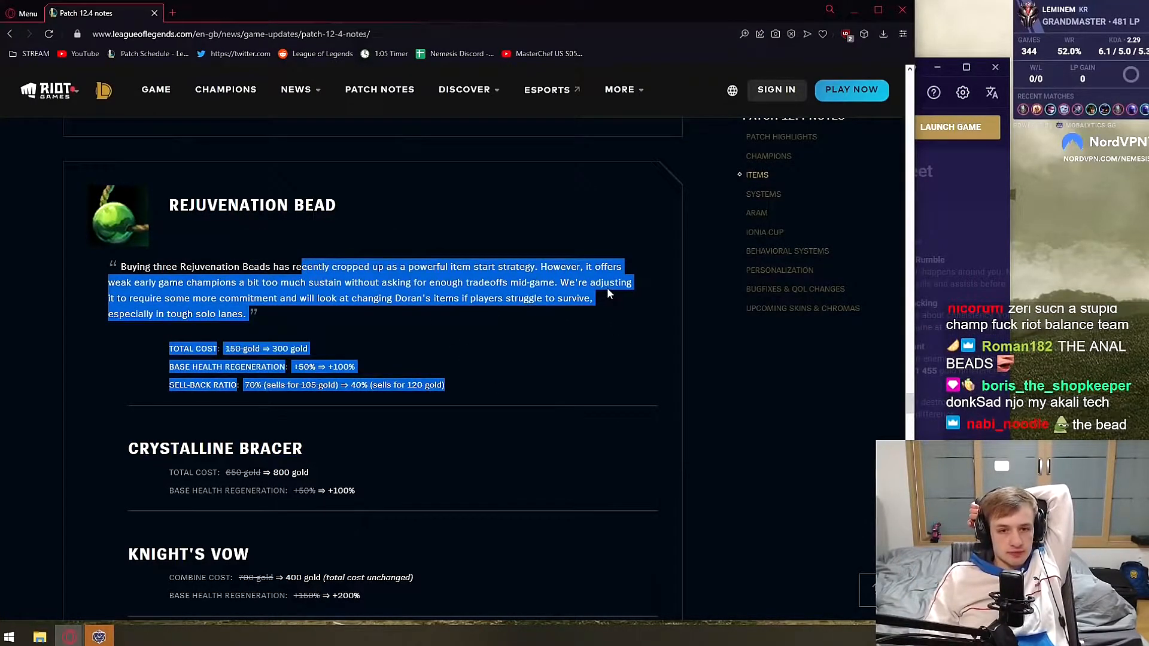
click(149, 351)
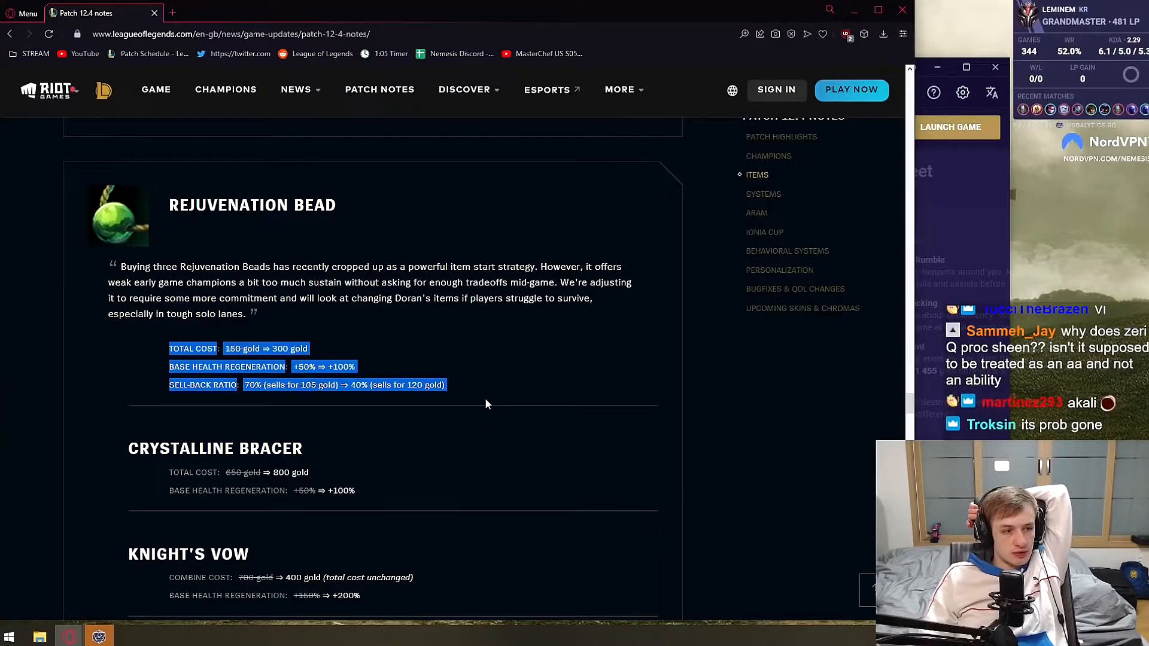
- Select Crystalline Bracer and search it on Google in a new tab
click(483, 402)
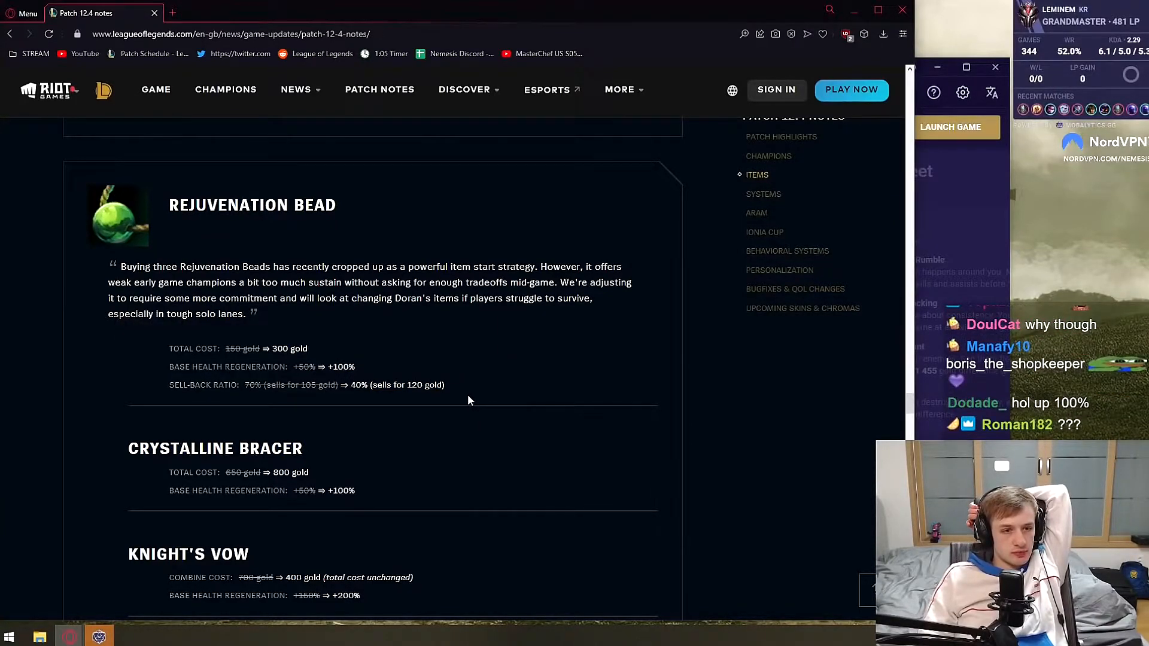
mouse_move(461, 399)
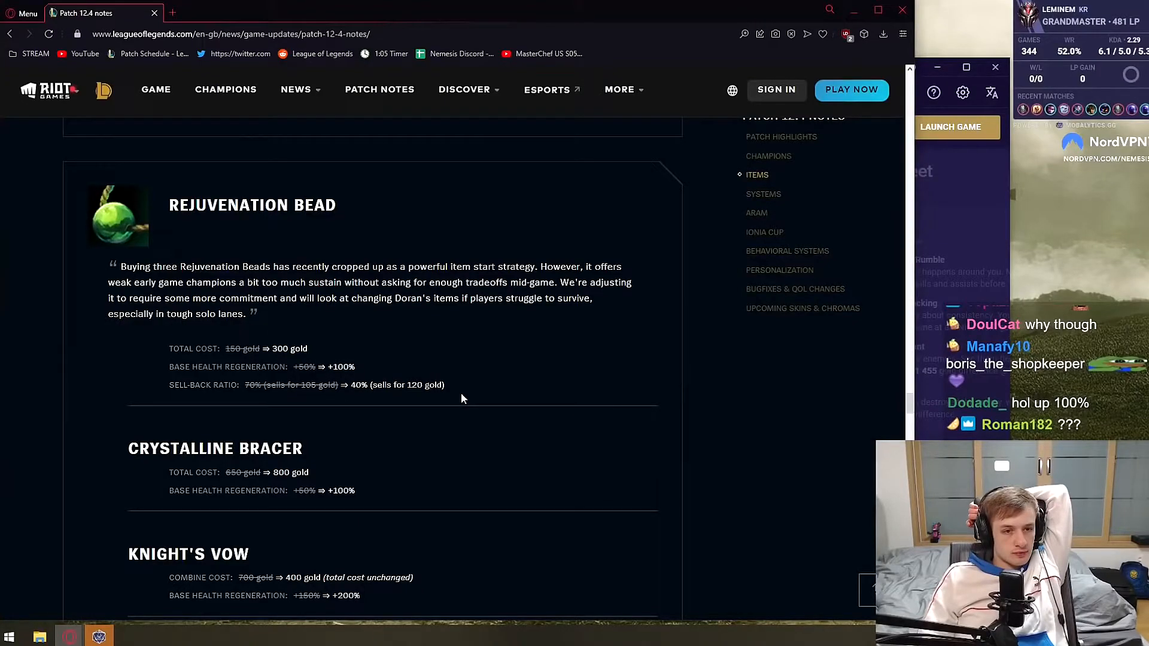
right_click(462, 398)
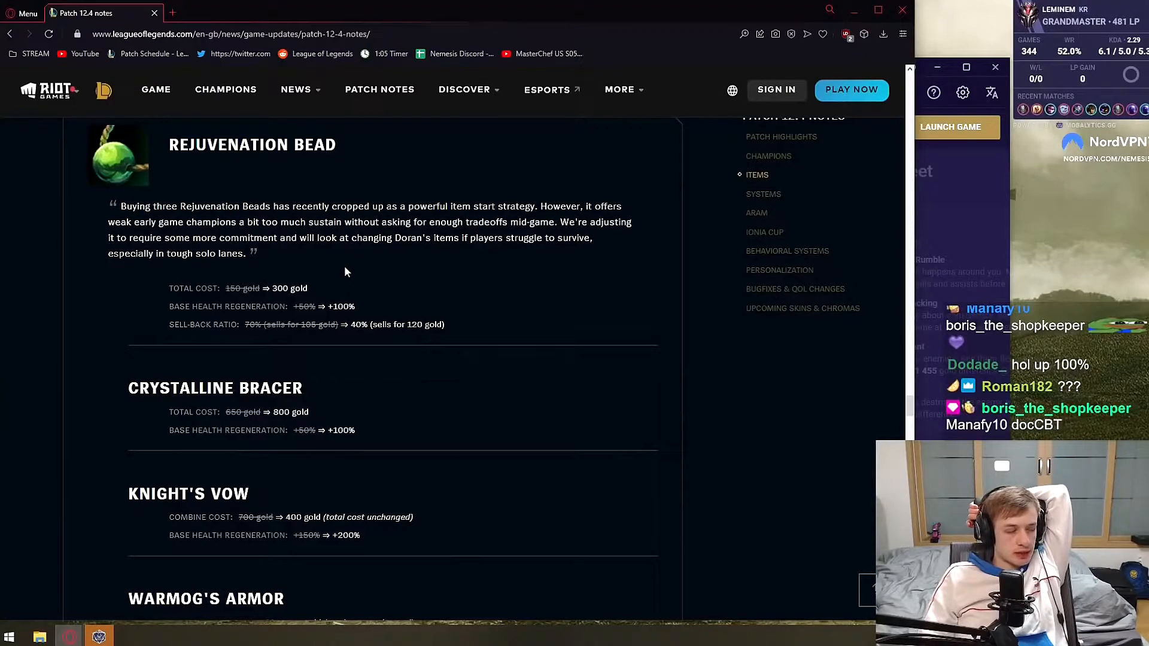
double_click(224, 307)
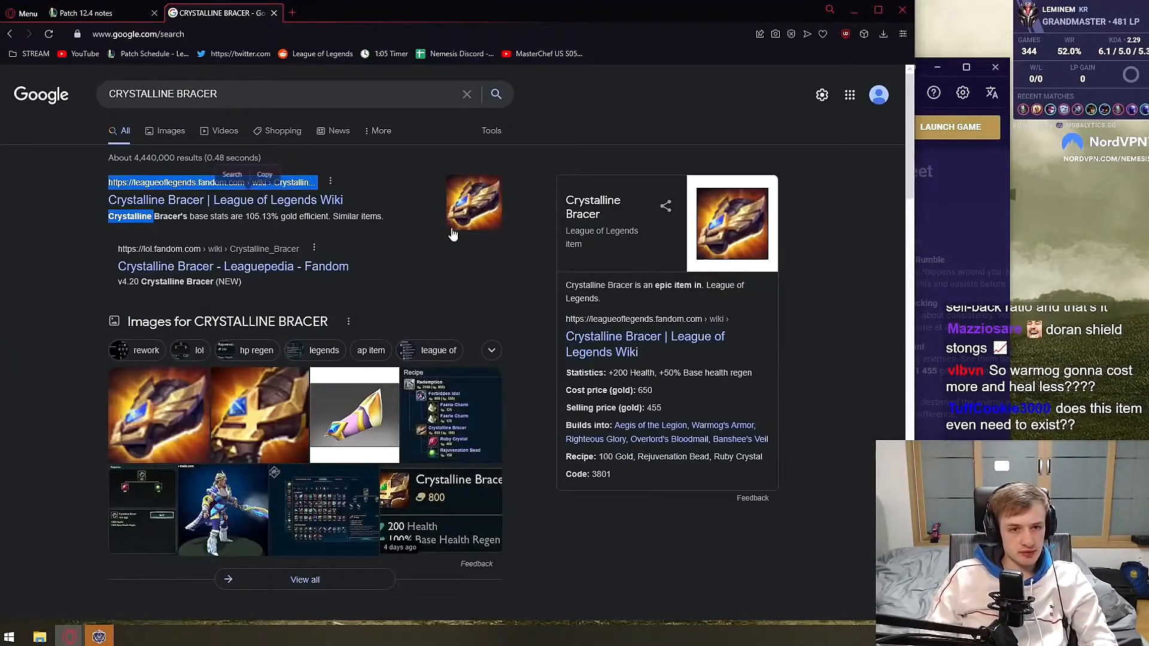
- Search 'warmog wiki lol' and open the Warmog's Armor Fandom wiki page
click(88, 13)
text(warmog)
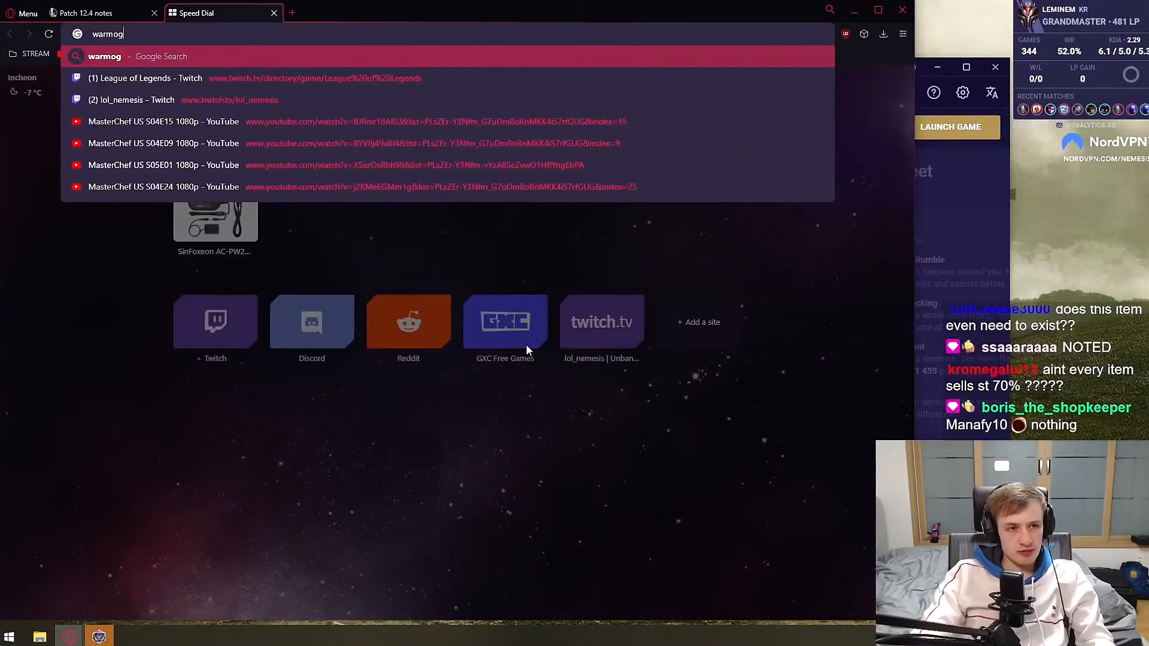
key(Return)
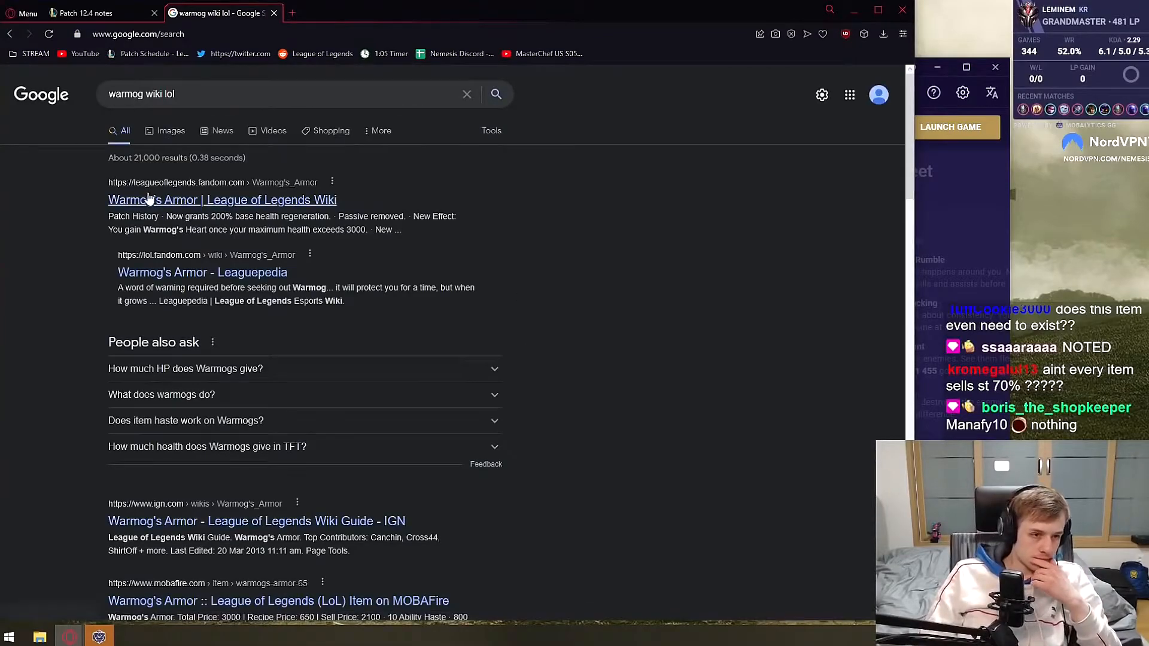
click(222, 199)
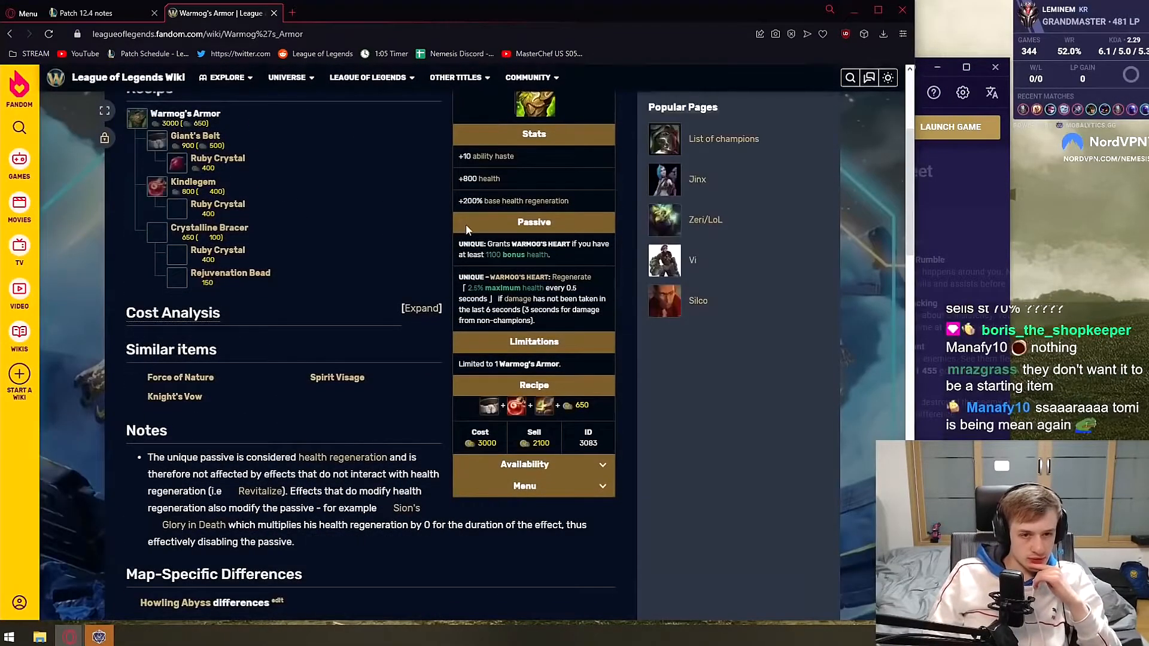
scroll(down, 3)
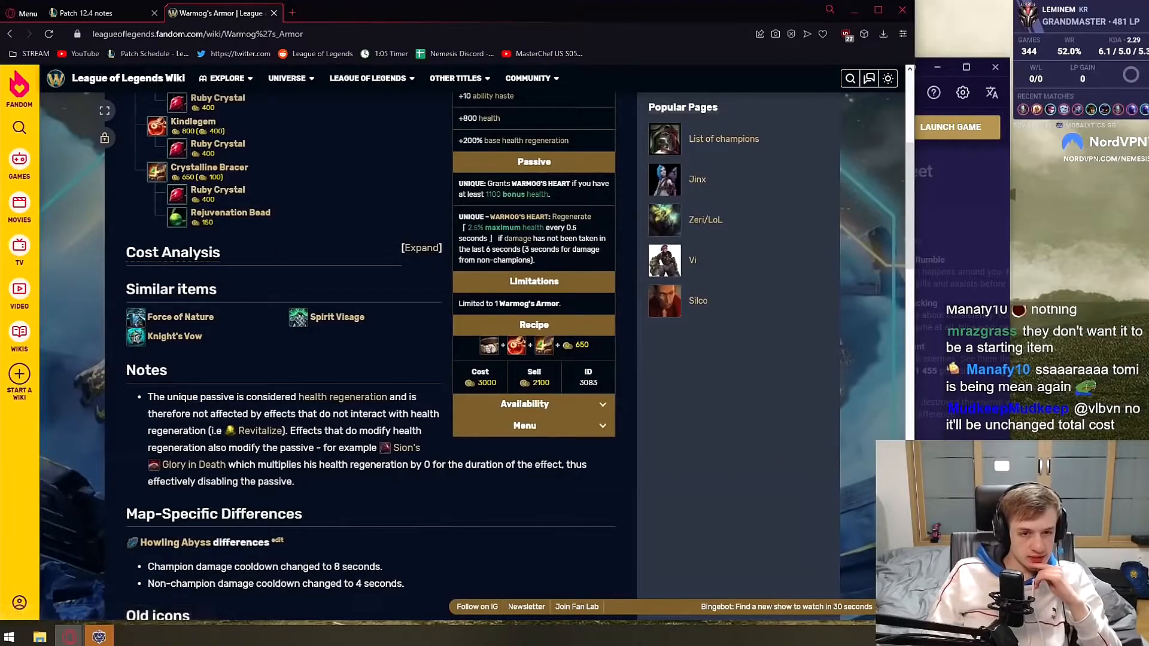
- Check the Crystalline Bracer recipe page, then return to the patch notes tab
click(209, 167)
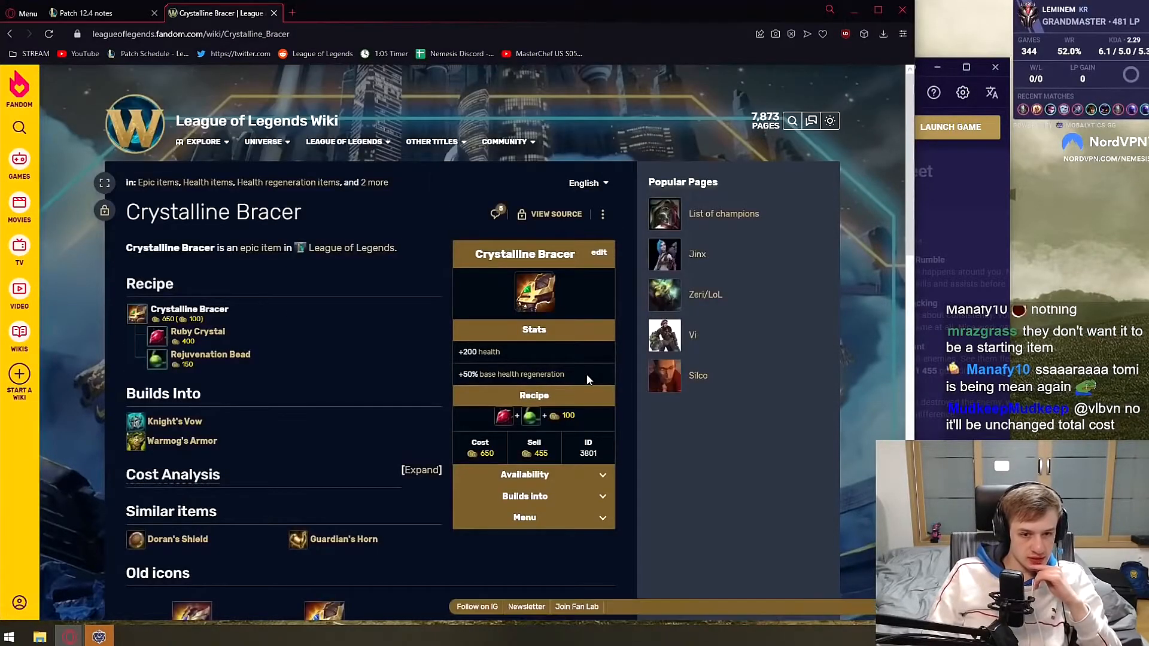
click(181, 440)
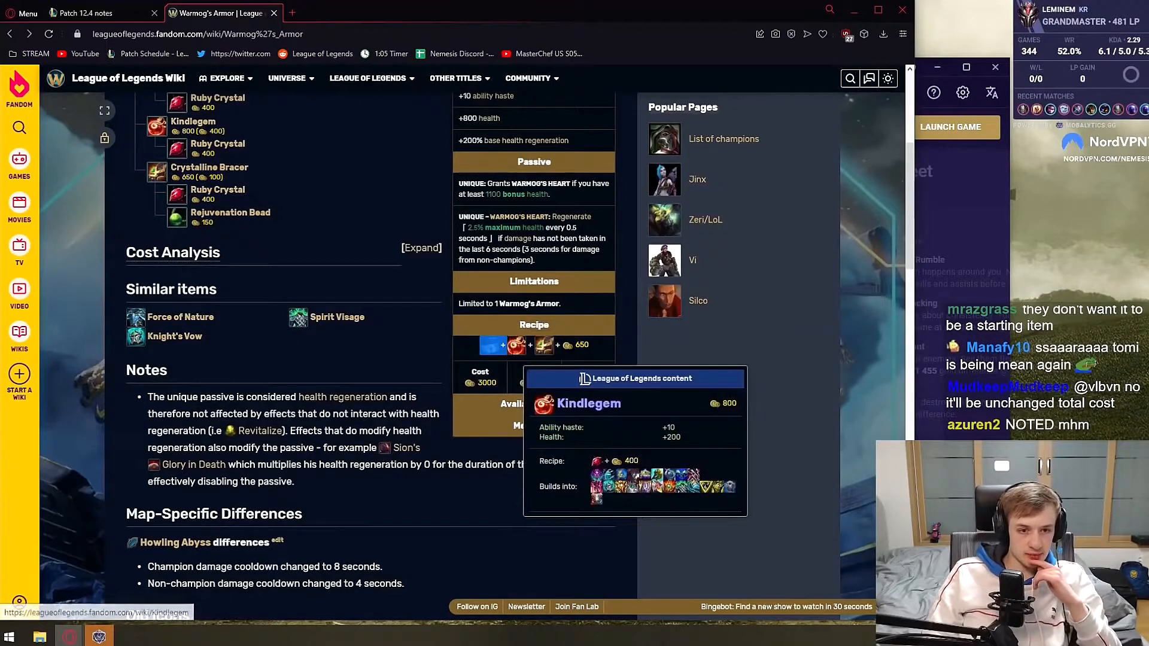
click(88, 13)
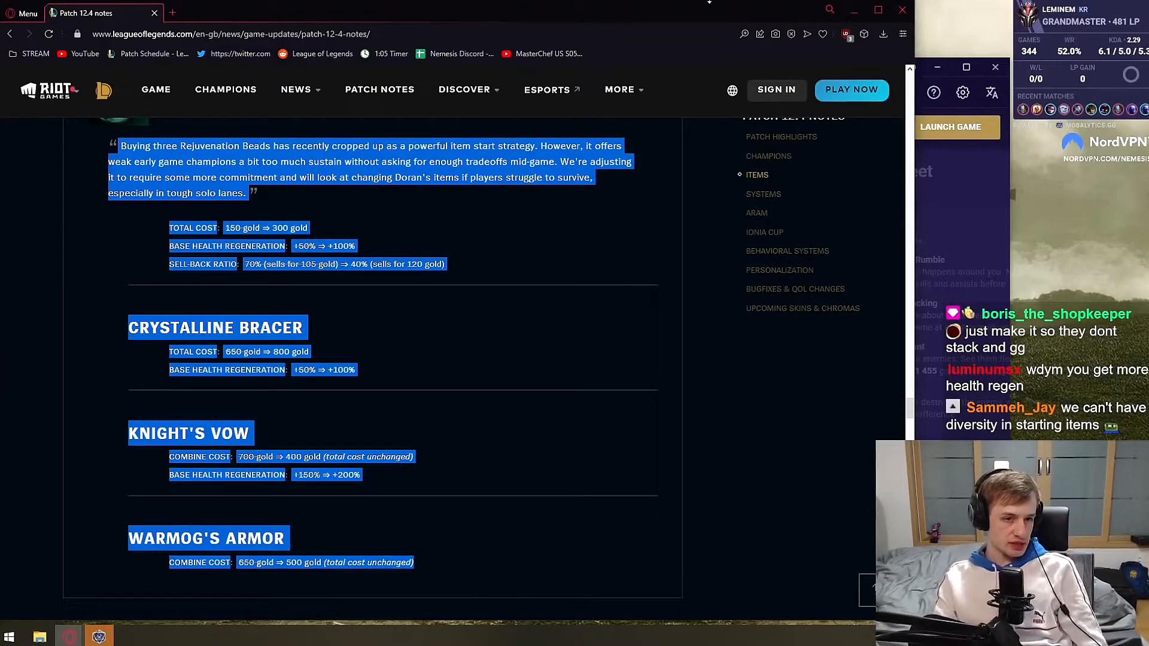
- Scroll past the item changes to Systems' Support Gold Income Items entry
scroll(up, 3)
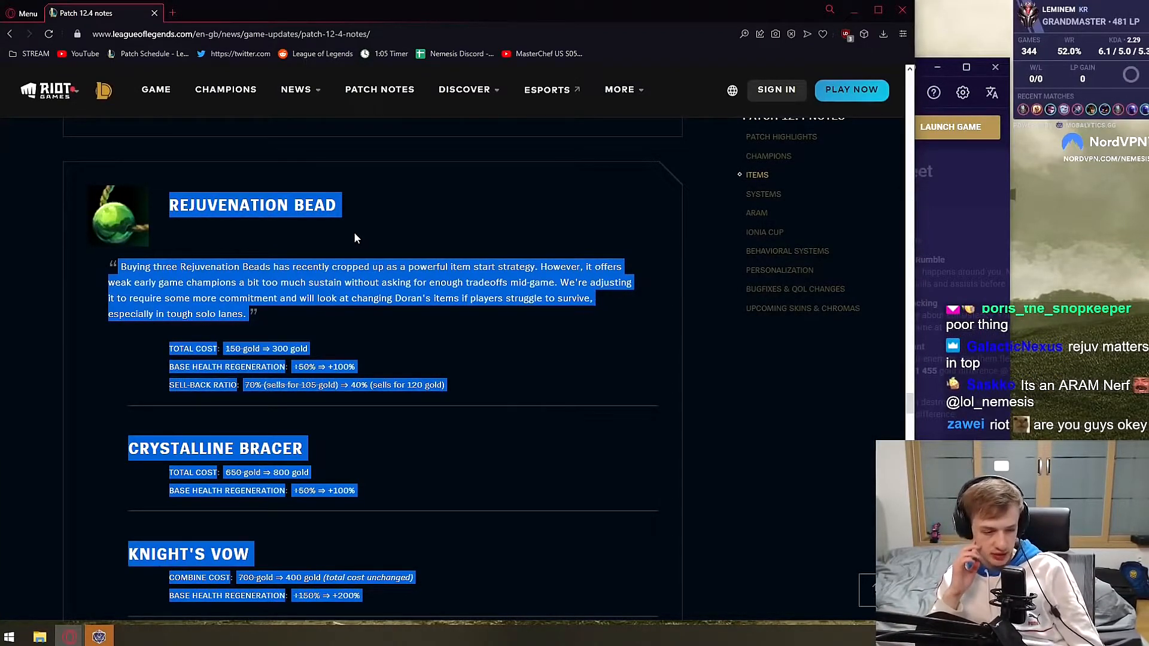
scroll(up, 3)
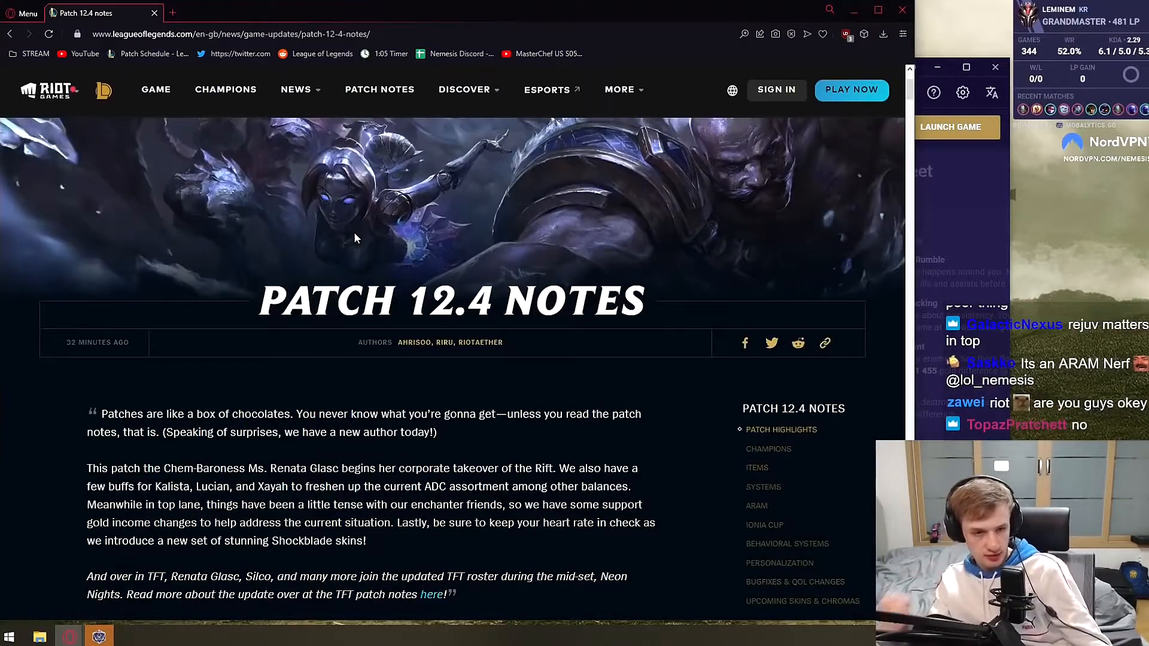
scroll(down, 3)
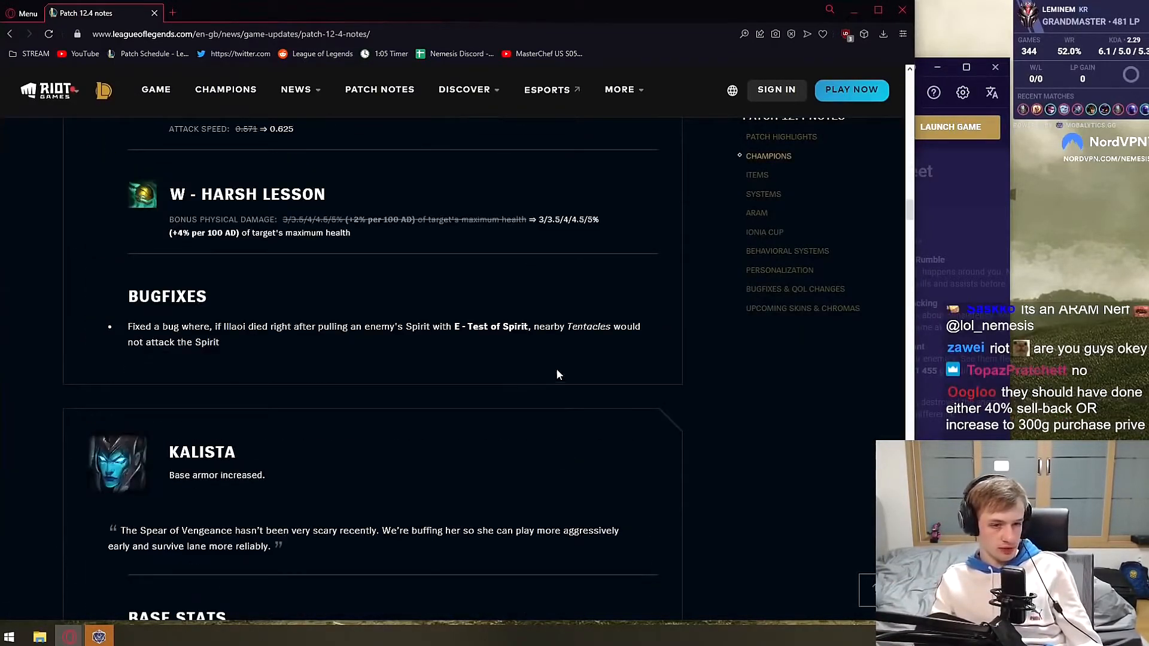
scroll(down, 3)
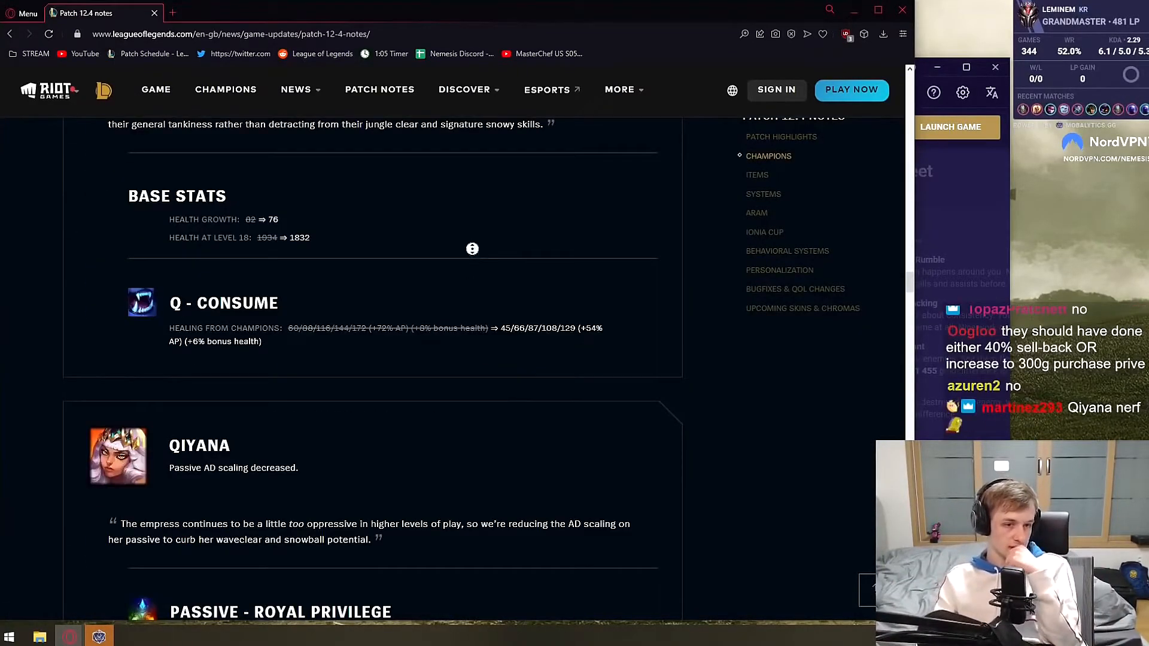
scroll(down, 3)
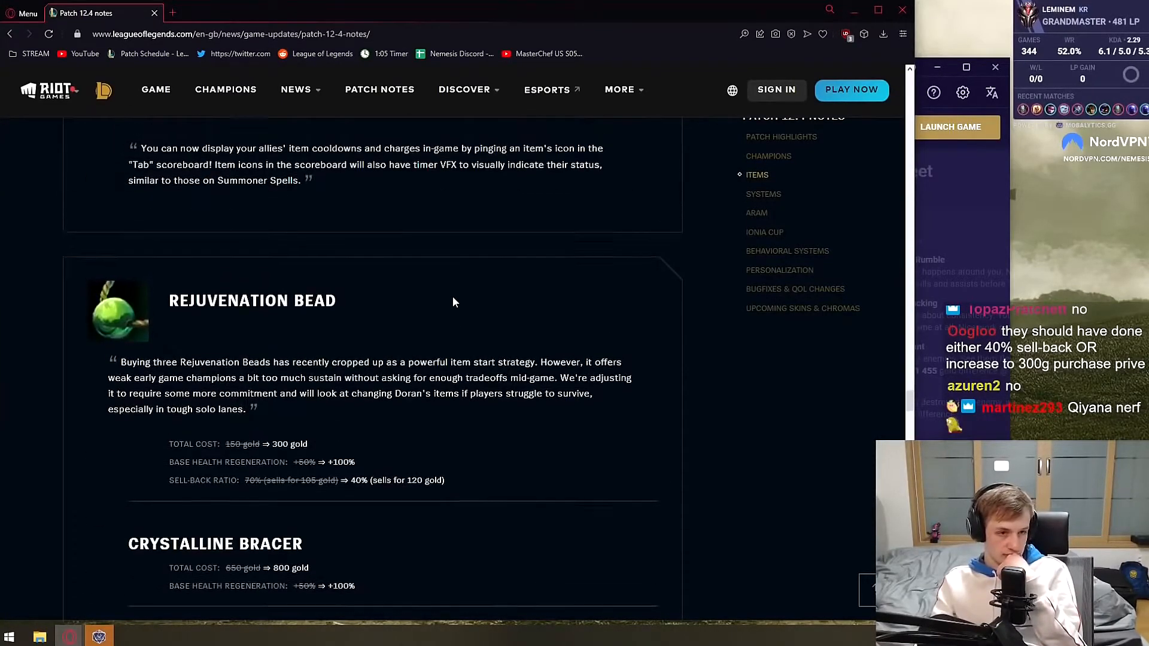
scroll(down, 3)
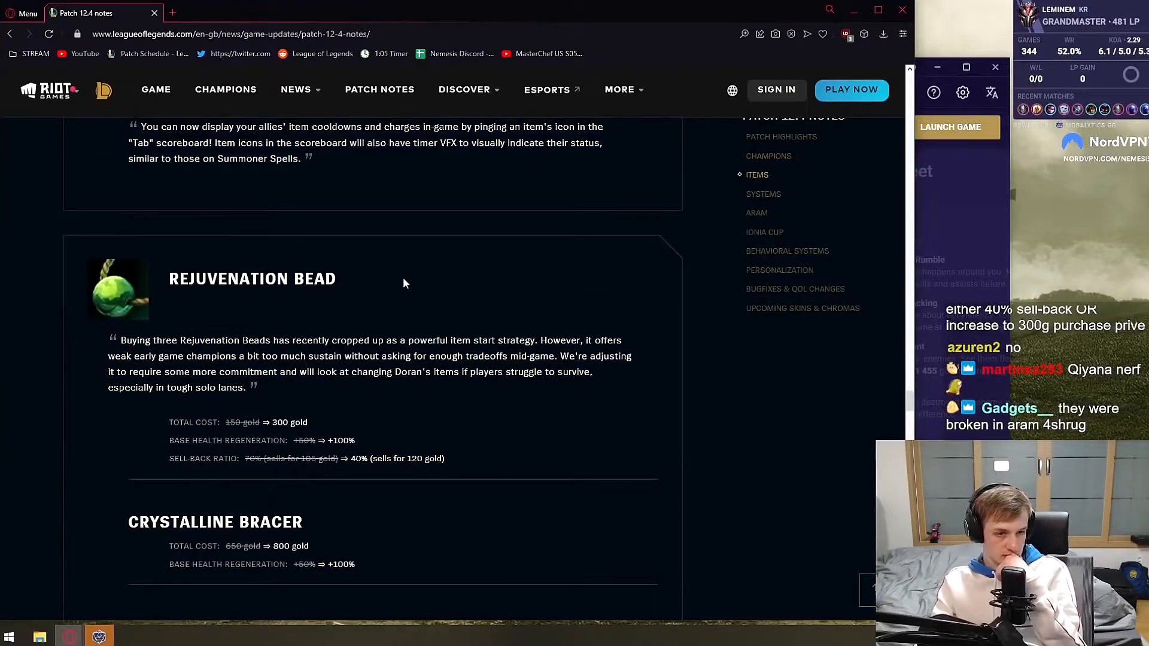
scroll(down, 3)
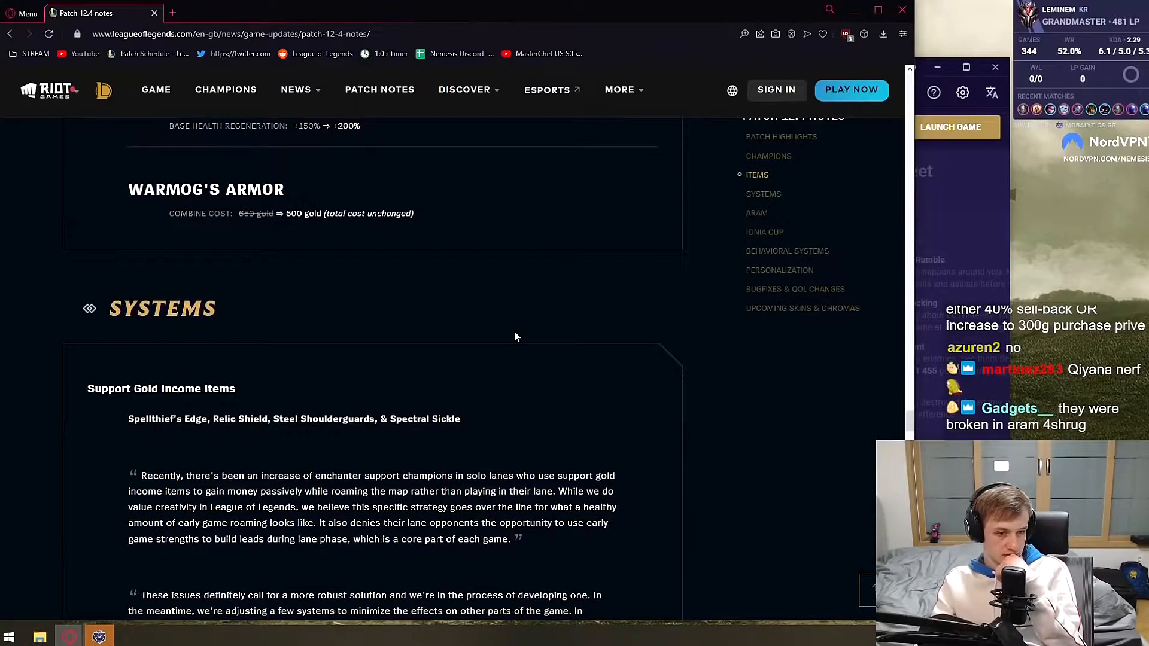
- Read the support items' gold value bounty changes, highlighting each line
scroll(down, 3)
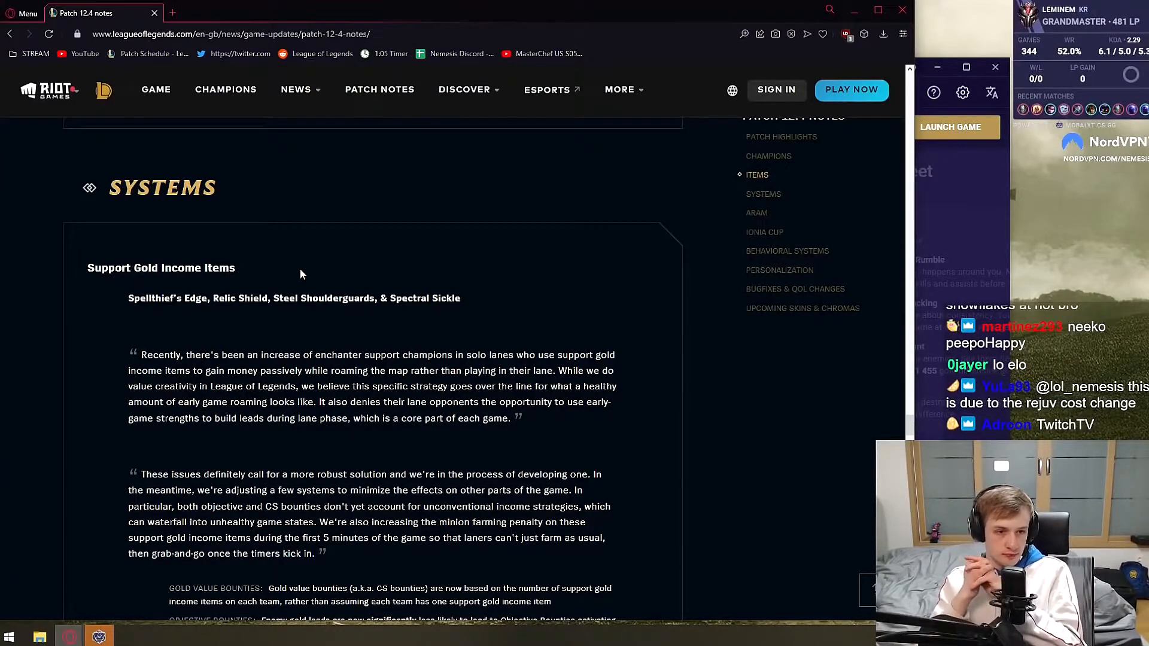
mouse_move(50, 276)
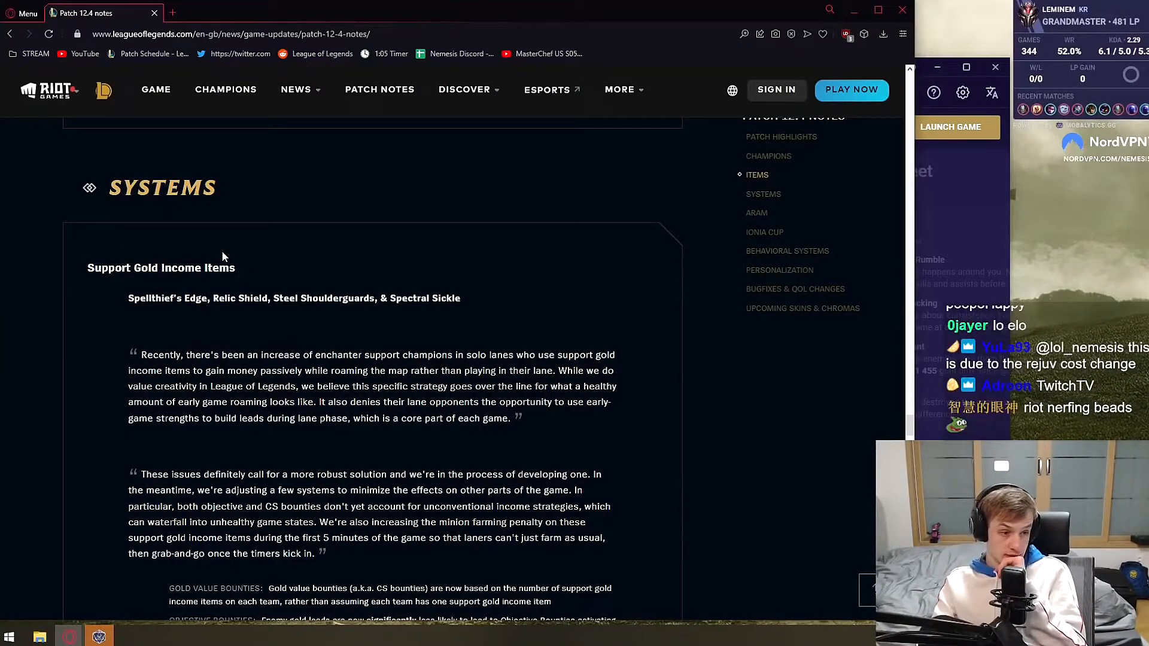
scroll(down, 3)
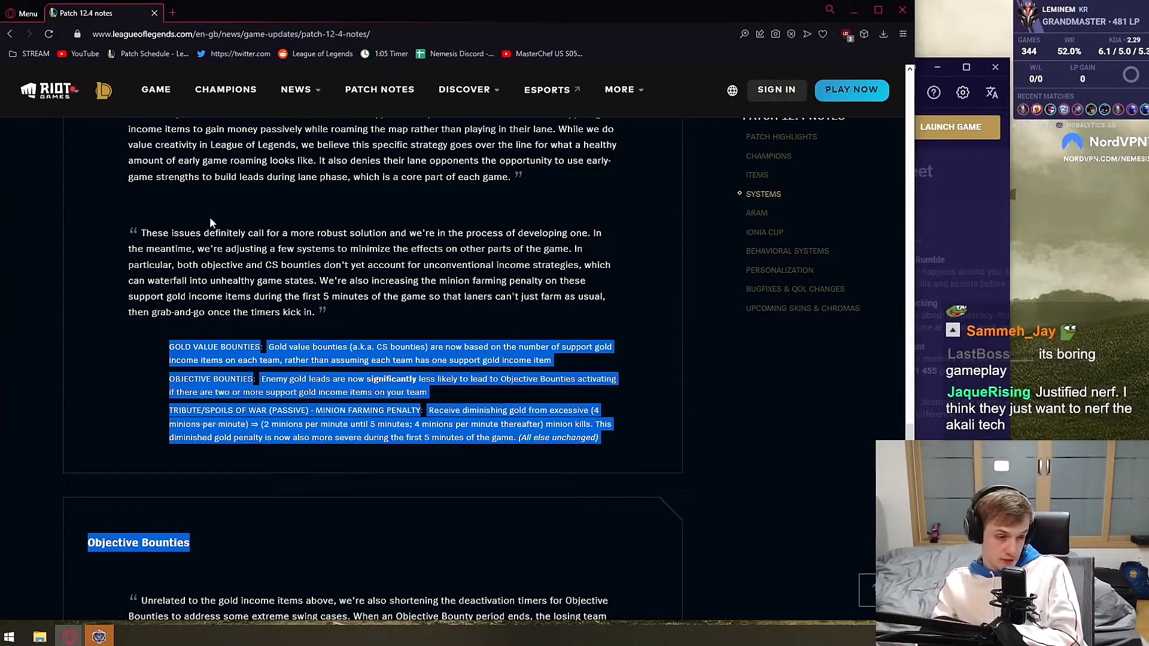
scroll(up, 3)
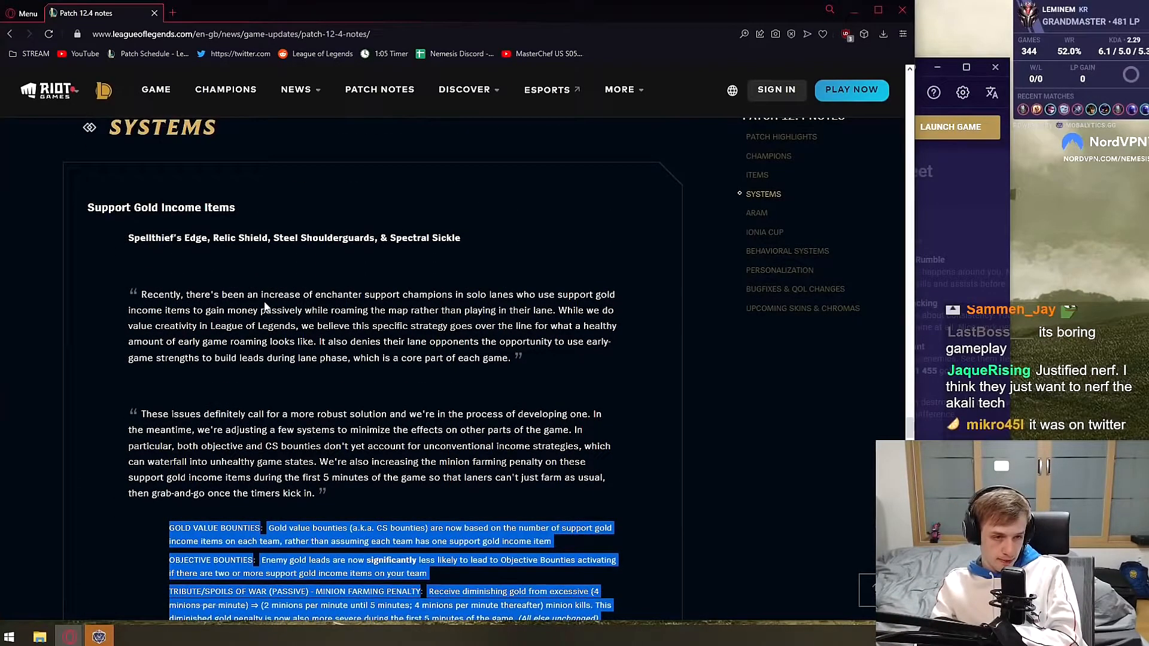
scroll(down, 3)
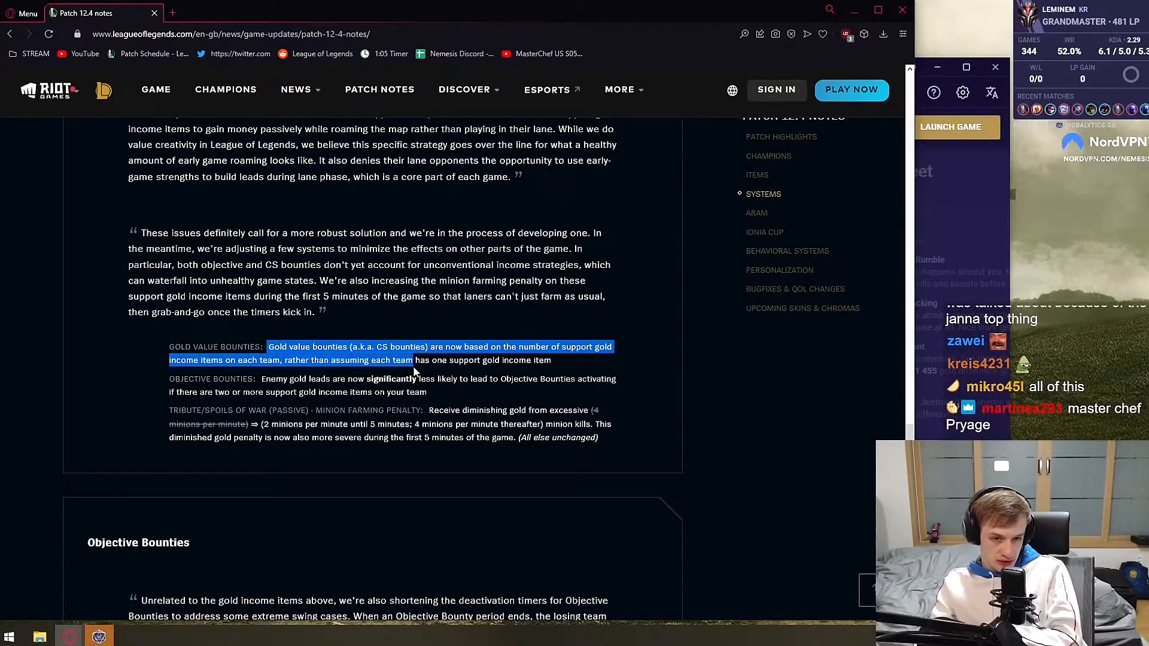
click(561, 367)
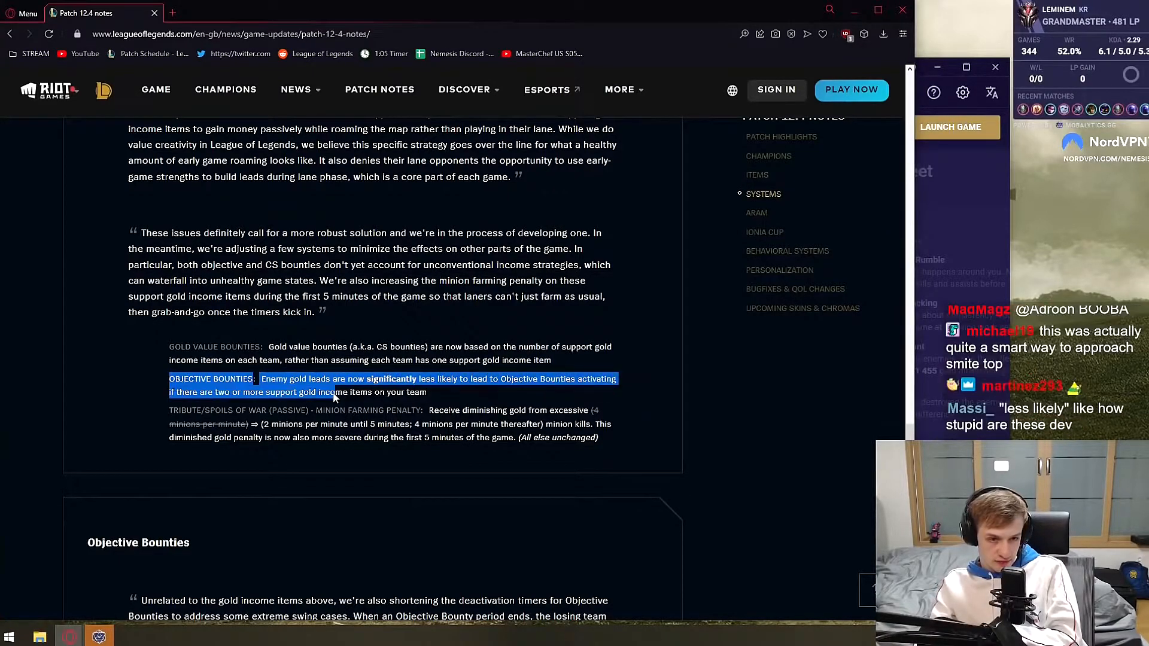
click(171, 375)
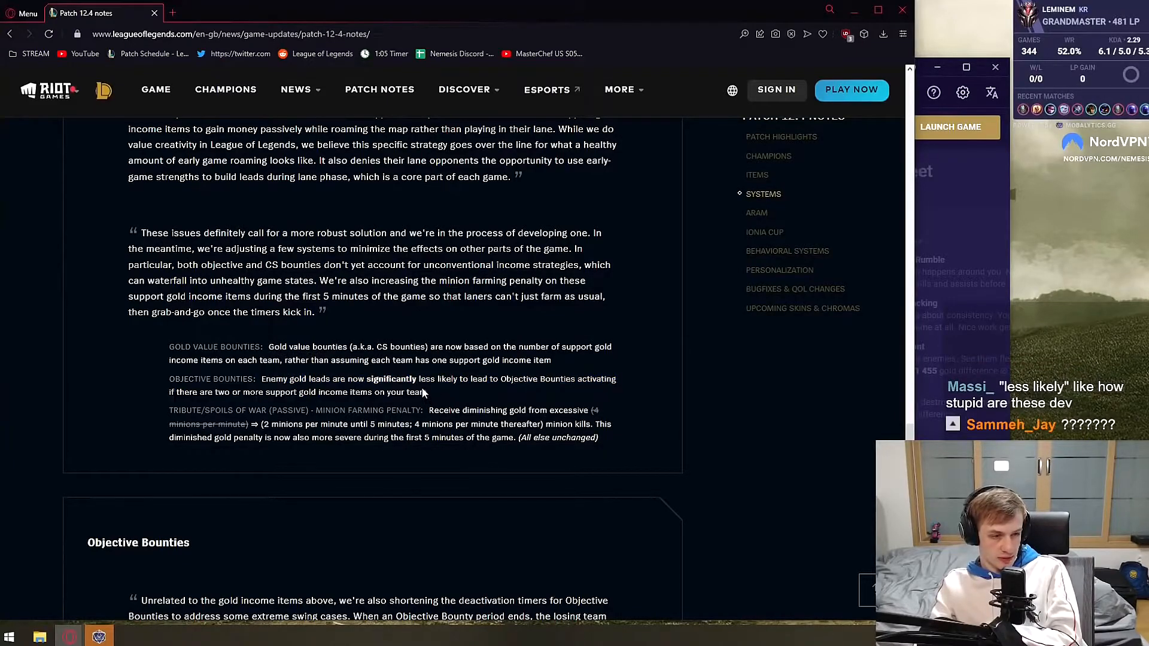
- Read the minion farming penalty change, highlighting its description
scroll(down, 3)
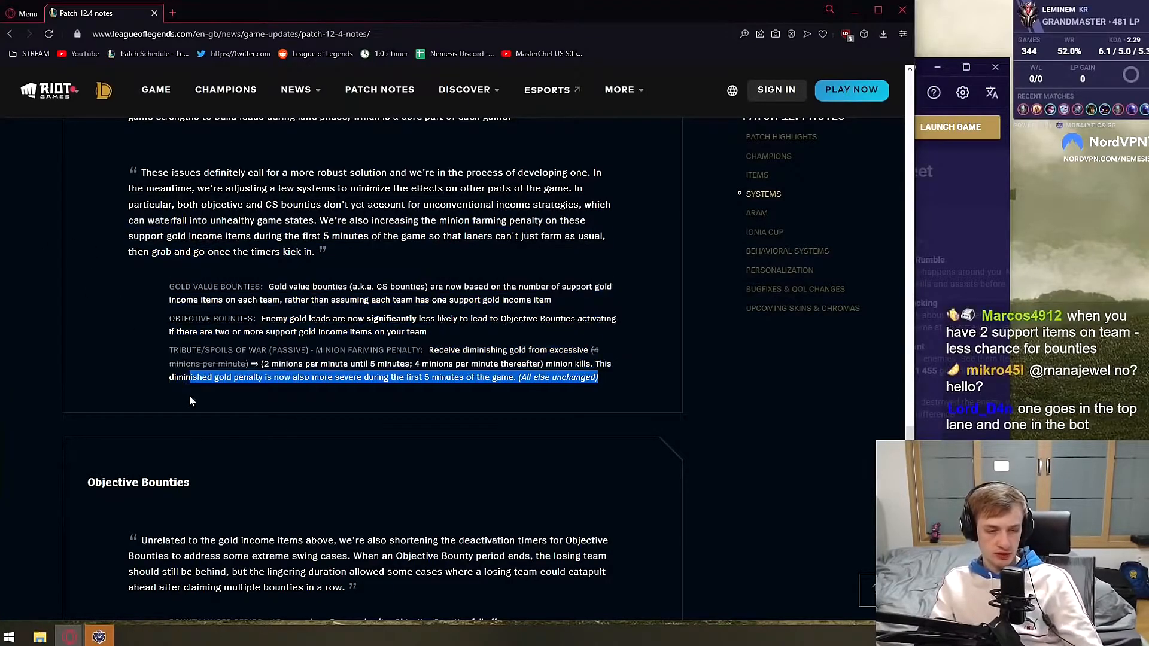
double_click(179, 286)
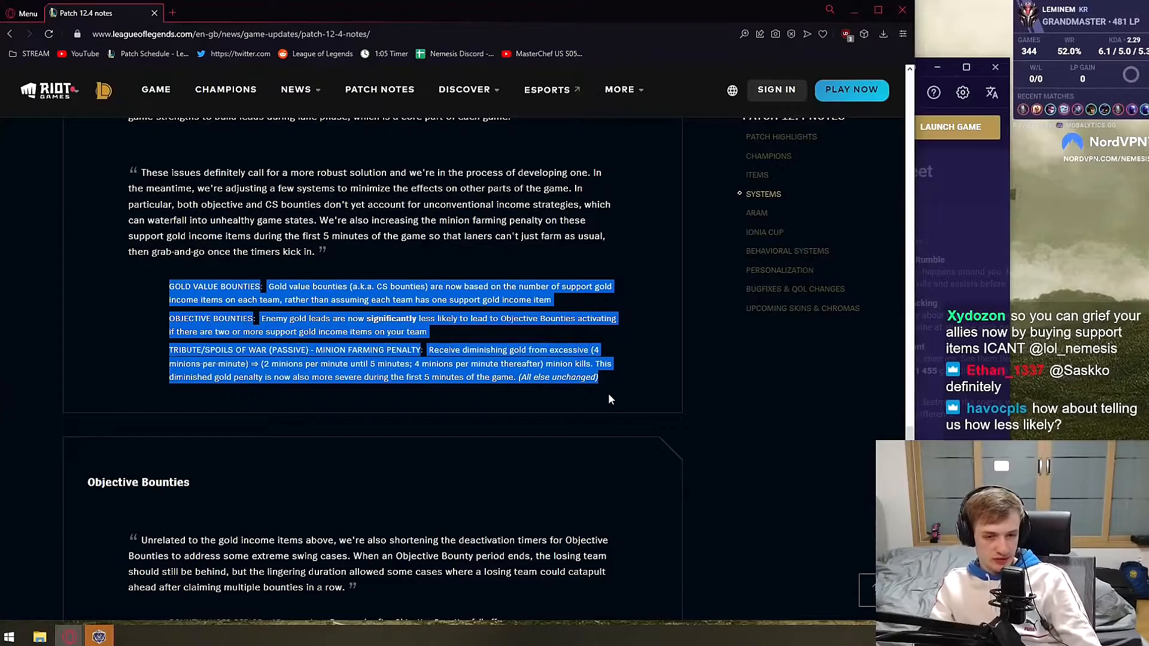
scroll(up, 3)
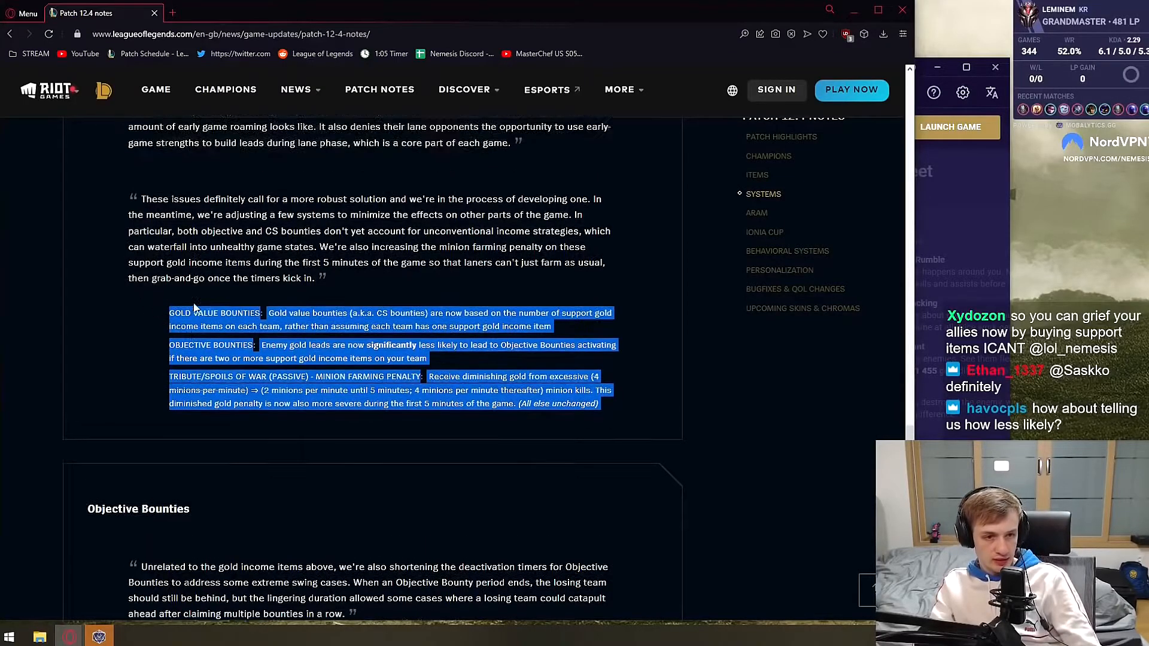
scroll(up, 3)
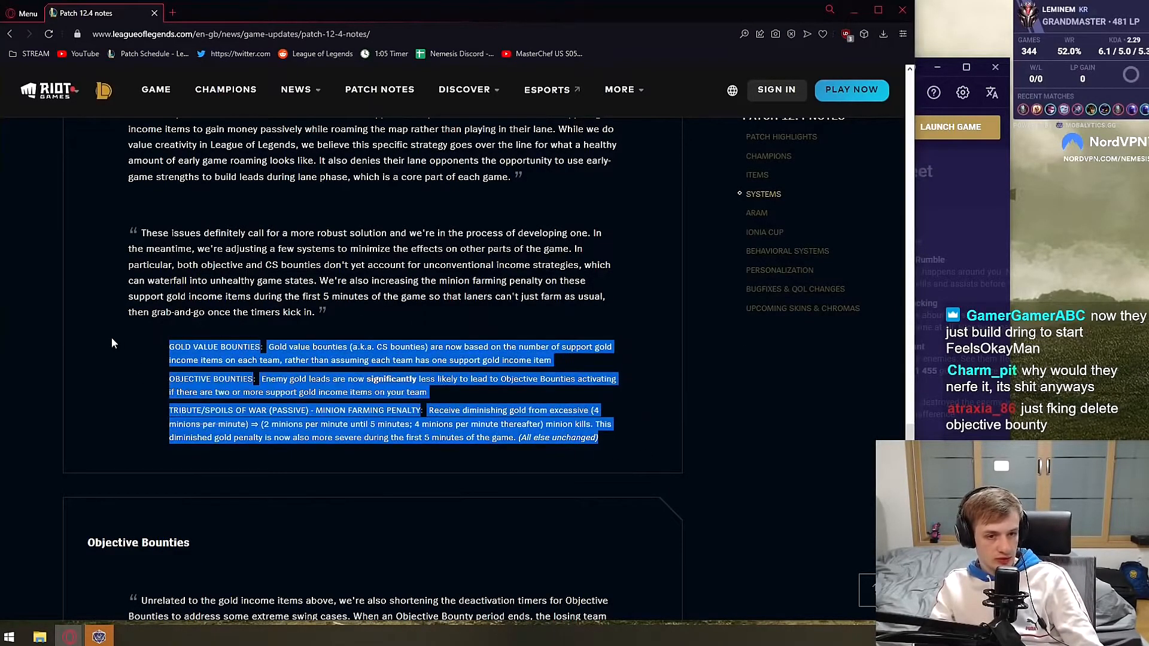
scroll(down, 3)
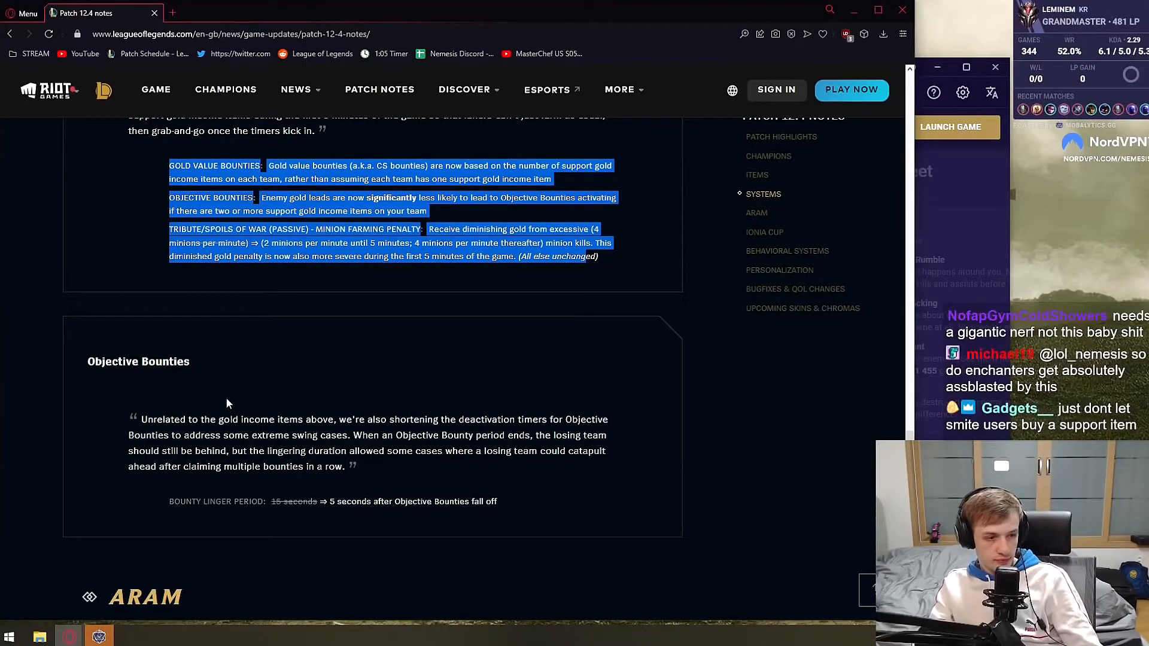
- Read Objective Bounties' linger period cut from 15 to 5 seconds, then reach ARAM
click(228, 402)
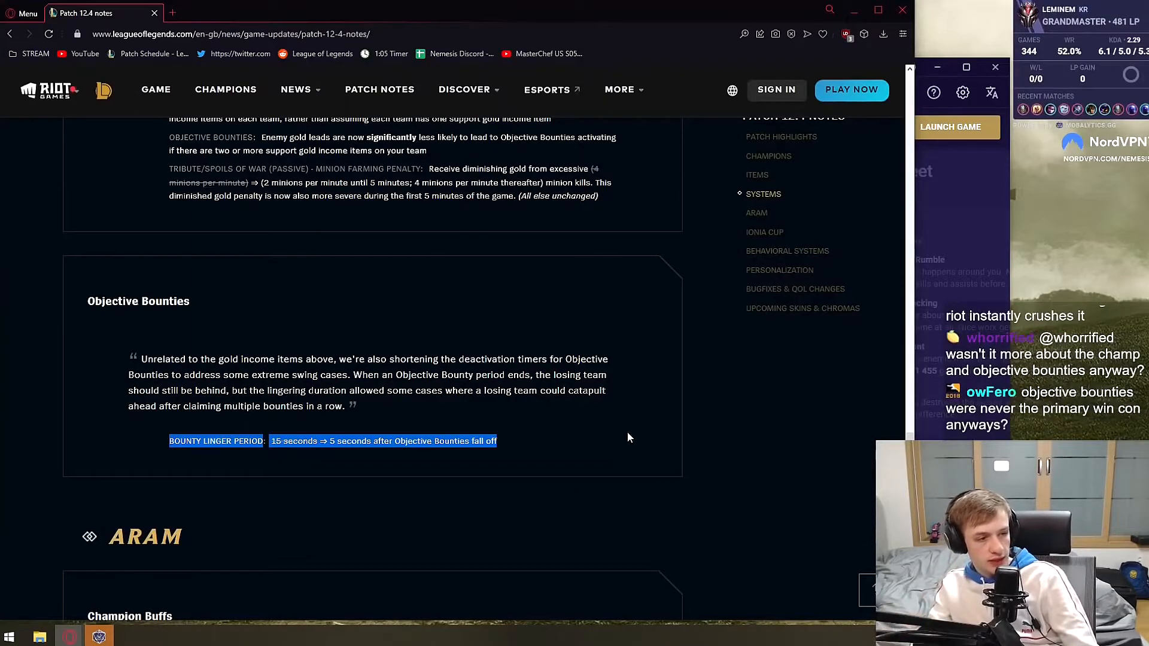
scroll(down, 3)
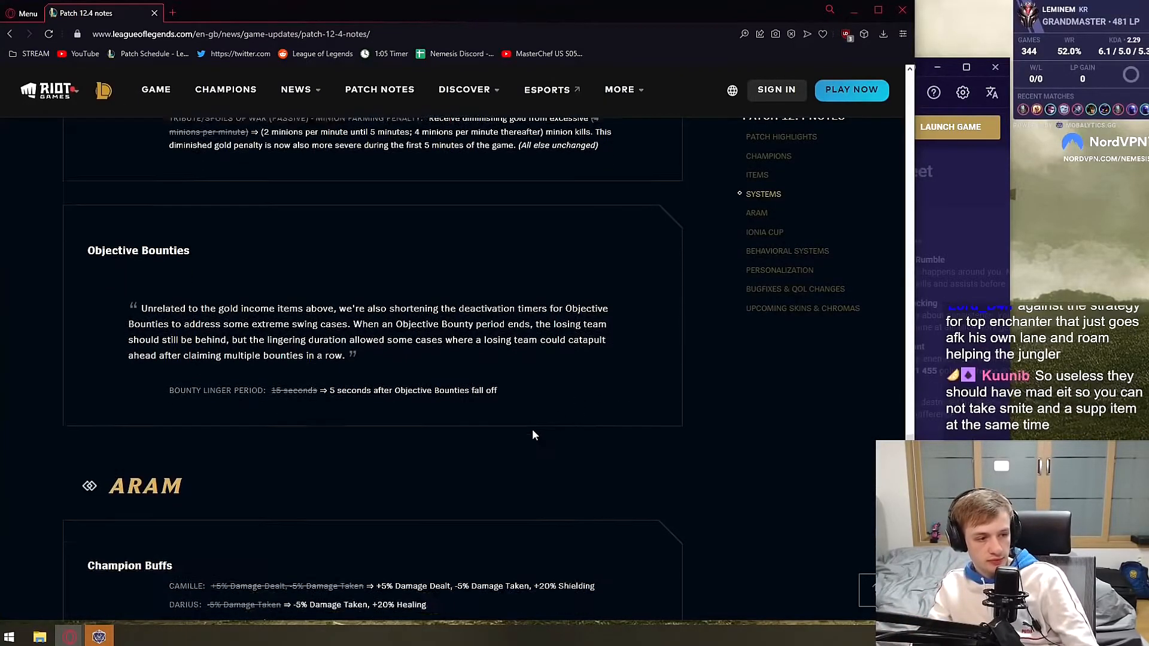
scroll(up, 3)
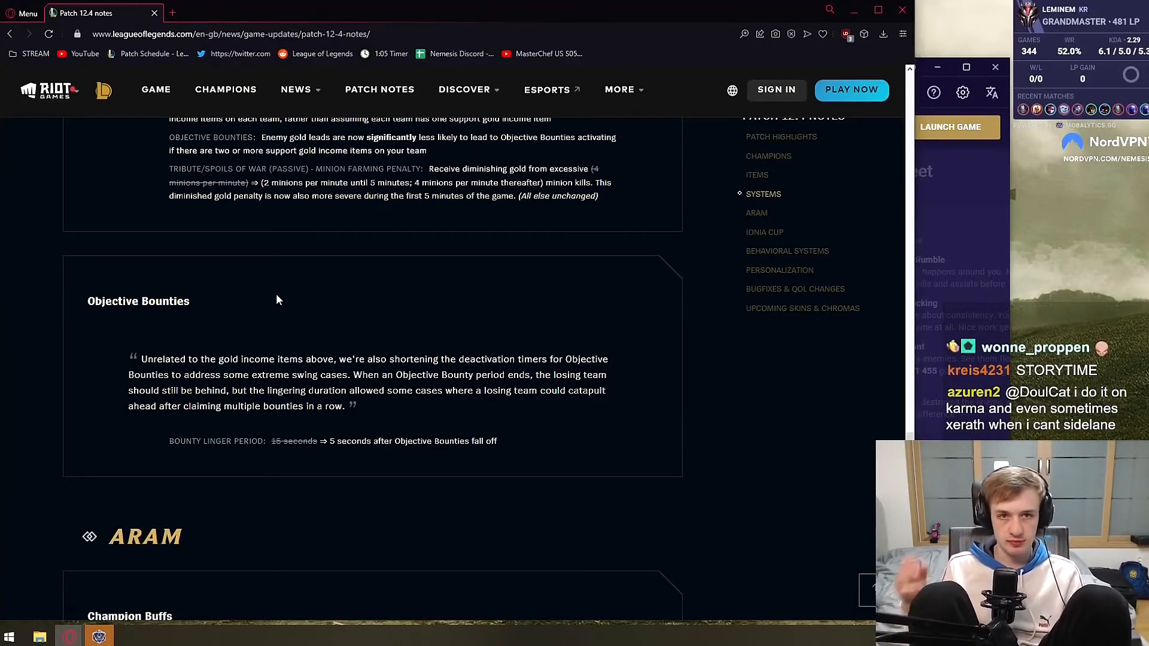
scroll(down, 3)
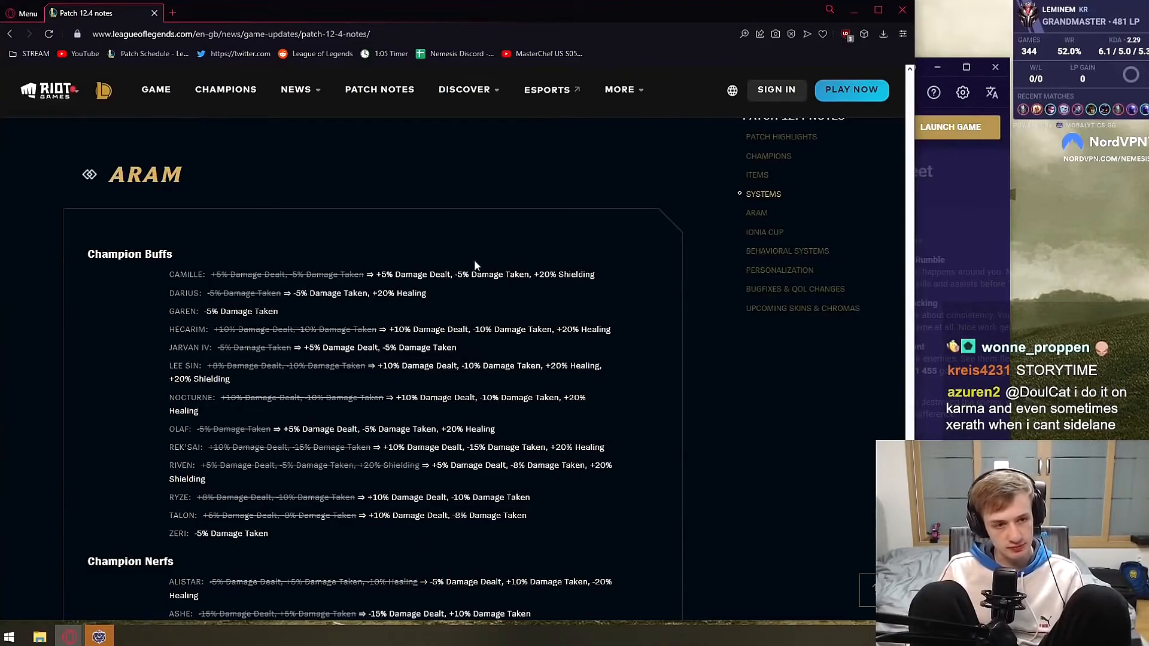
scroll(up, 3)
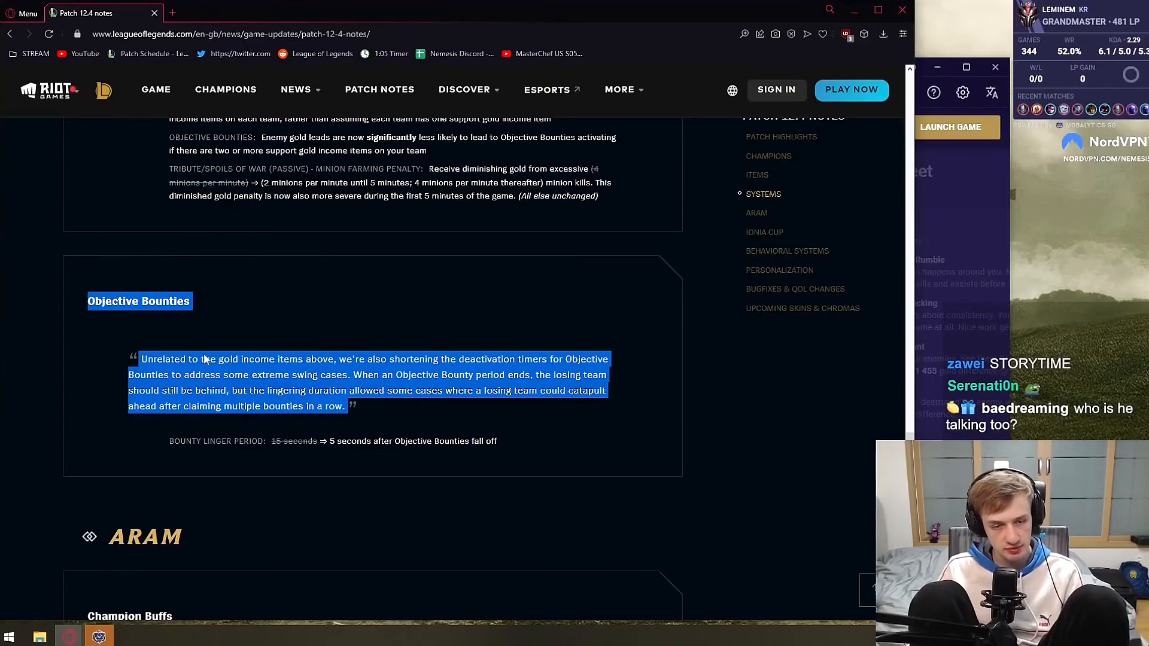
click(498, 403)
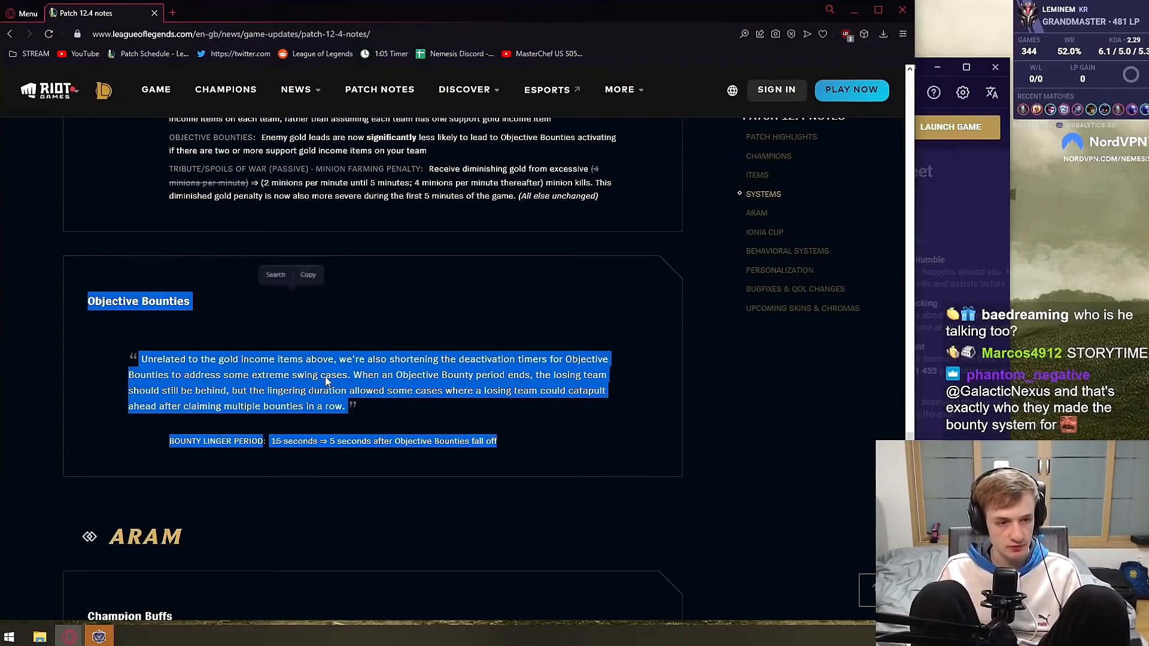
scroll(down, 3)
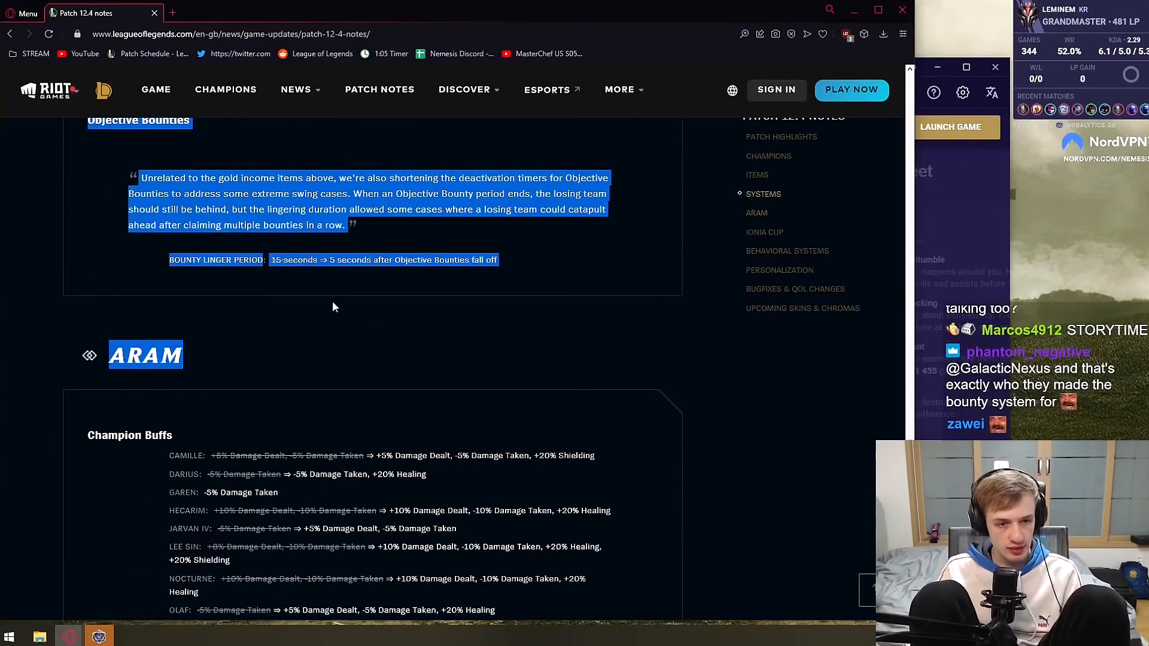